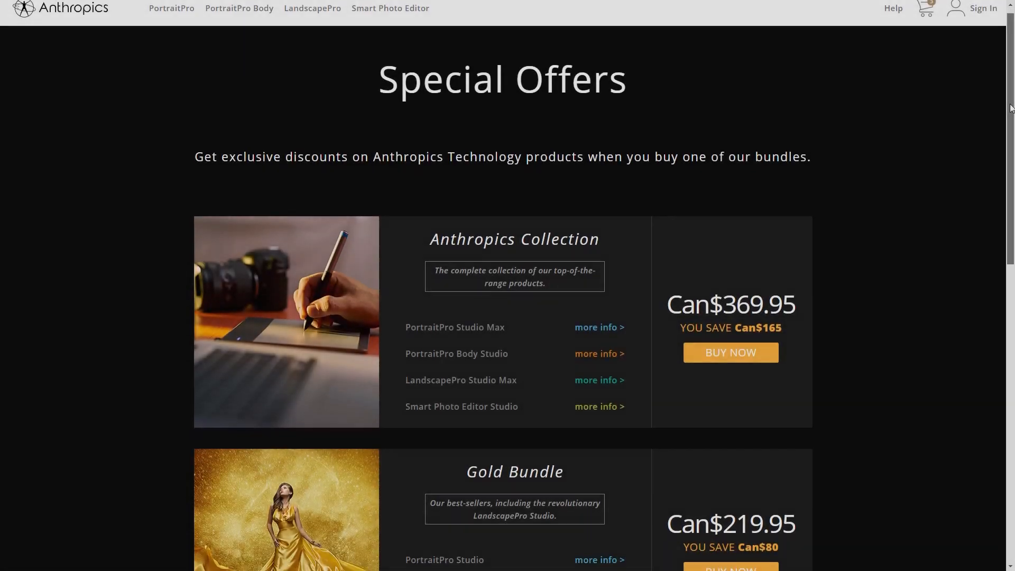
- Scroll the Special Offers page down to the Portrait Bundle with PortraitPro Studio and Body Studio
scroll("down", 3)
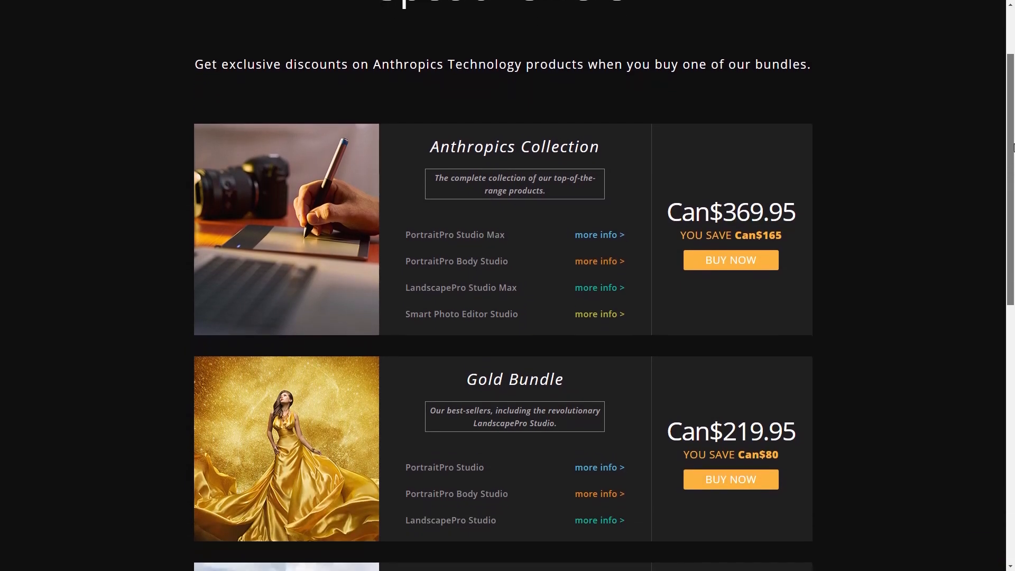
scroll("down", 3)
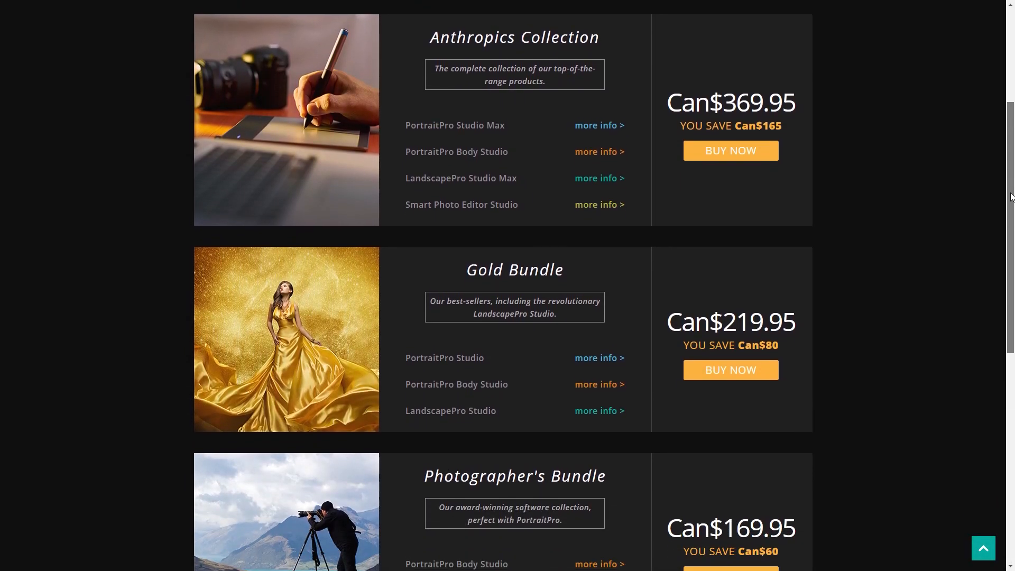
scroll("down", 3)
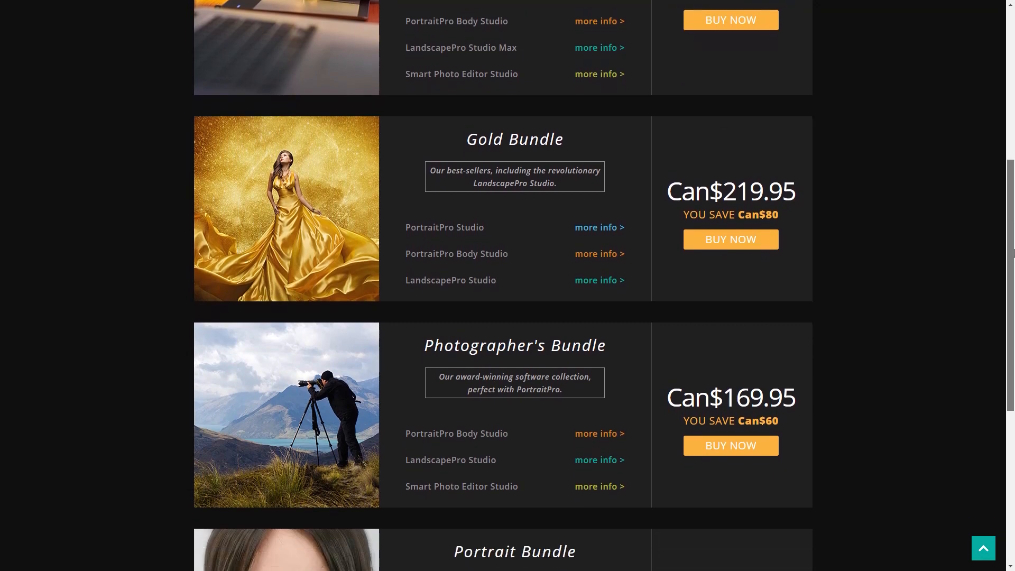
scroll("down", 3)
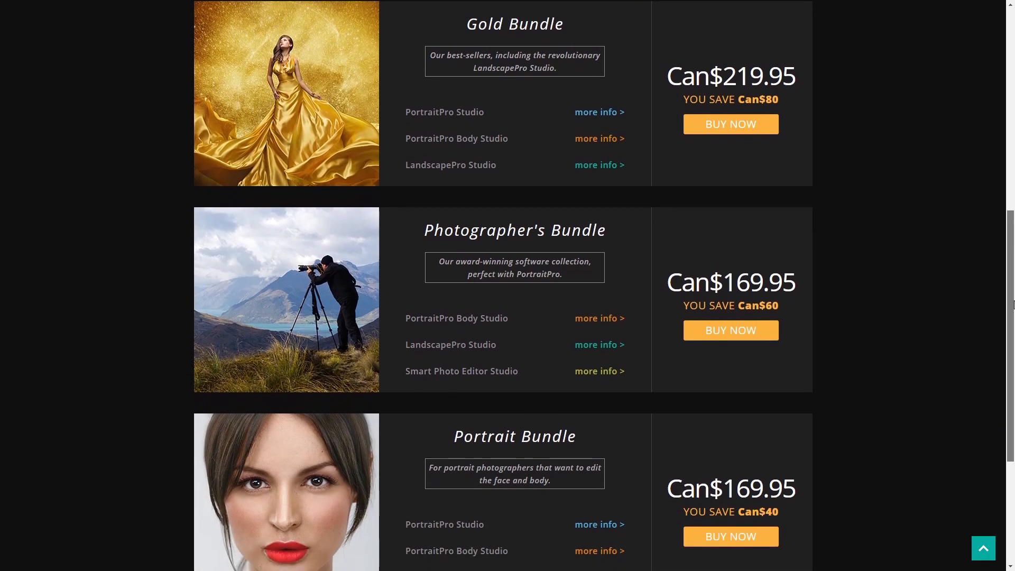
scroll("down", 3)
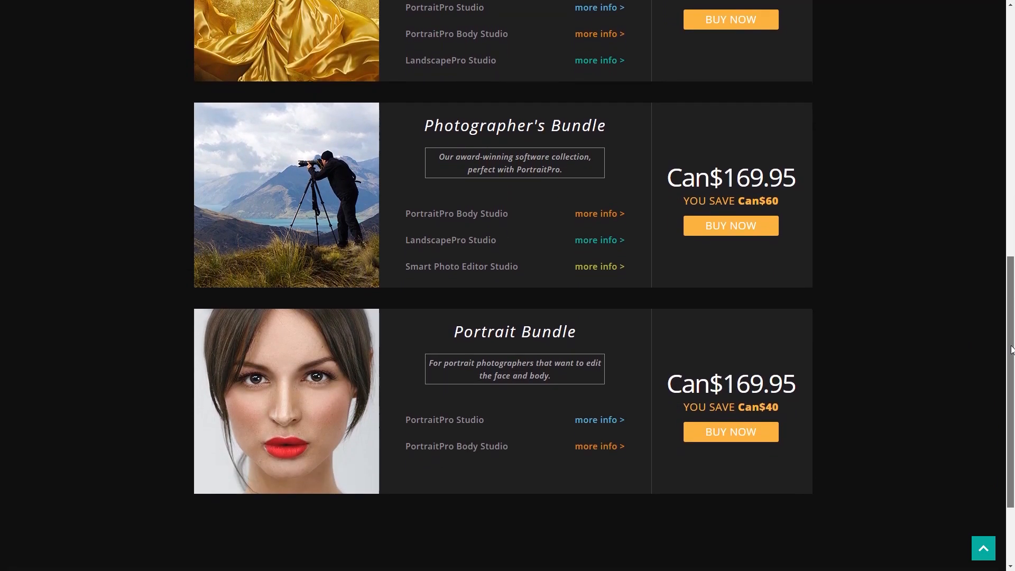
left_click(271, 560)
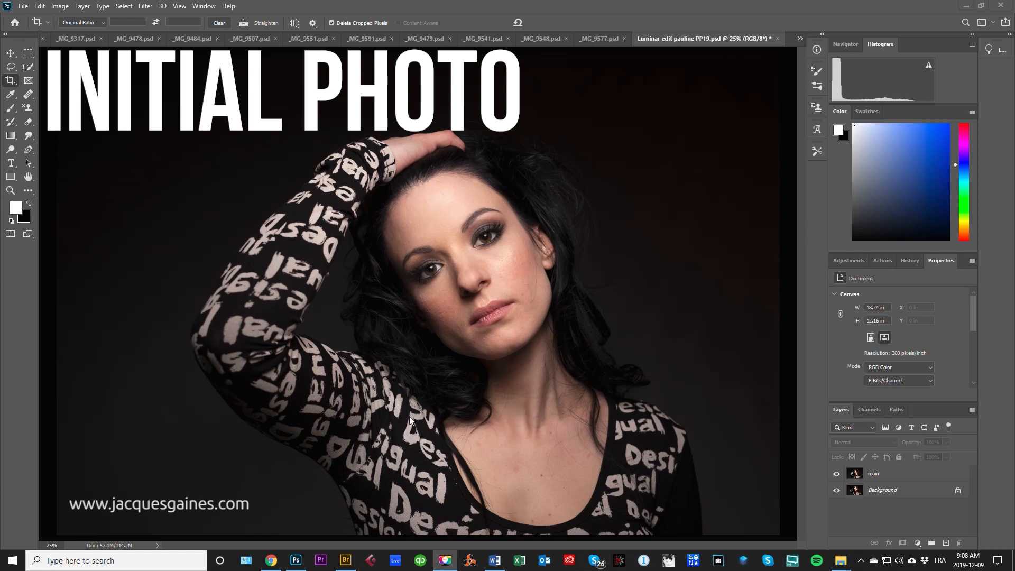
mouse_move(503, 178)
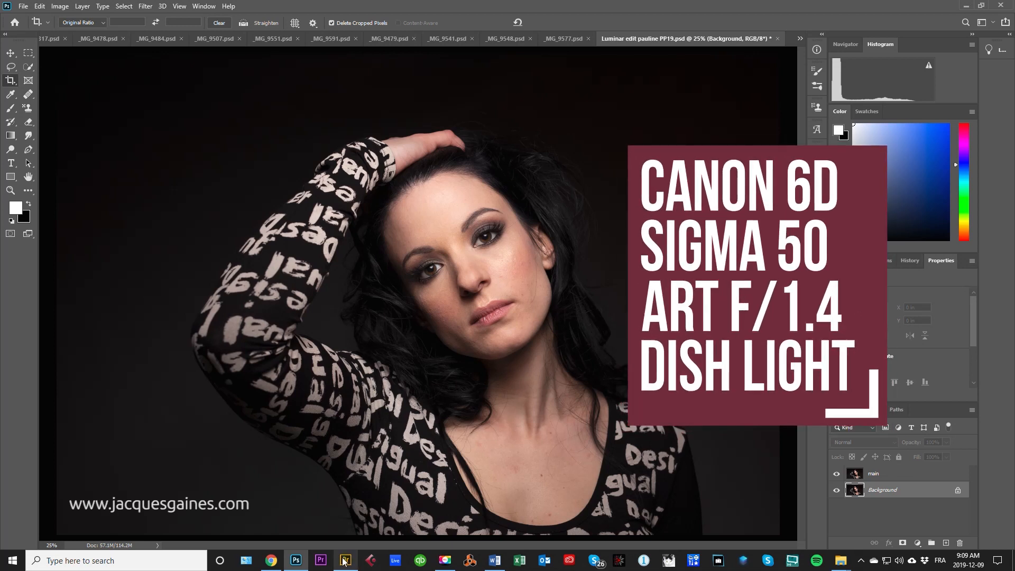
left_click(345, 560)
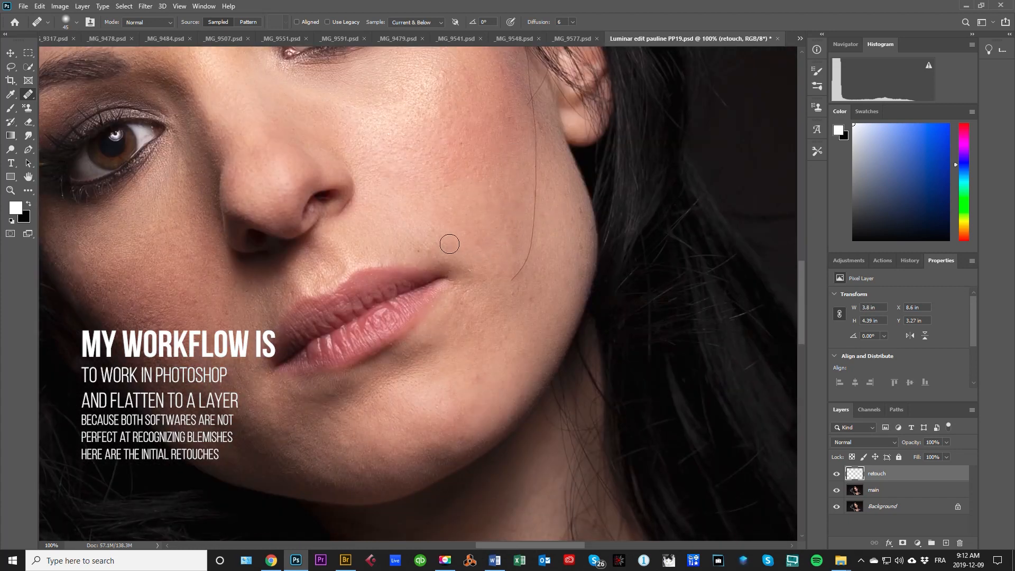
- Fit the portrait to the screen to check the healed blemishes on the retouch layer
key("ctrl+0")
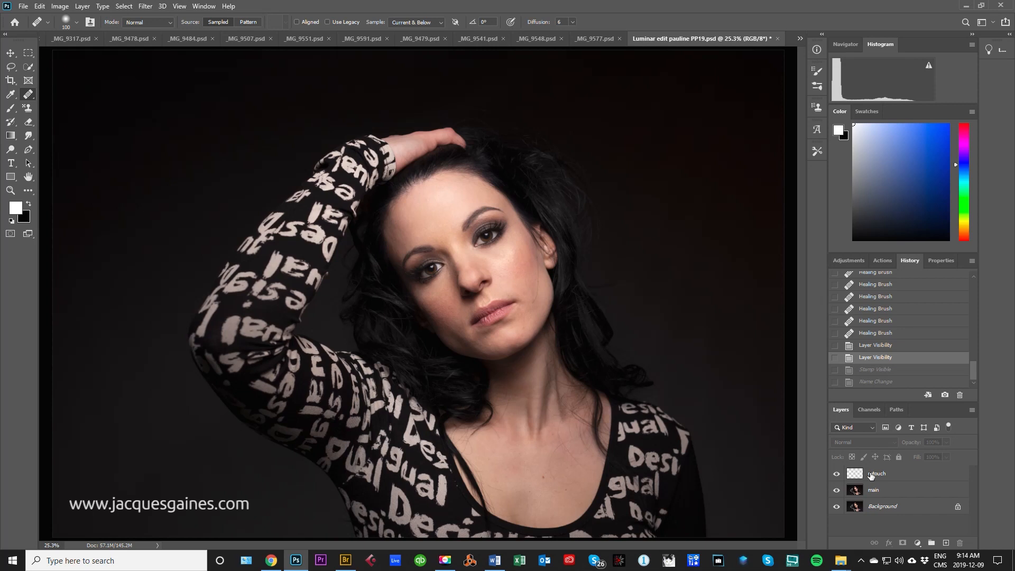
- Merge visible layers into a Luminar layer and duplicate it as Portrait pro
key("Ctrl+Alt+Shift+E")
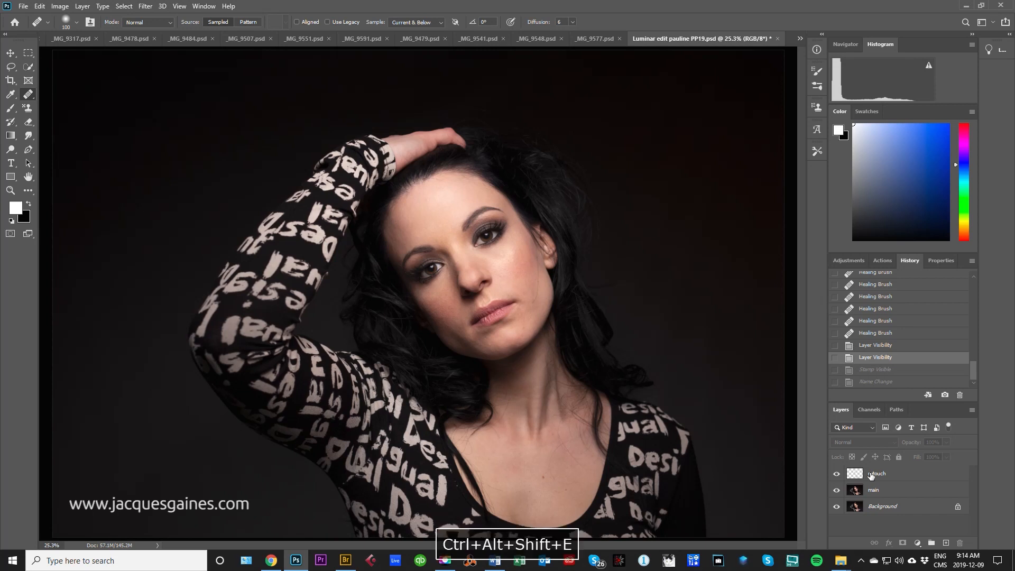
key("Ctrl+Alt+Shift+E")
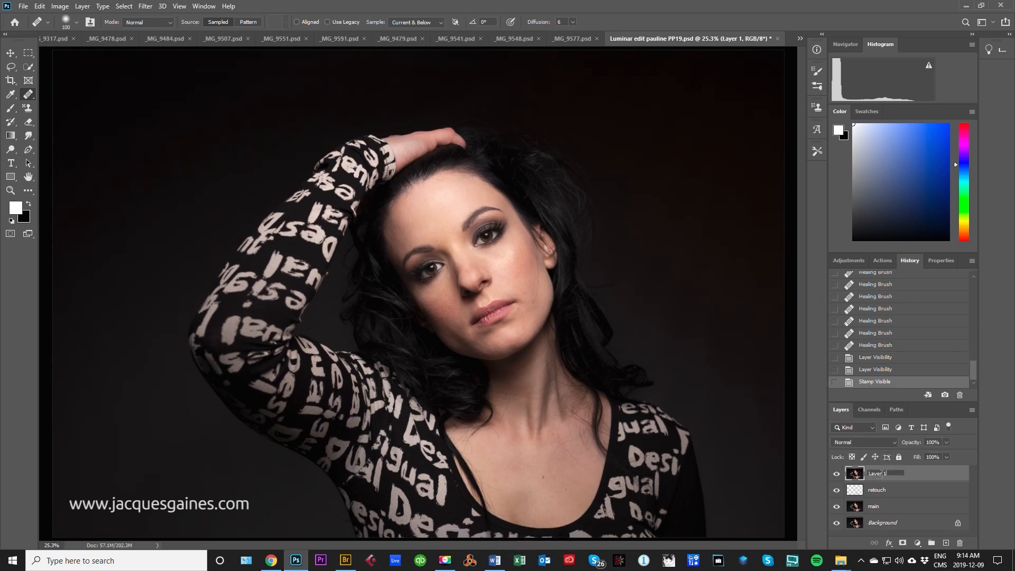
double_click(877, 474)
type("Luminar")
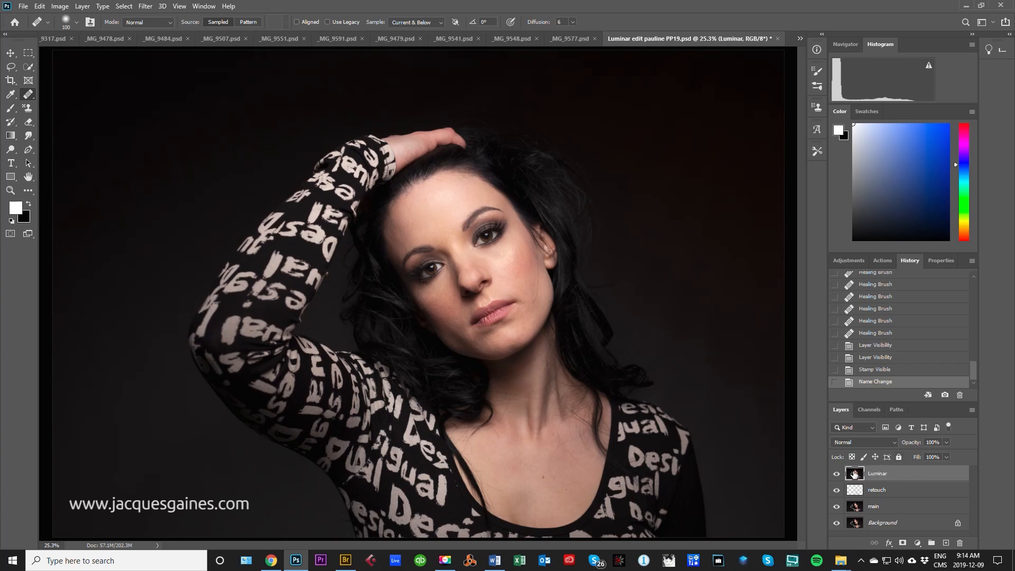
key("ctrl+d")
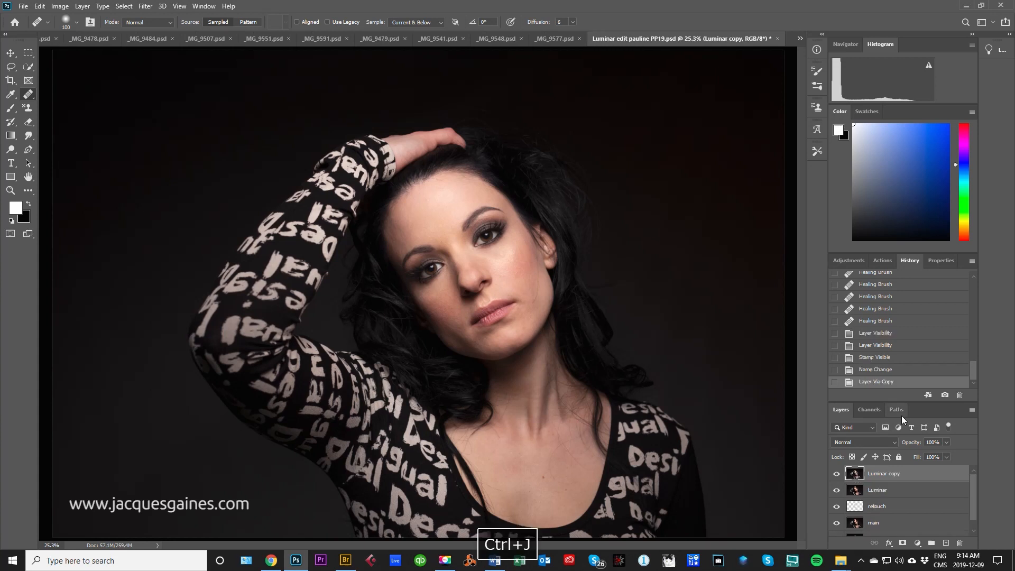
double_click(883, 473)
type("Portrait pro")
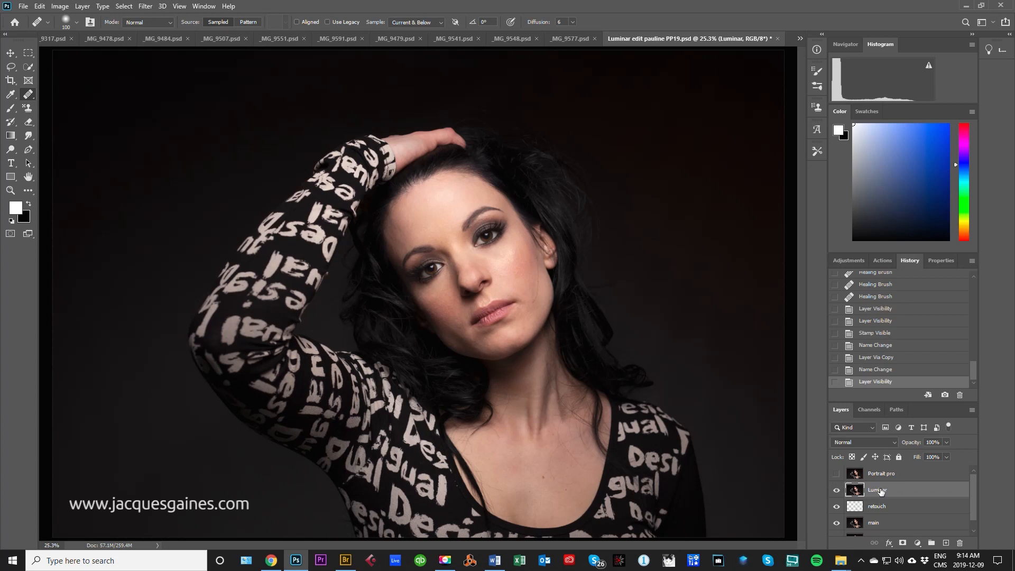
- Send the Luminar layer to Luminar 4 via Filter > Skylum Software
left_click(145, 6)
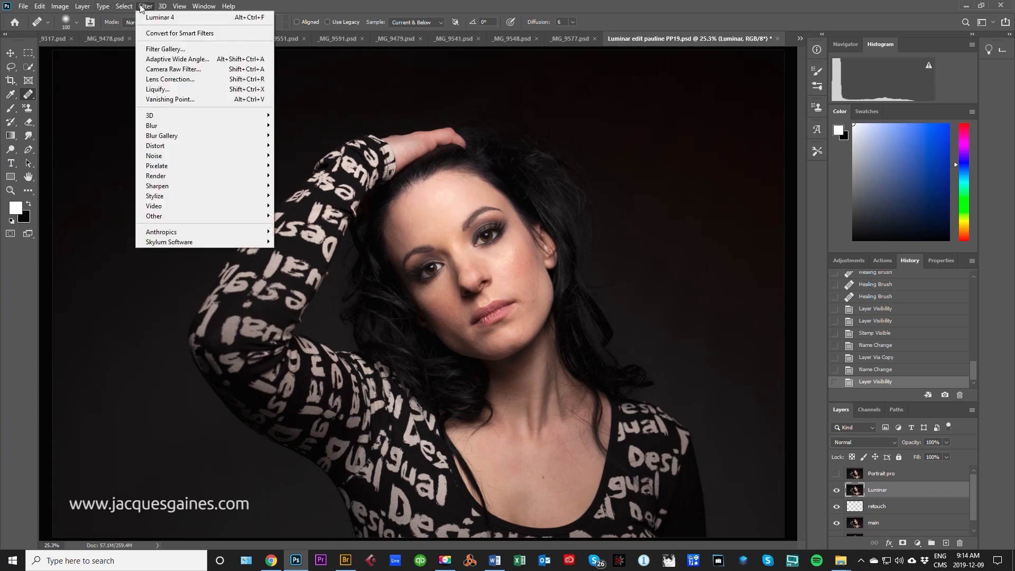
mouse_move(169, 241)
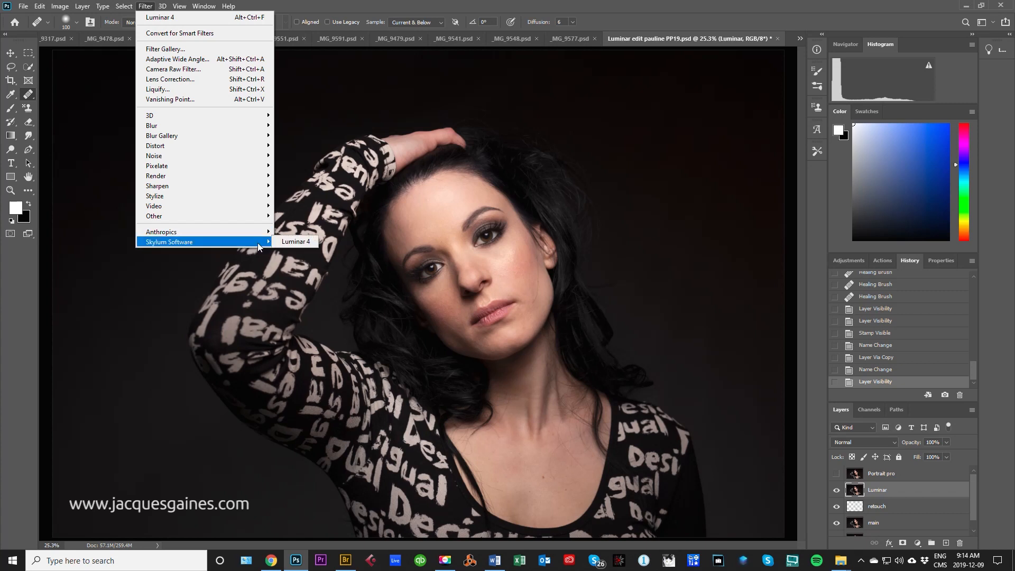
left_click(295, 241)
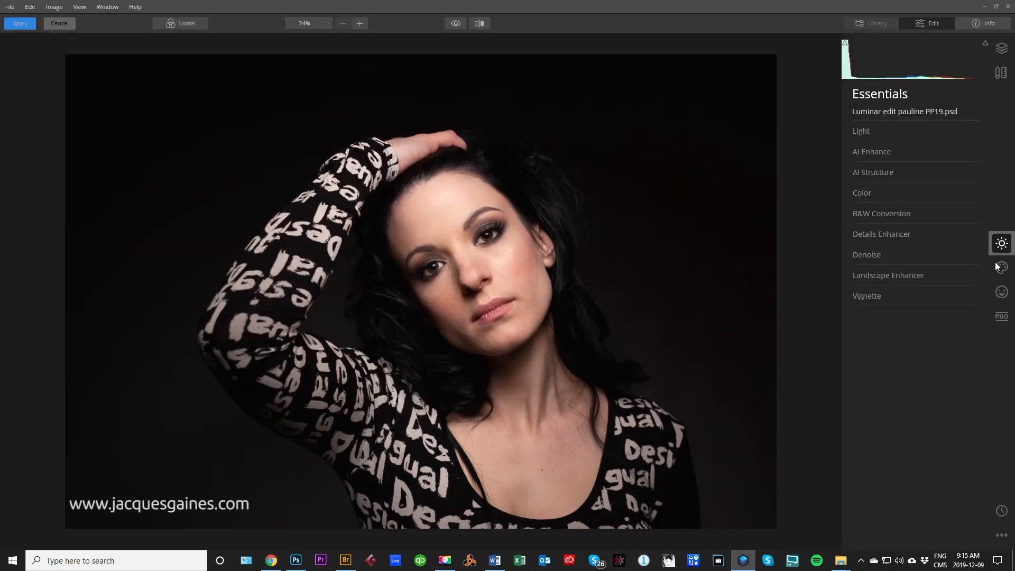
- Set AI Skin Enhancer amount to 87 in Luminar's portrait tools
left_click(1001, 291)
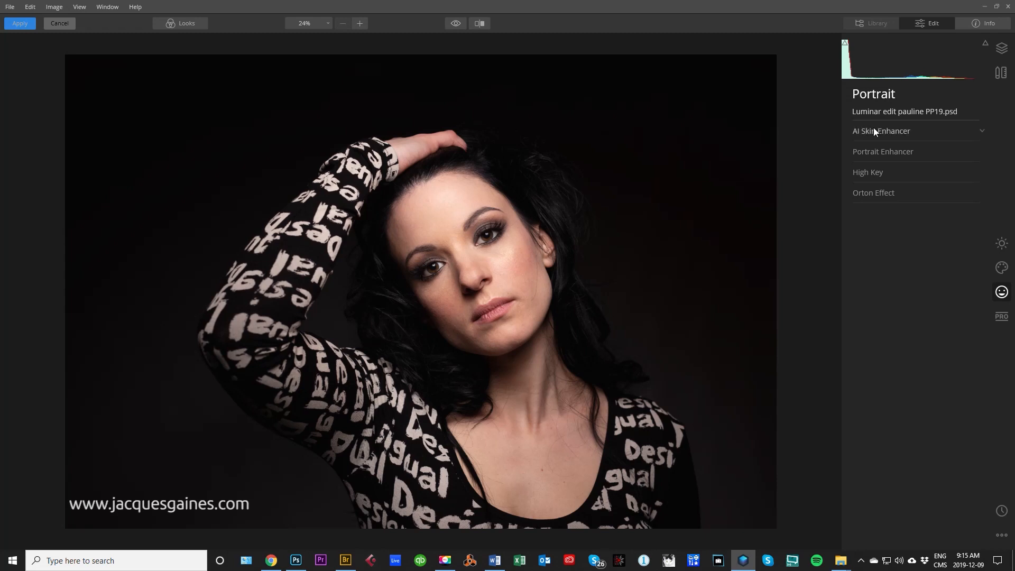
left_click(881, 131)
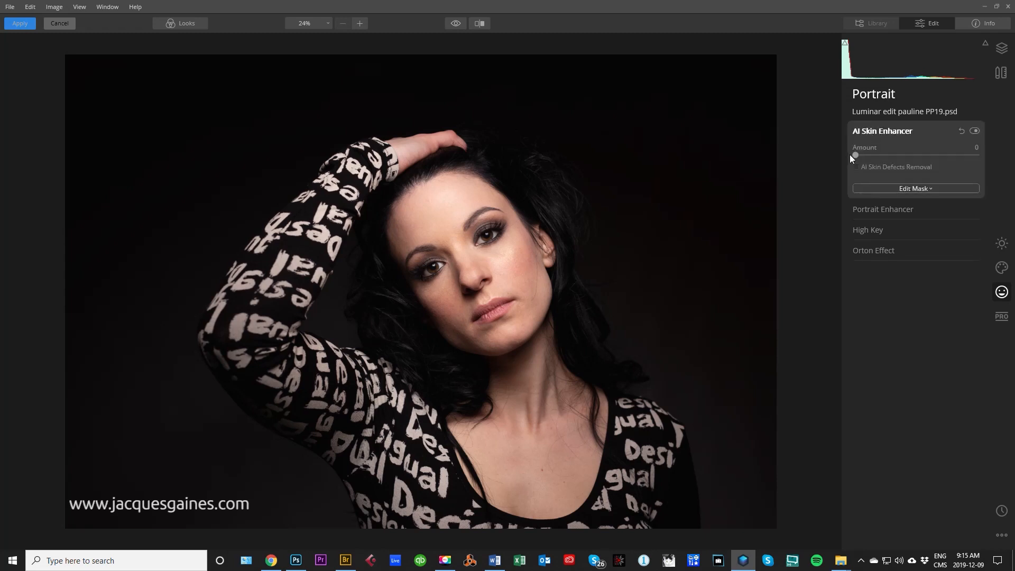
left_click_drag(854, 155, 961, 155)
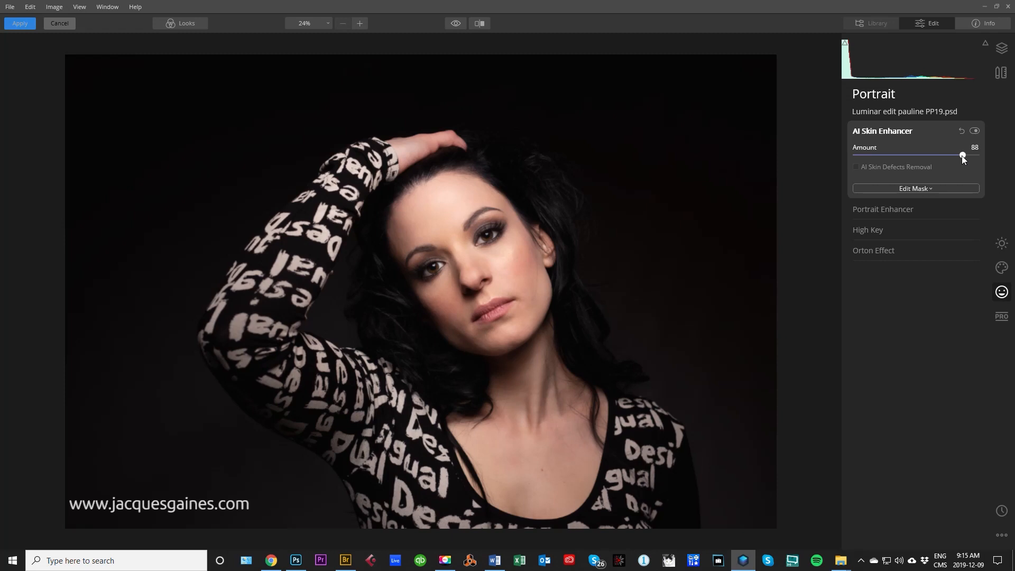
left_click_drag(962, 155, 961, 155)
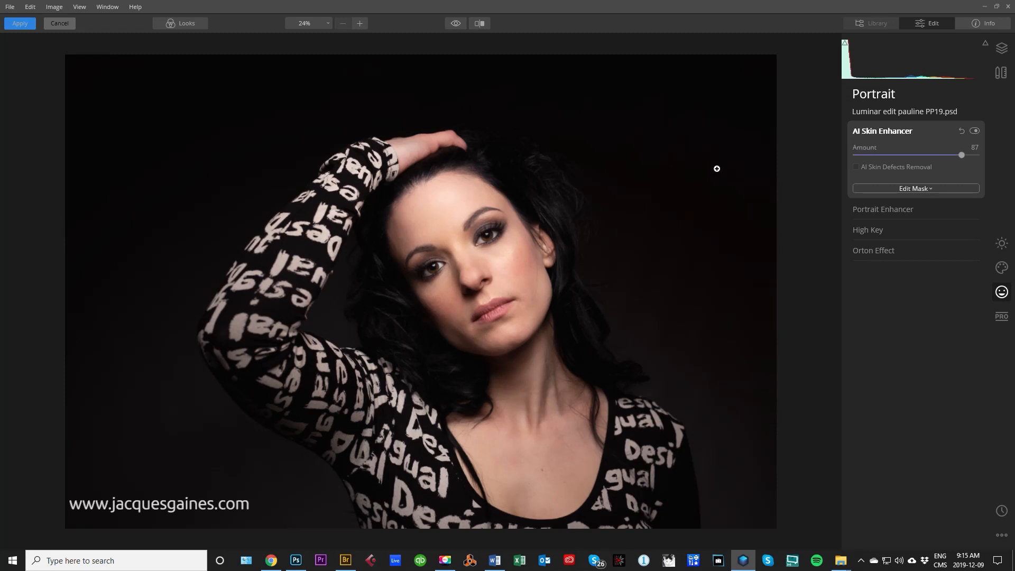
- Zoom in to frame the woman's face and inspect the smoothed skin
left_click(358, 24)
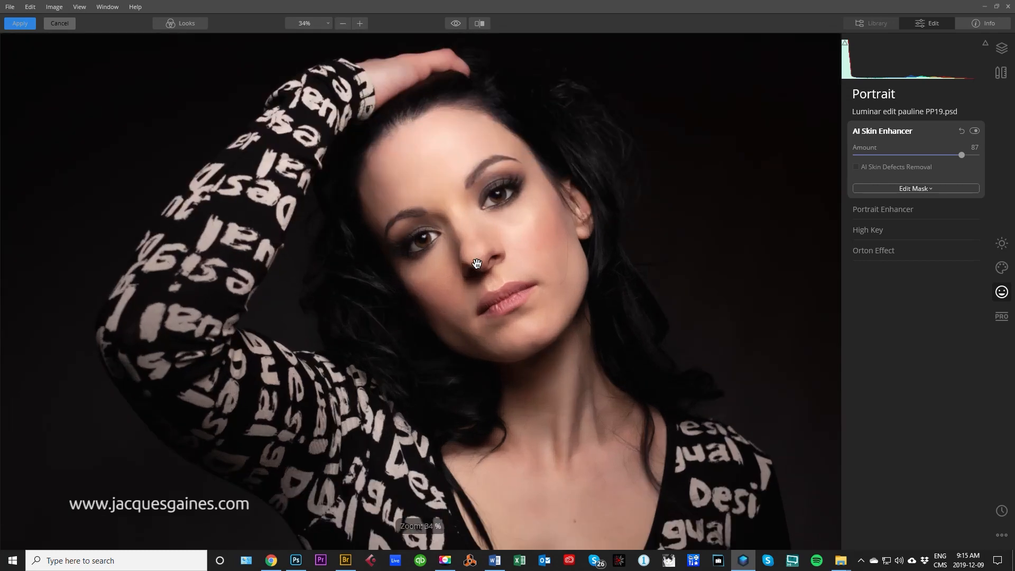
left_click(360, 24)
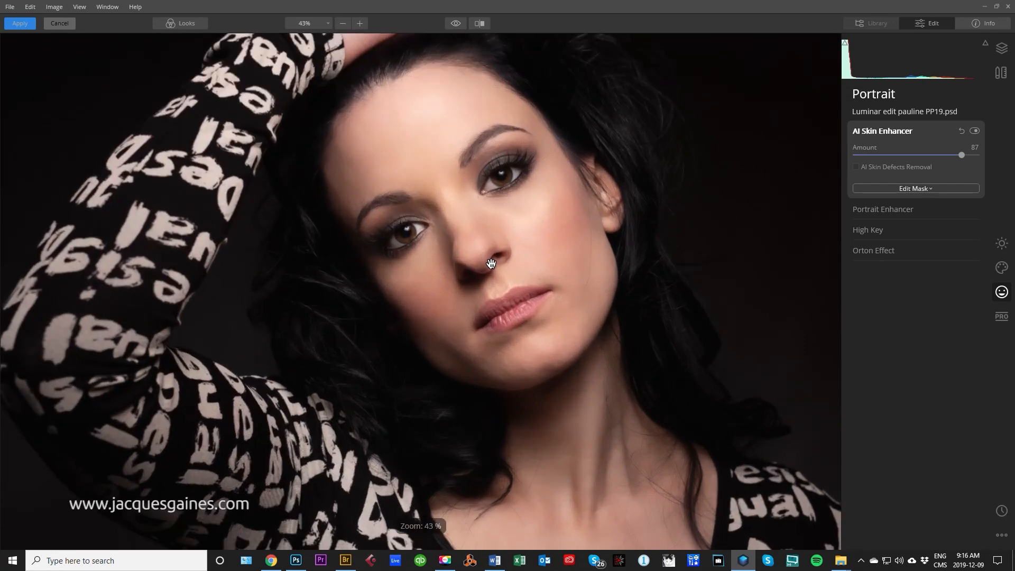
left_click(479, 23)
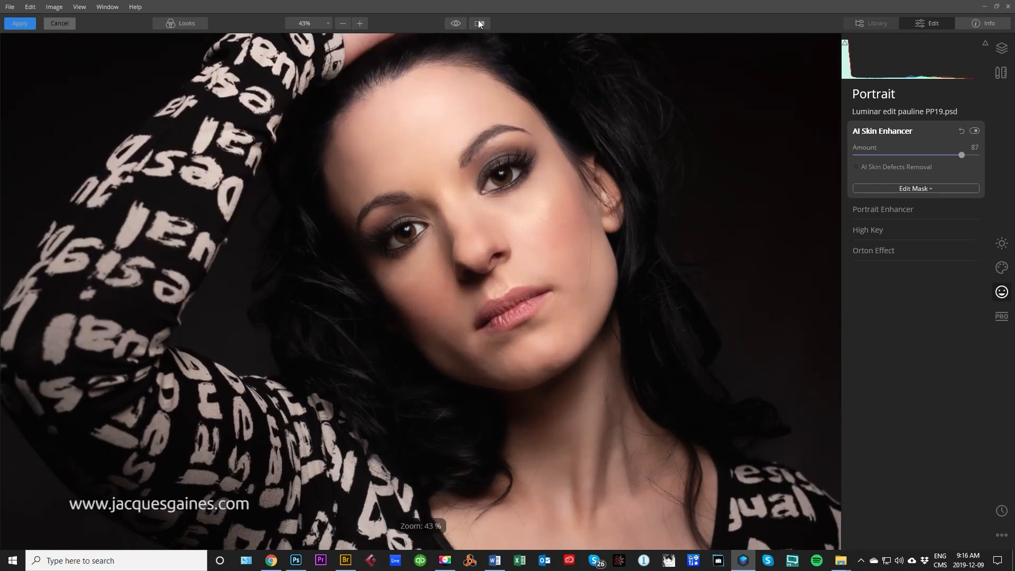
- Check the before/after split, then push AI Skin Enhancer to full strength
left_click(479, 24)
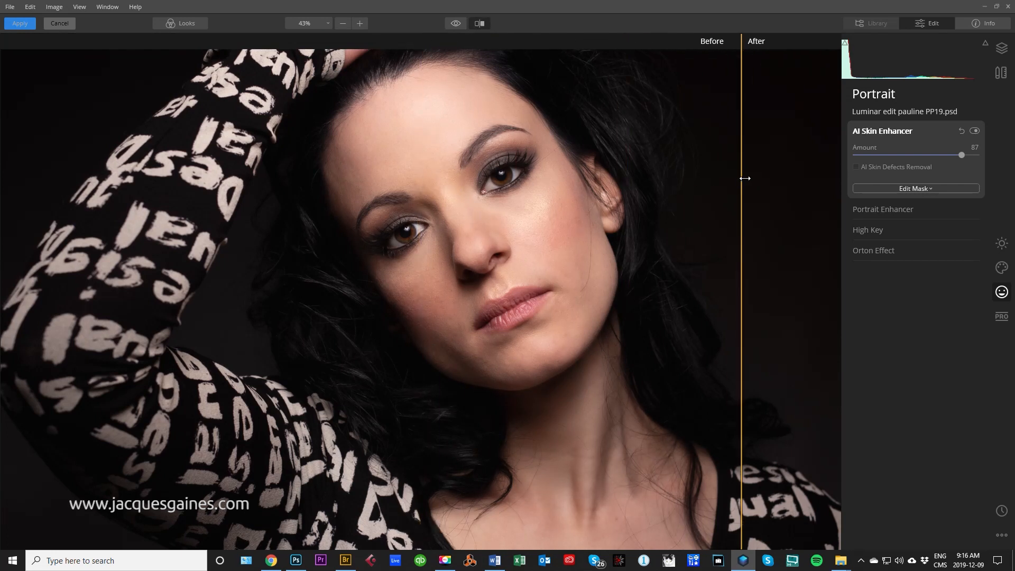
left_click_drag(744, 178, 255, 178)
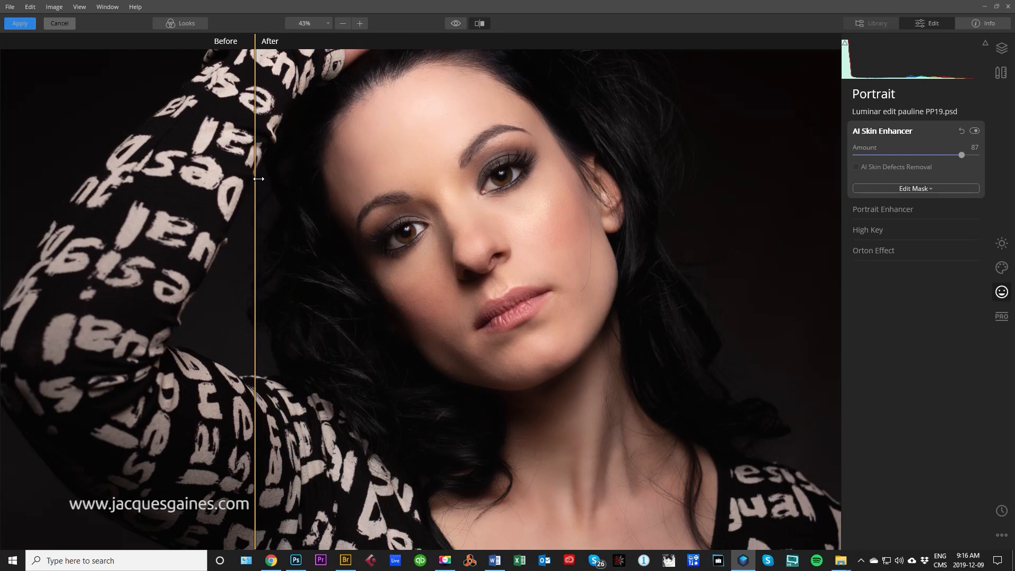
left_click_drag(256, 179, 188, 178)
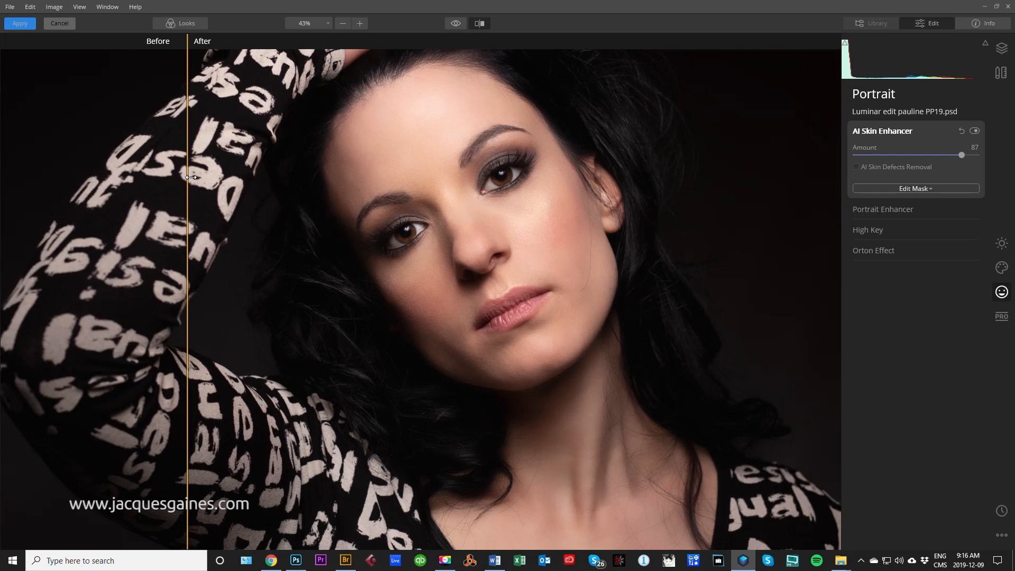
left_click(479, 23)
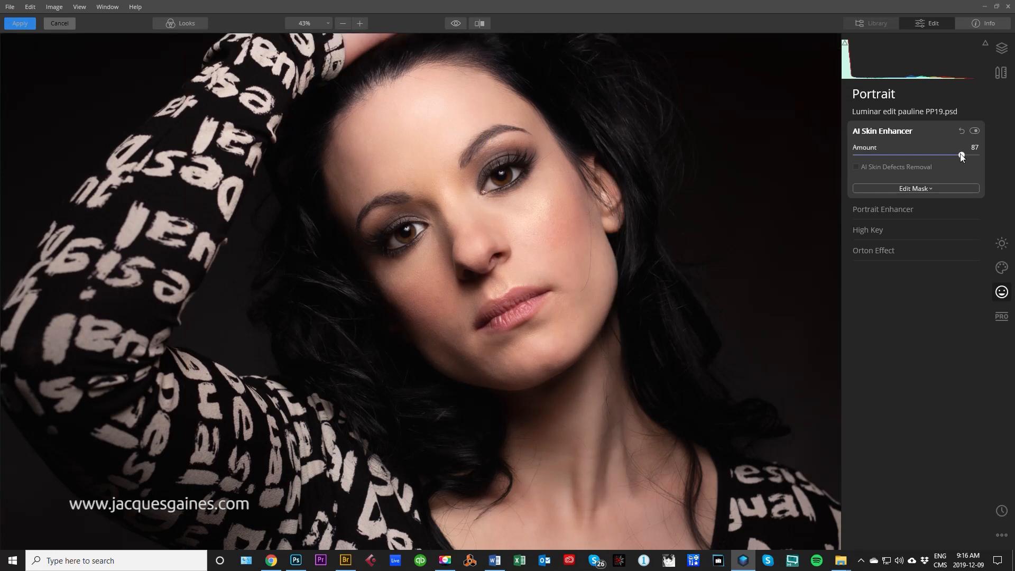
left_click_drag(960, 156, 976, 156)
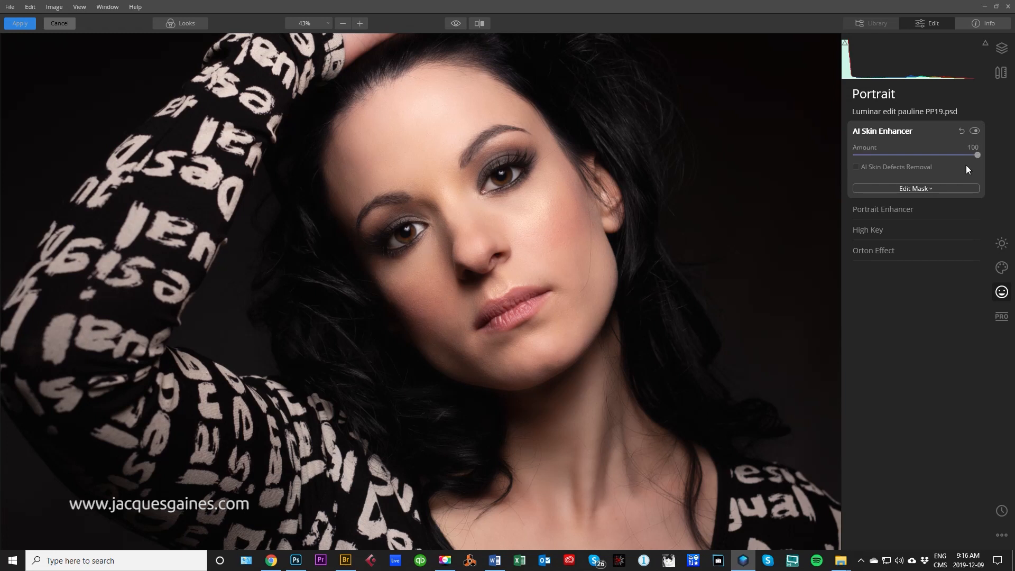
mouse_move(838, 225)
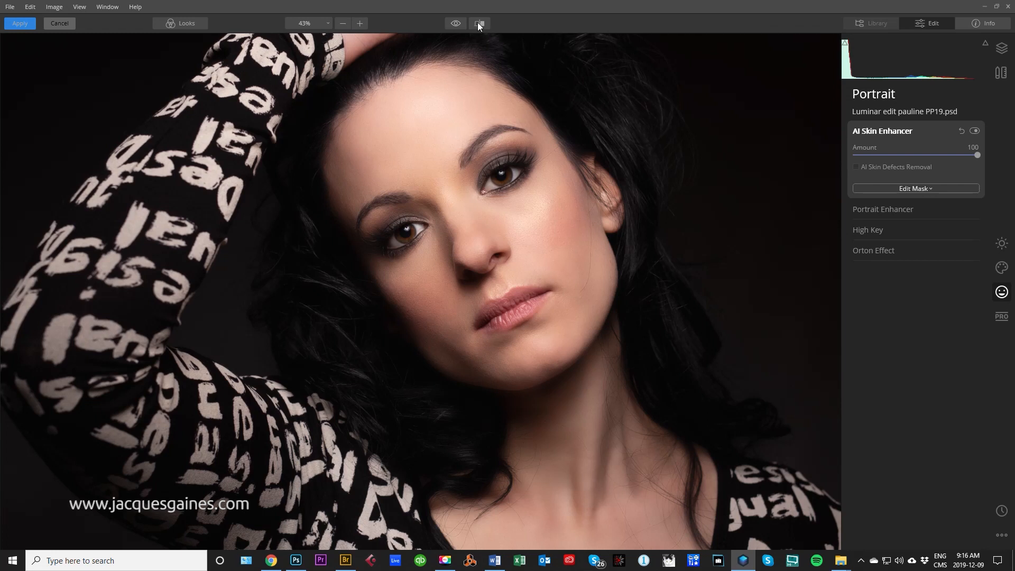
- Compare again and ease the skin enhancement back down to 87, then bring up Portrait Enhancer
left_click(479, 23)
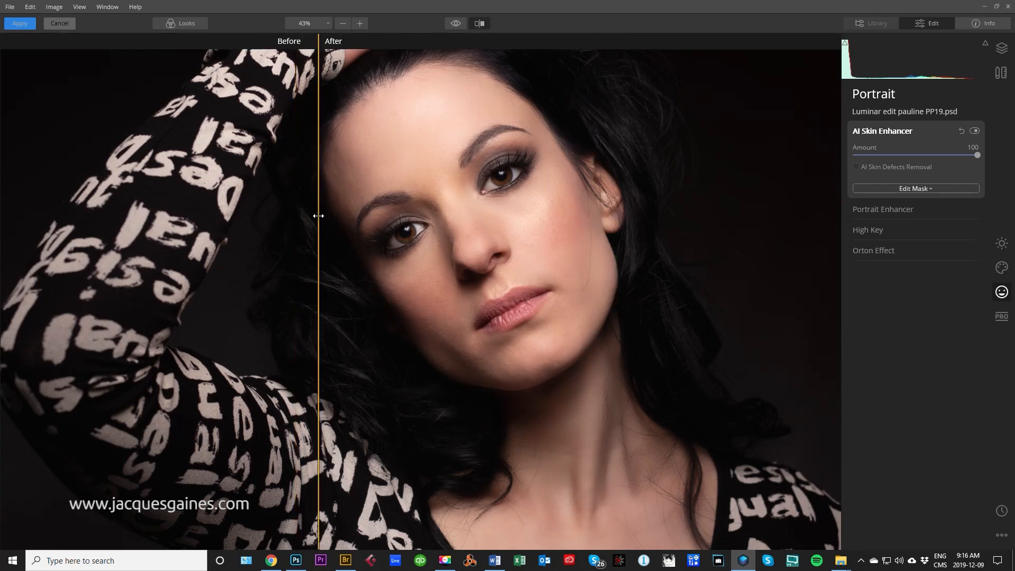
left_click_drag(977, 154, 973, 154)
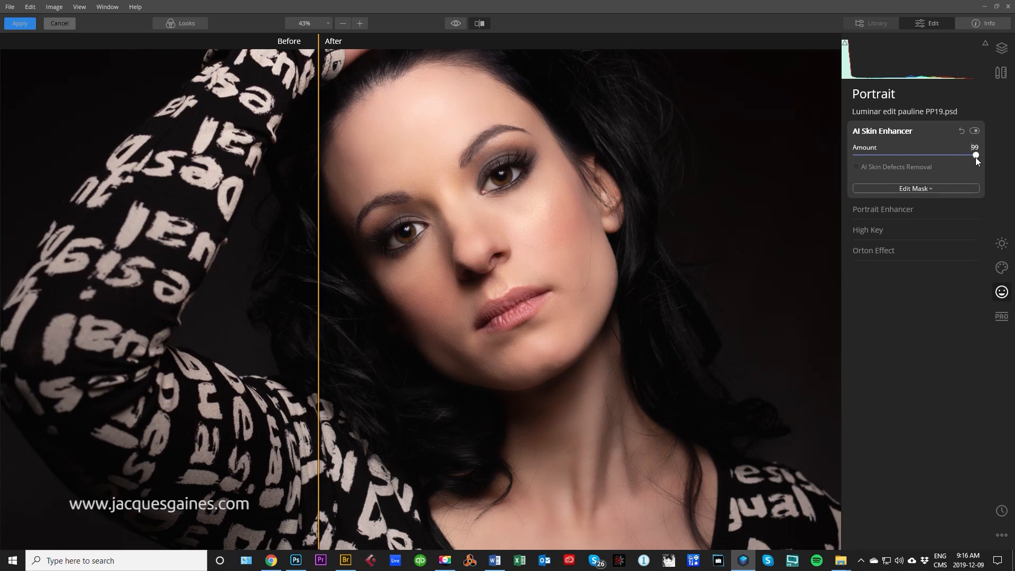
left_click_drag(973, 155, 952, 155)
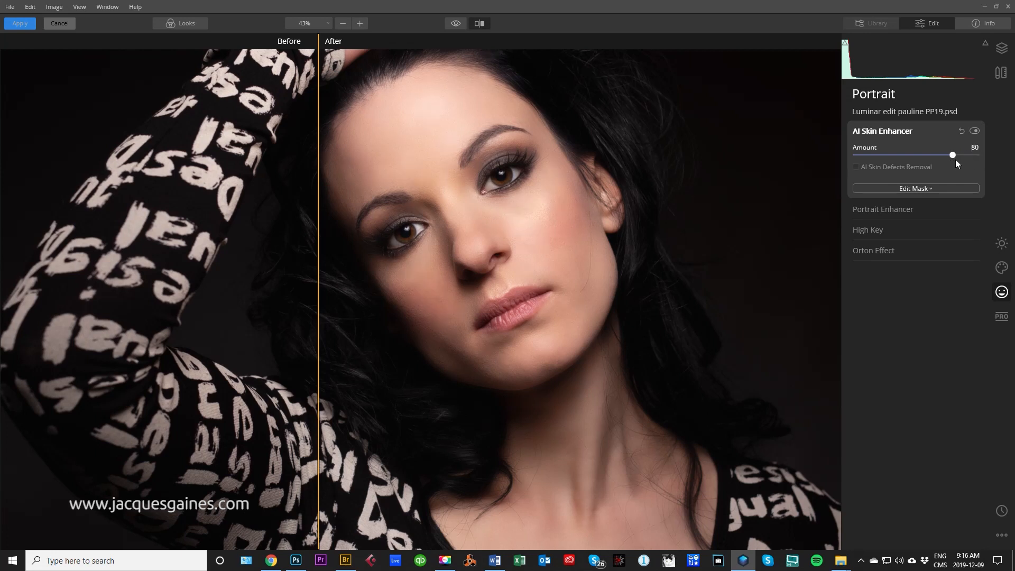
left_click_drag(952, 155, 954, 154)
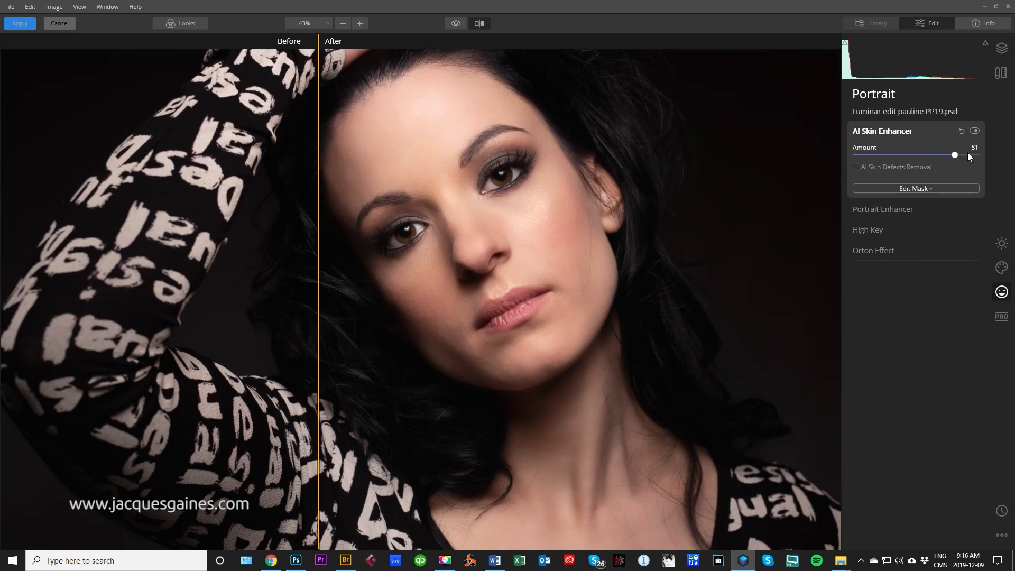
left_click_drag(954, 154, 854, 154)
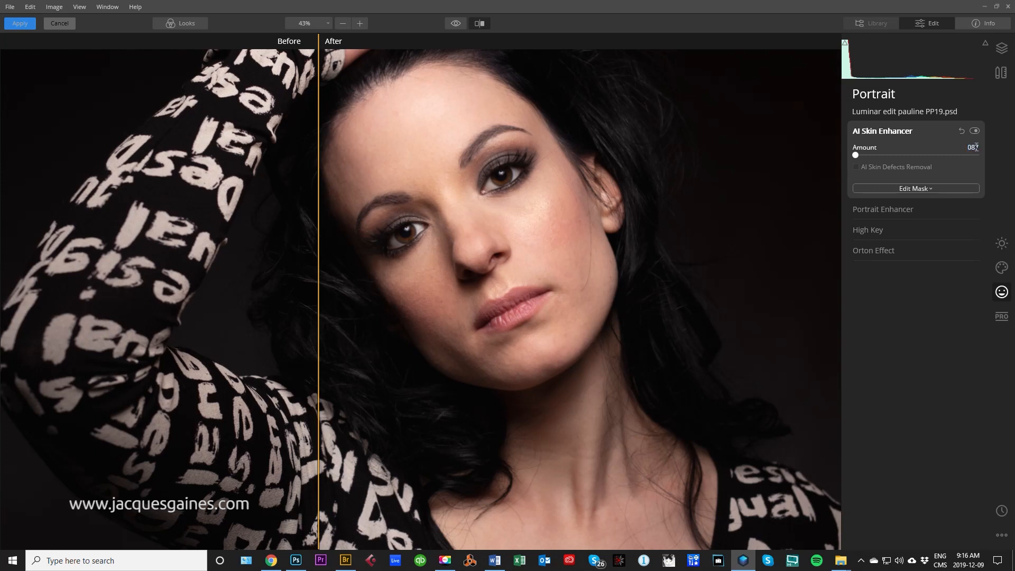
left_click_drag(854, 154, 961, 154)
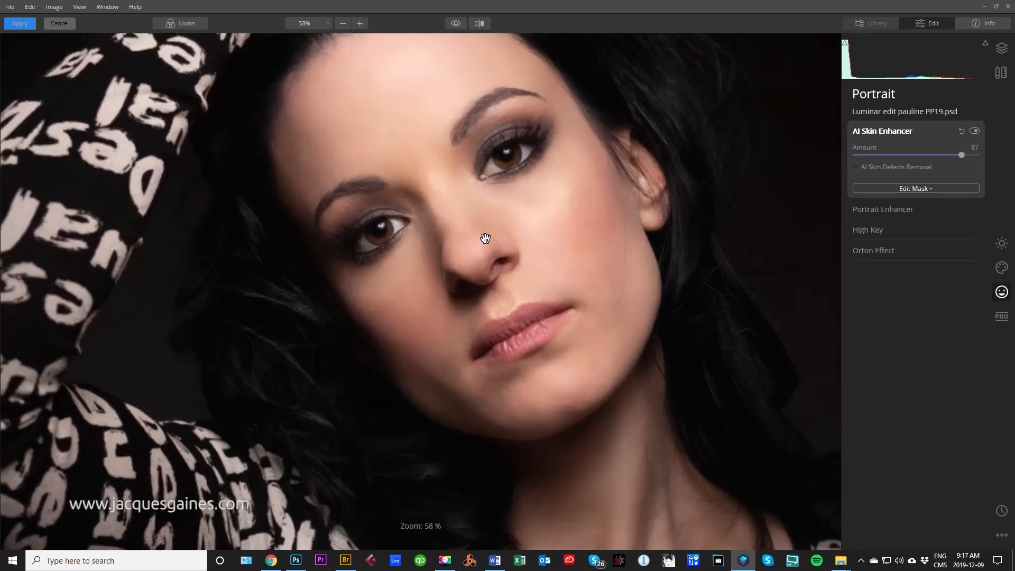
left_click(359, 24)
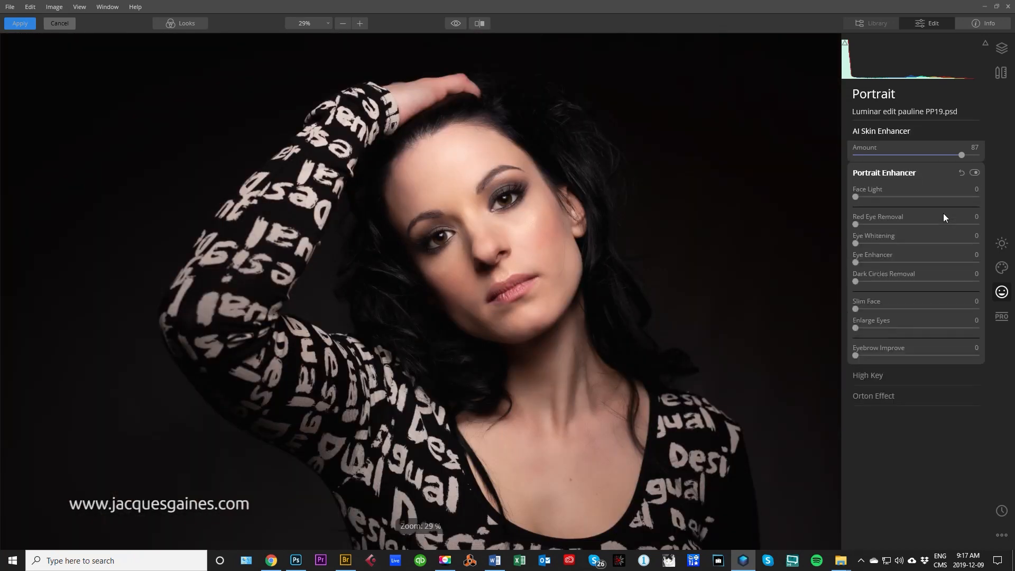
- Set Eye Whitening 42, Eye Enhancer 29 and Slim Face 39 in Portrait Enhancer
left_click_drag(855, 223, 903, 223)
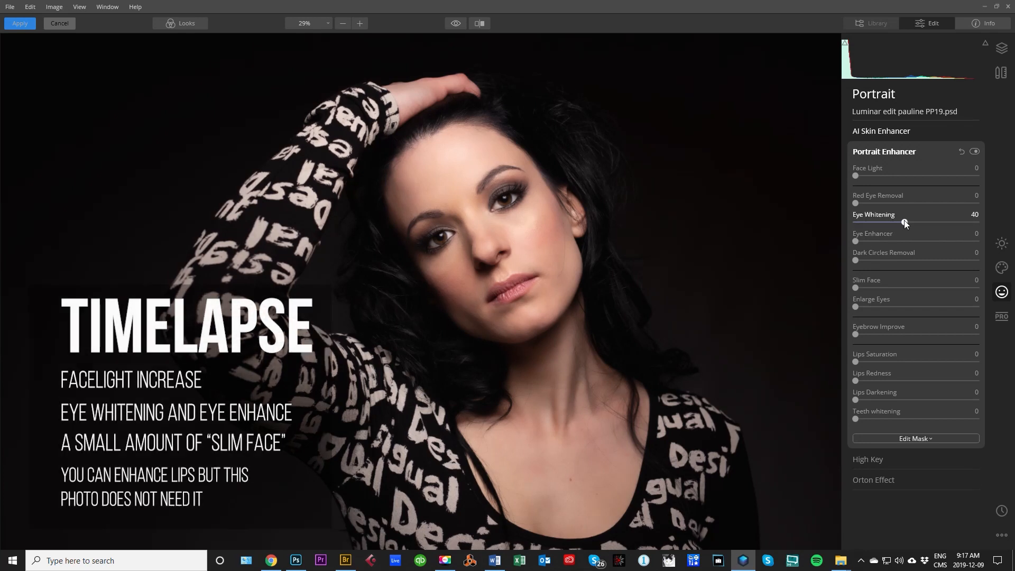
left_click_drag(854, 241, 891, 241)
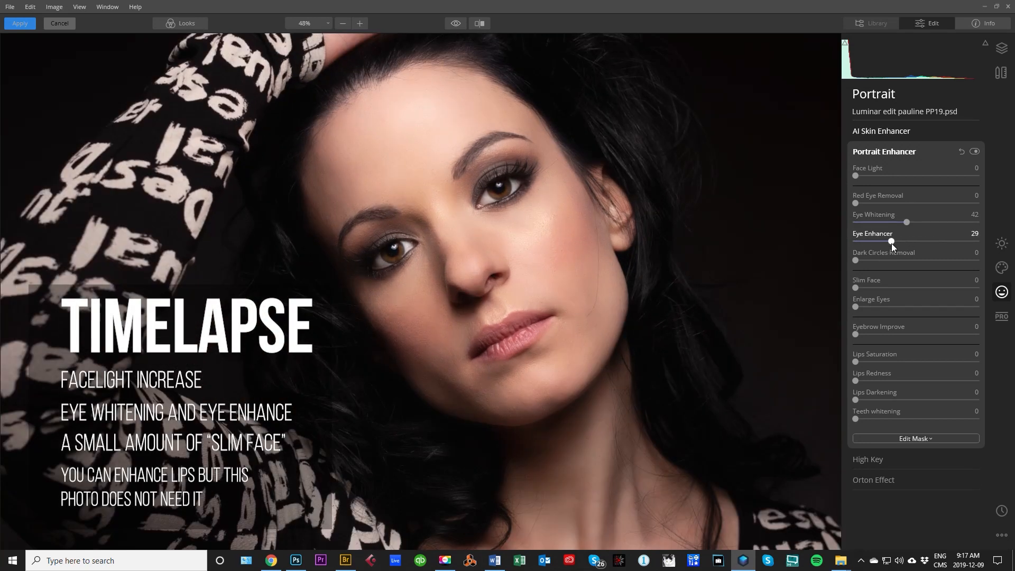
left_click_drag(855, 288, 924, 289)
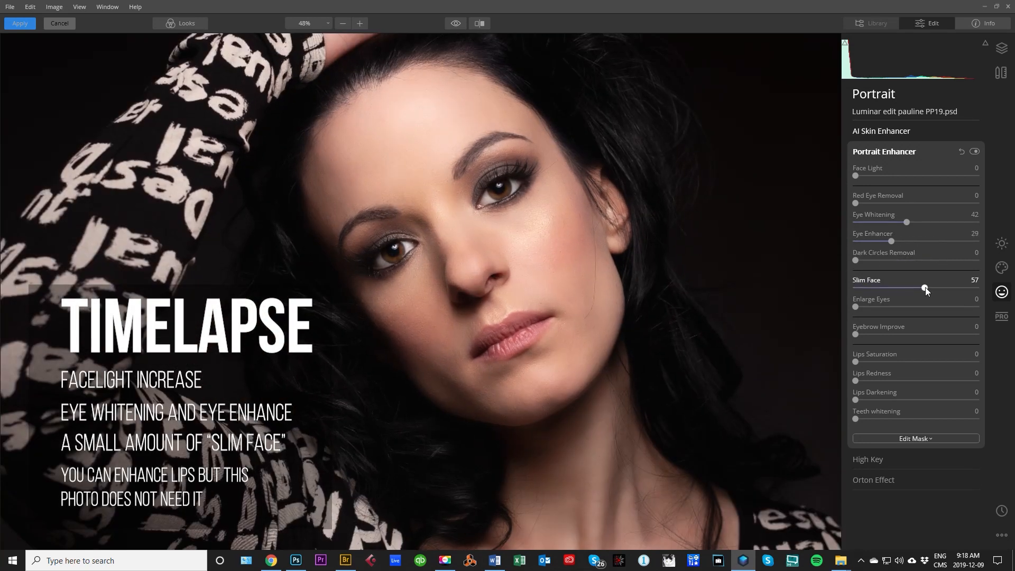
left_click_drag(925, 288, 903, 287)
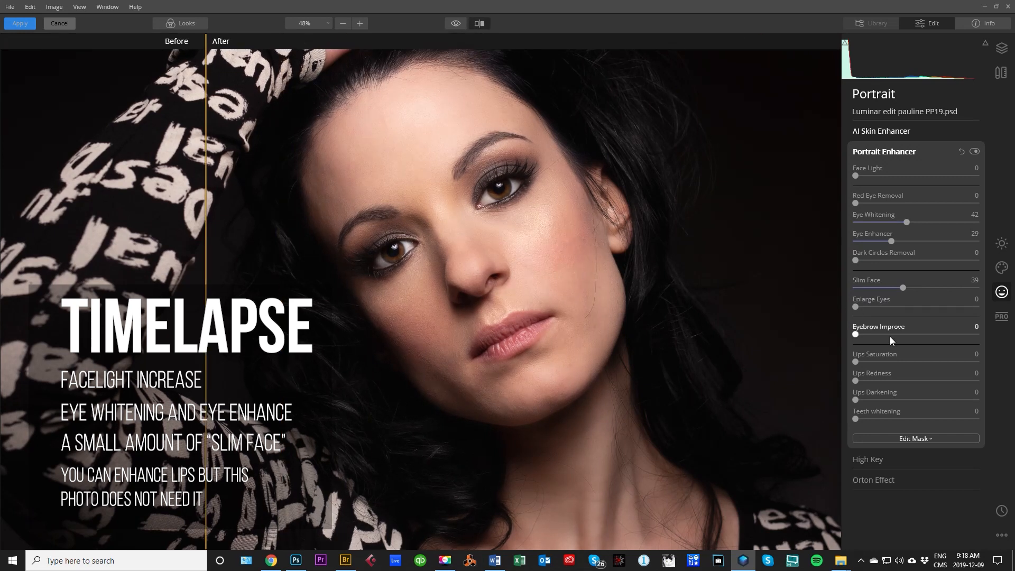
left_click_drag(855, 335, 885, 335)
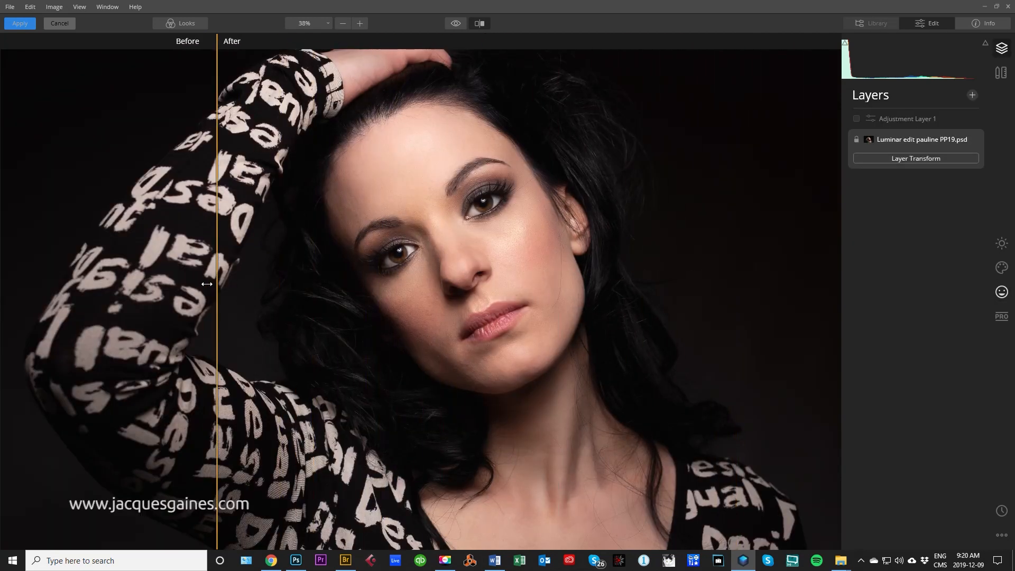
- Try the Orton Effect at around 49–61 and switch it to Type 2
left_click_drag(216, 284, 206, 283)
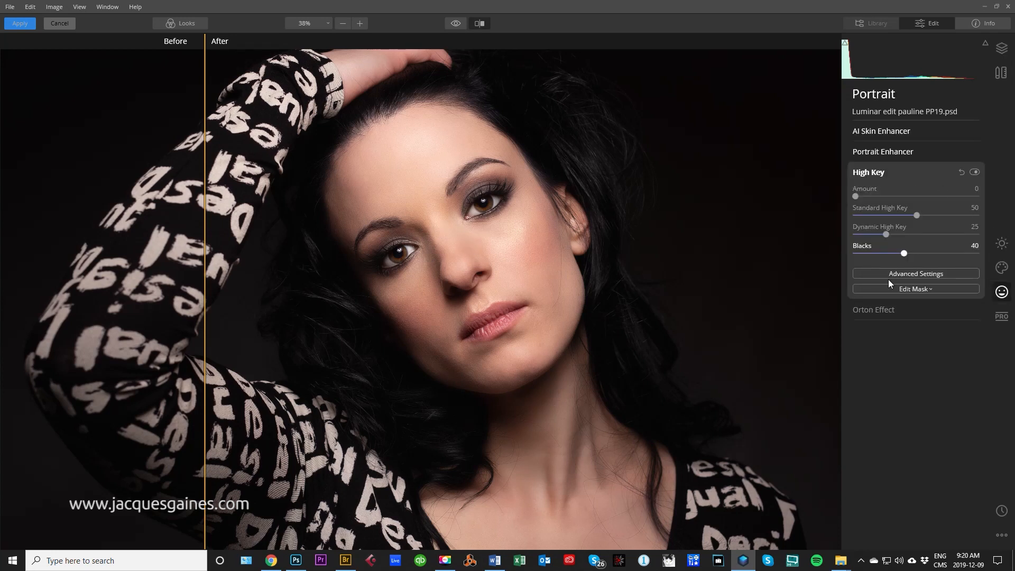
left_click(873, 309)
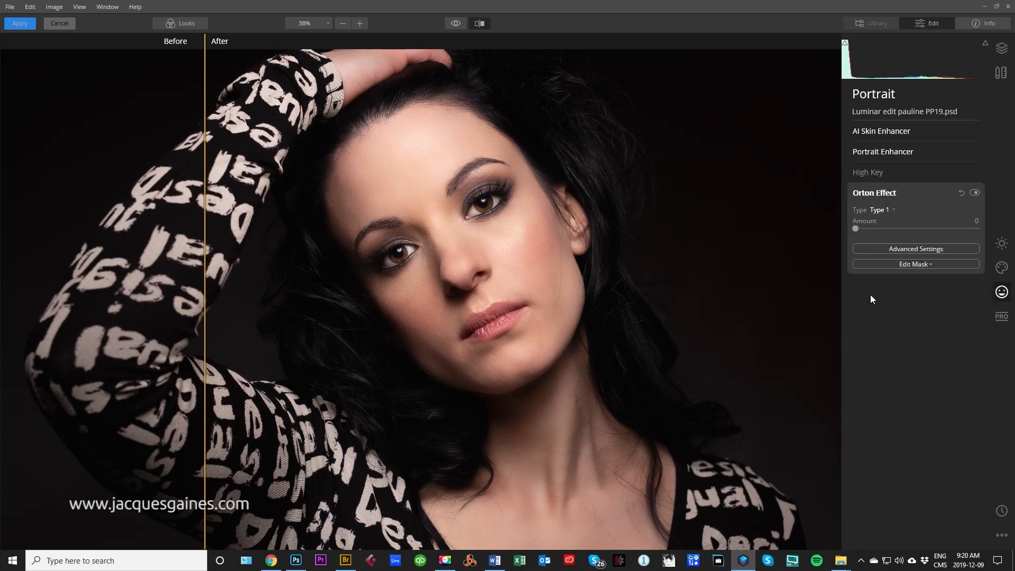
mouse_move(872, 212)
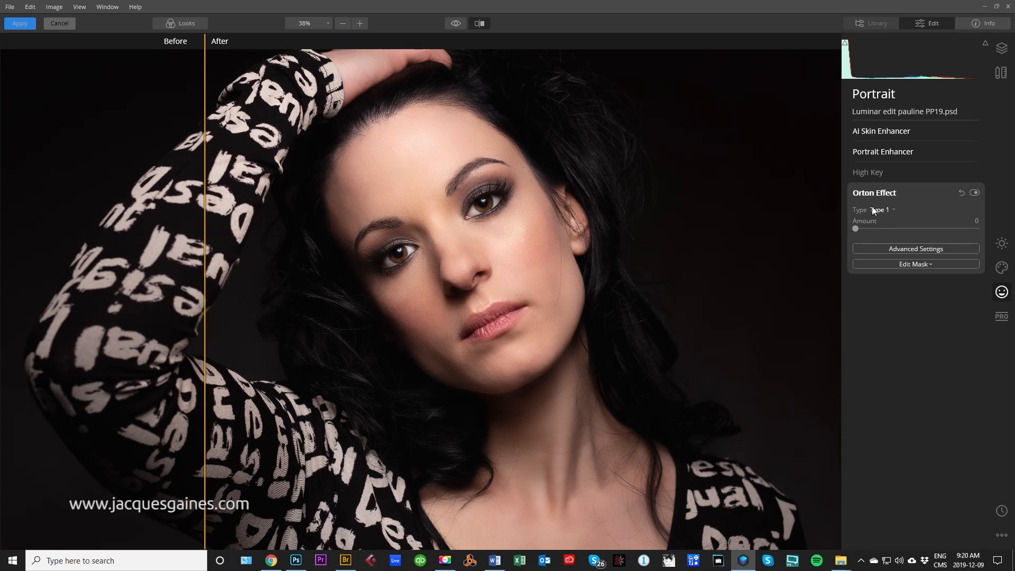
left_click_drag(855, 229, 941, 228)
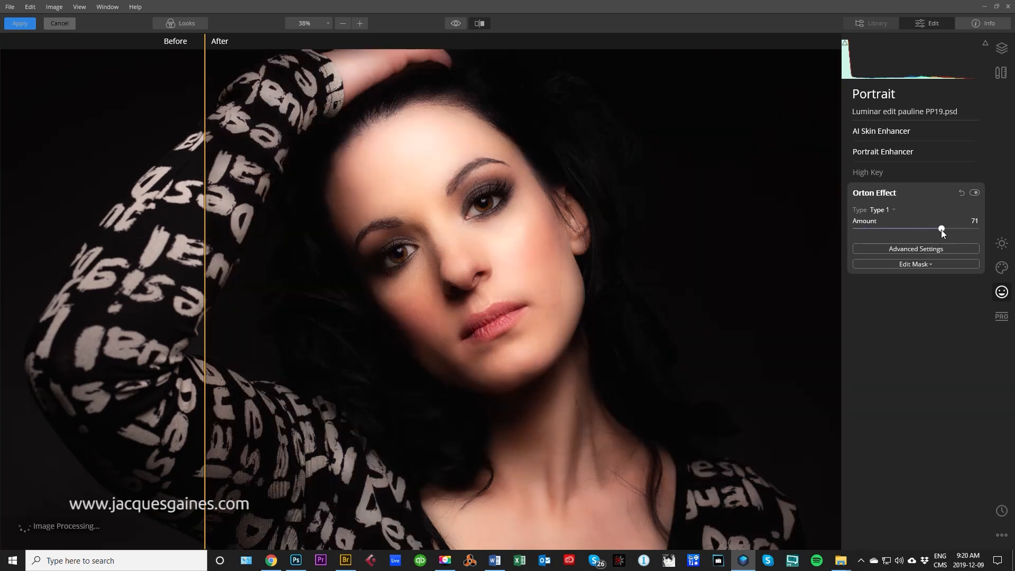
left_click_drag(942, 229, 916, 229)
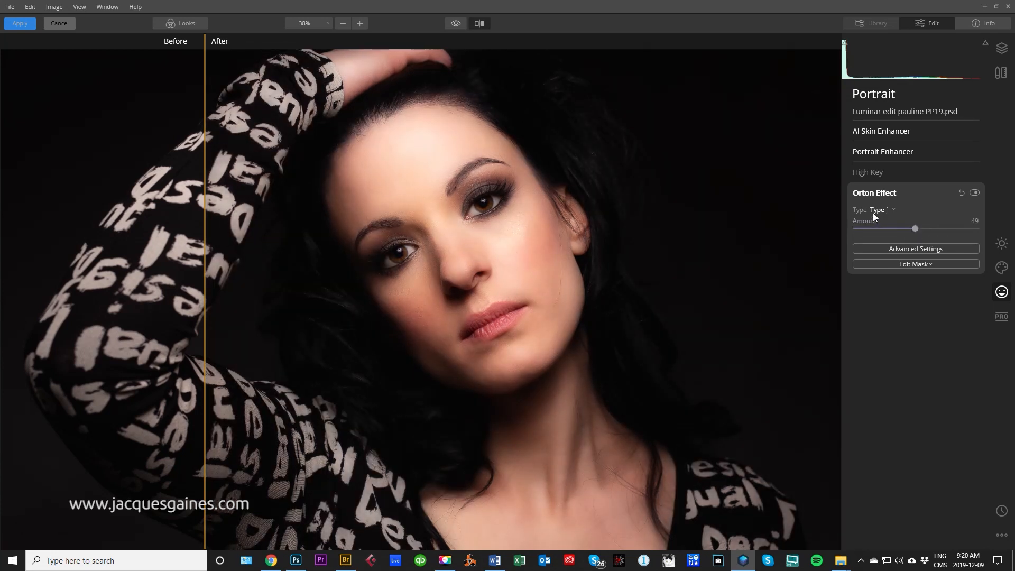
left_click(882, 209)
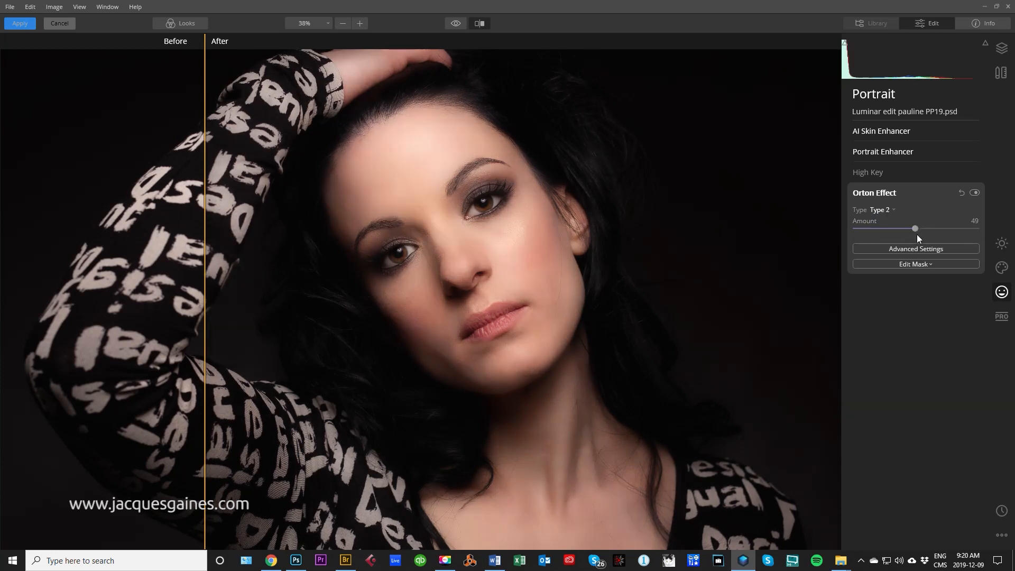
left_click_drag(915, 229, 929, 228)
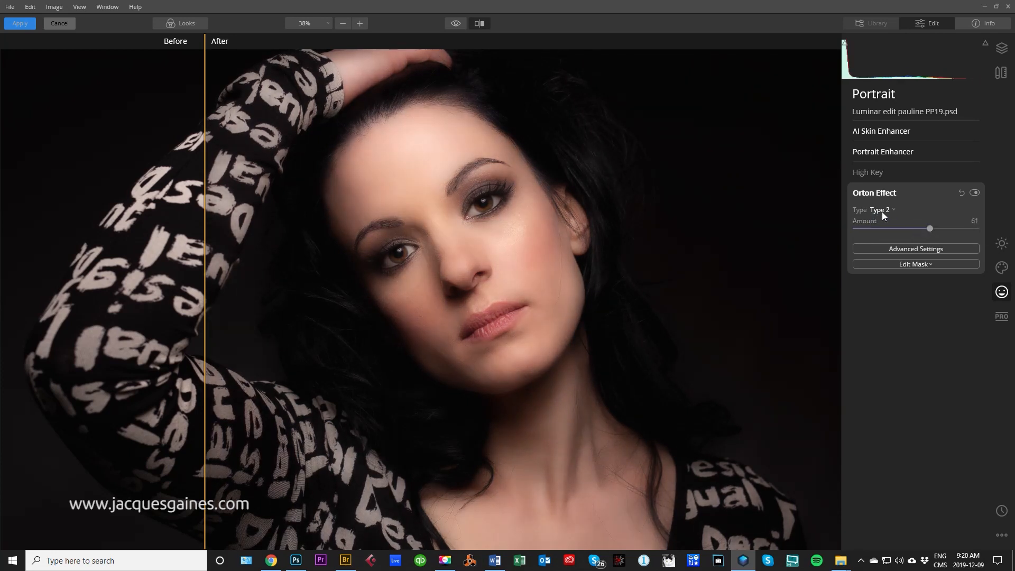
left_click(880, 209)
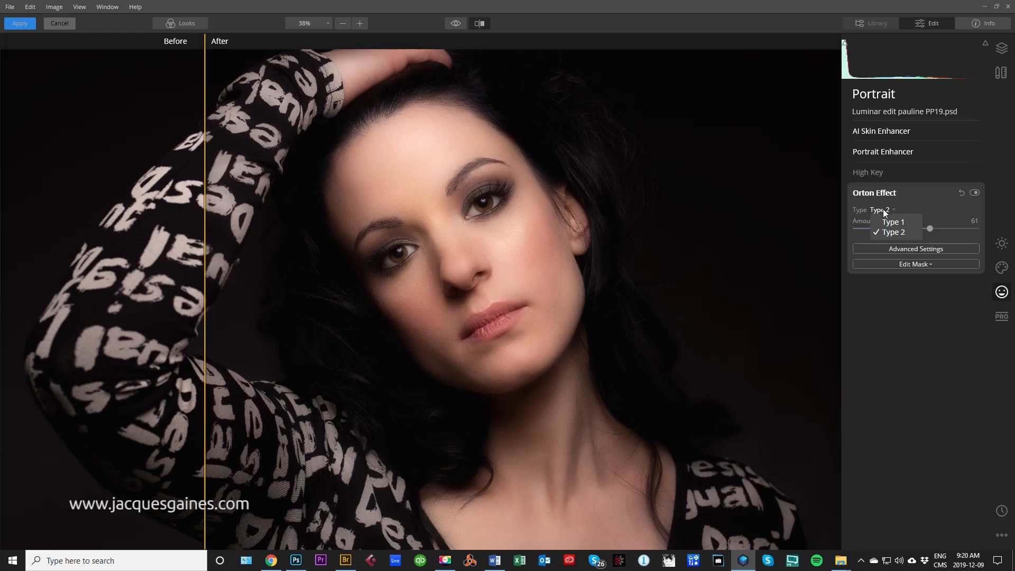
left_click(894, 231)
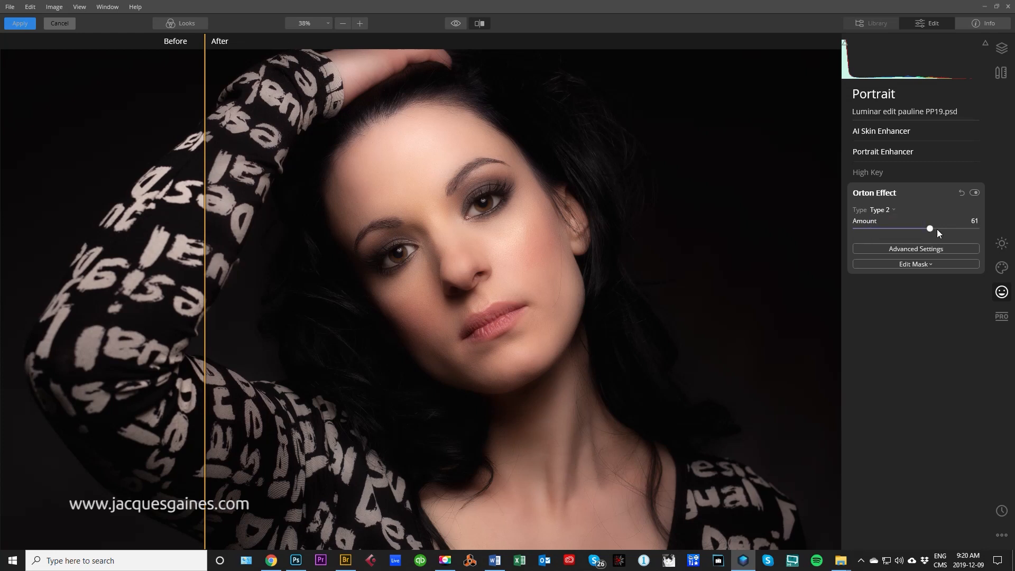
- Bring the Orton glow back down to zero and return it to Type 1
left_click_drag(929, 228, 961, 228)
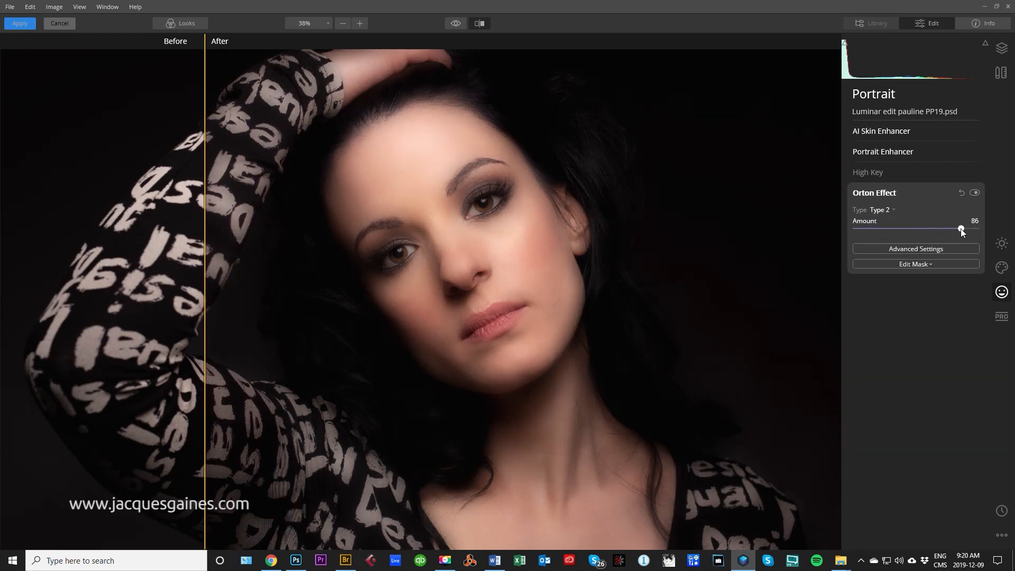
left_click_drag(961, 229, 921, 230)
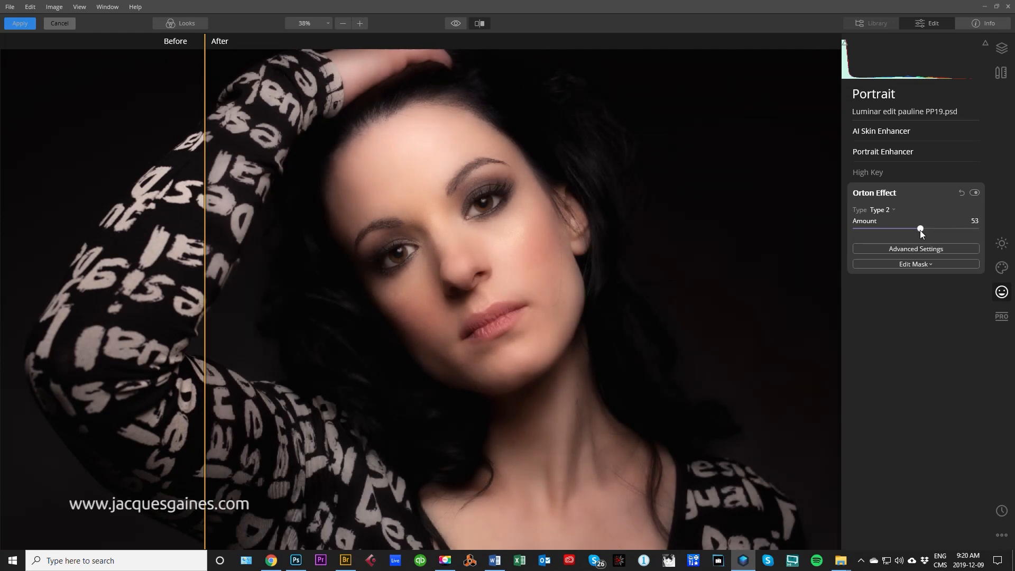
left_click_drag(920, 229, 909, 229)
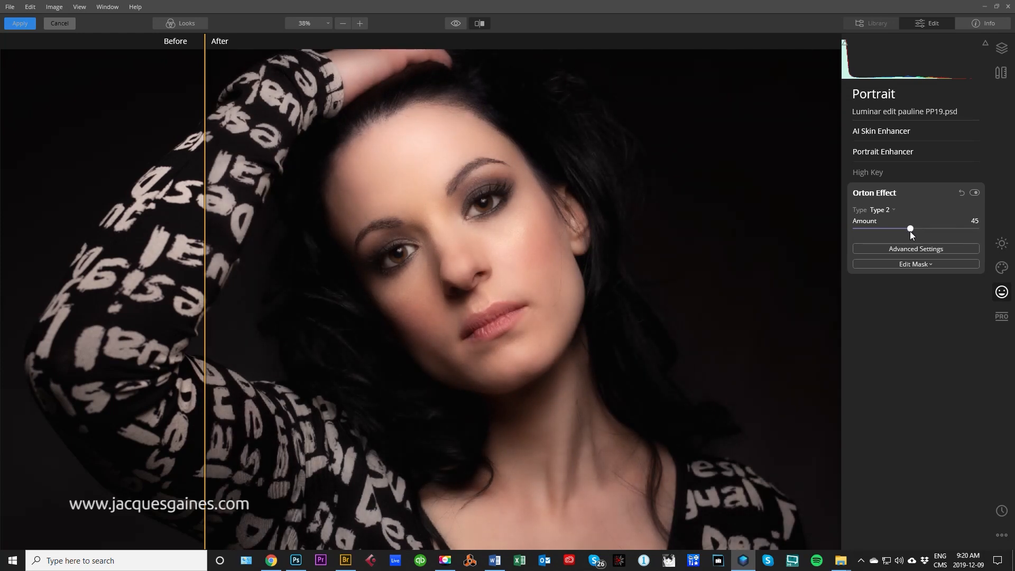
left_click_drag(909, 228, 891, 229)
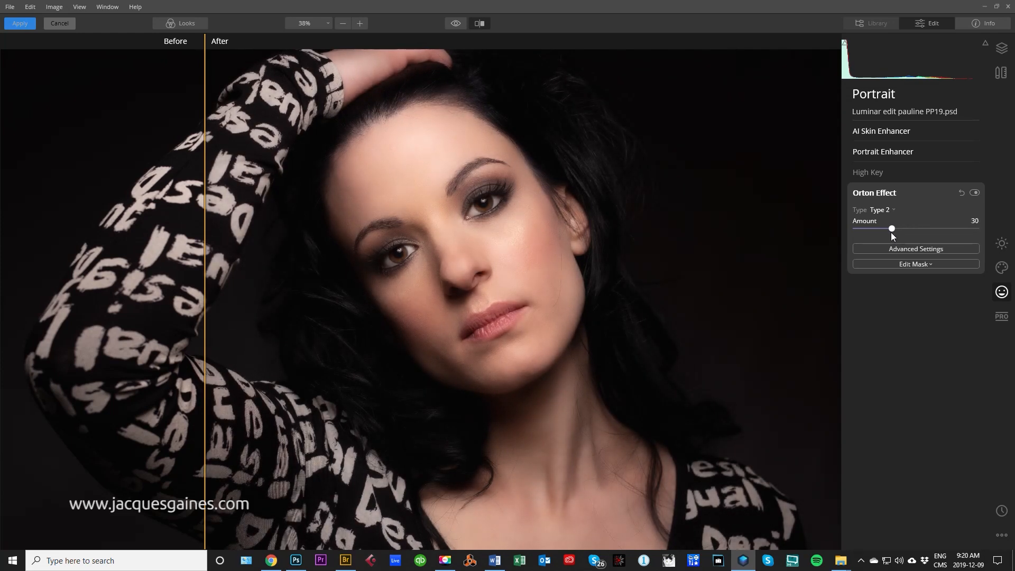
left_click_drag(891, 228, 878, 228)
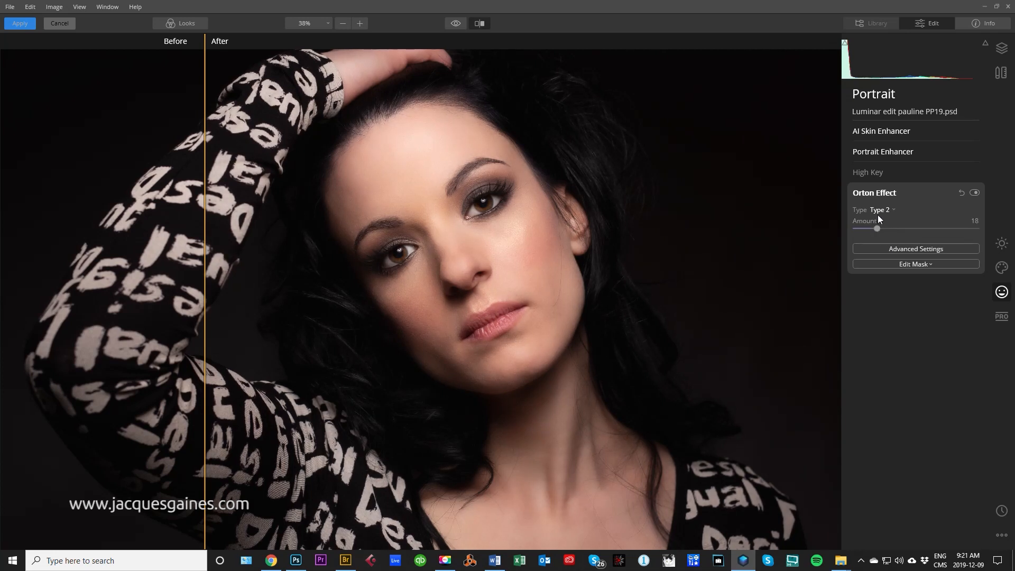
left_click(881, 210)
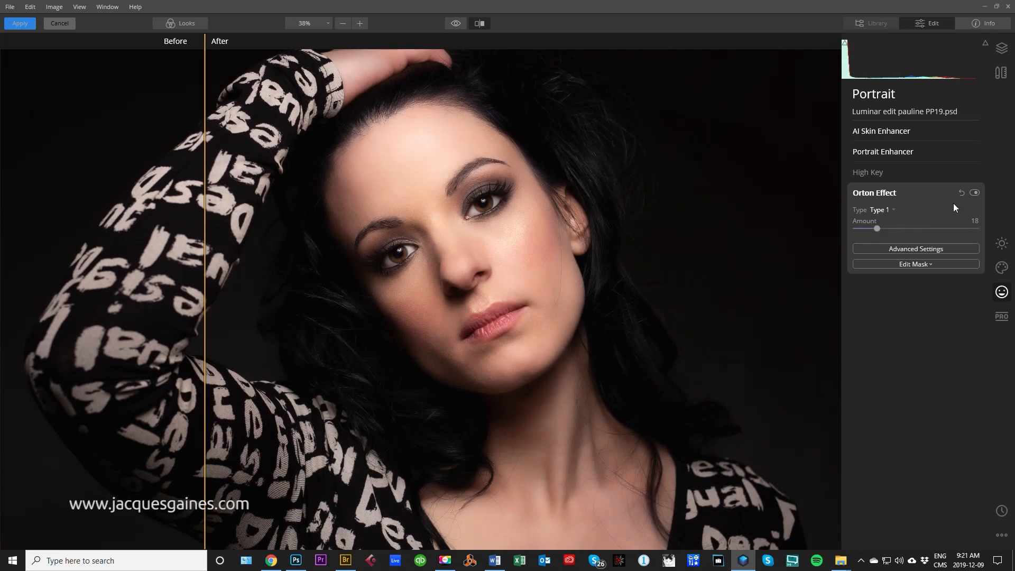
left_click_drag(878, 228, 854, 229)
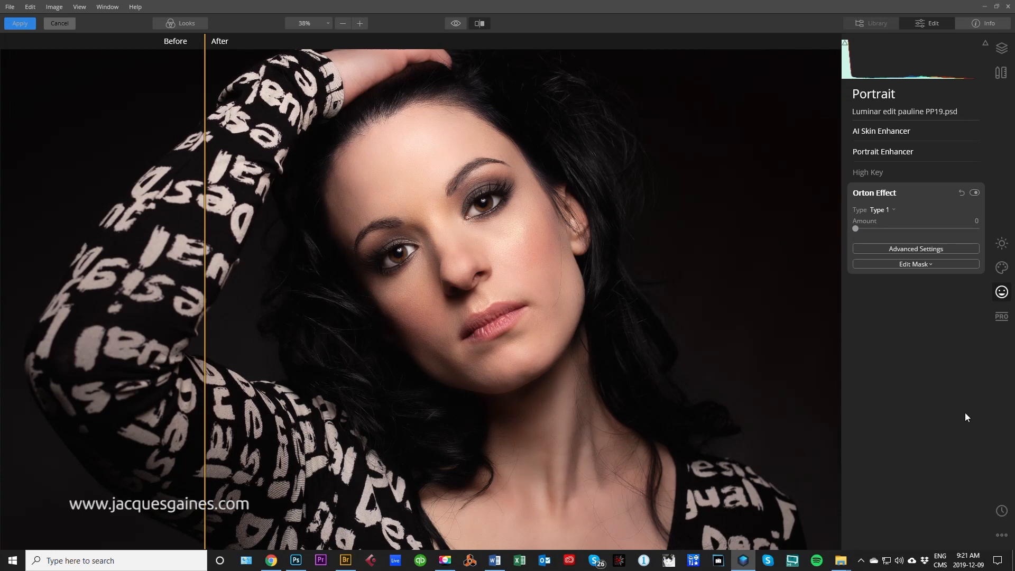
mouse_move(445, 394)
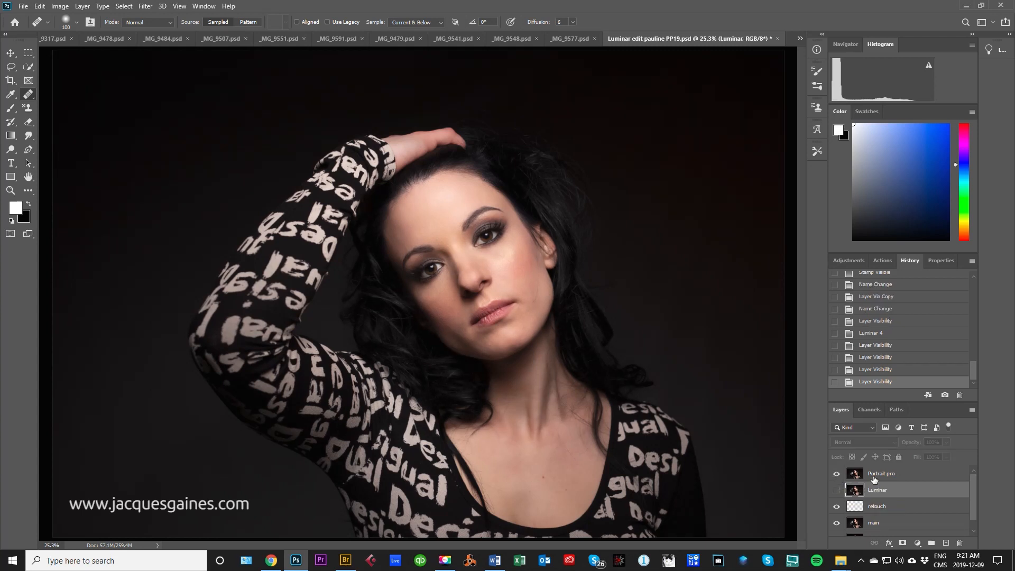
- Select the Portrait pro layer above the Luminar result in the Layers panel
left_click(881, 473)
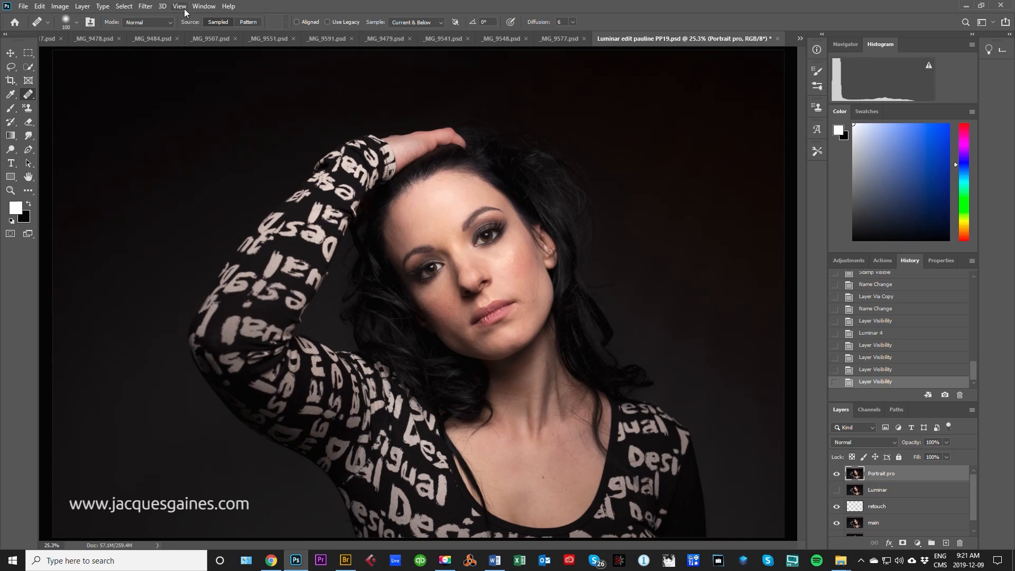
- Send the Portrait pro layer to PortraitPro through the Filter menu
left_click(145, 7)
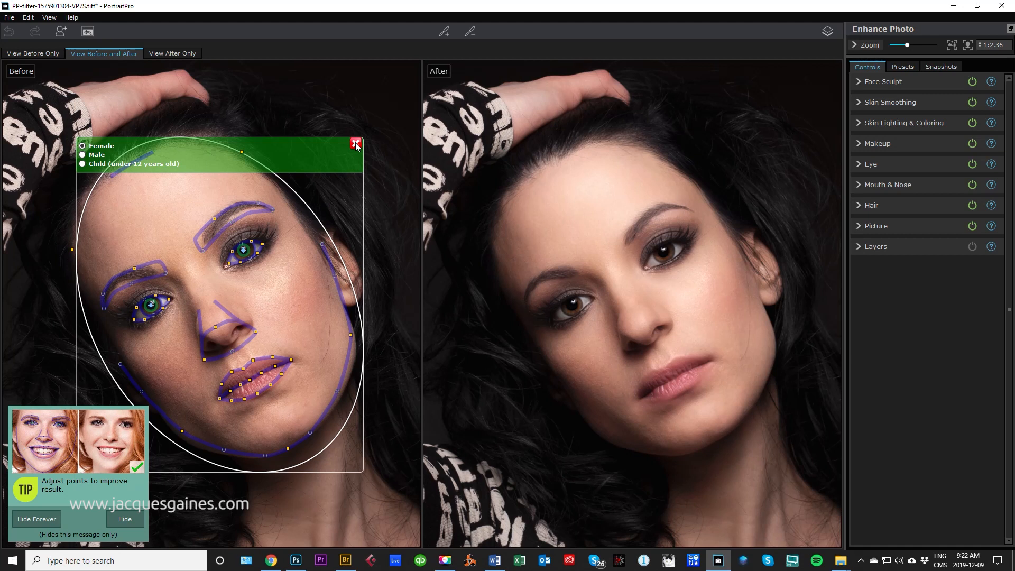
- Dismiss the face-type prompt, keep the detected face, and return to the before/after comparison
left_click(355, 143)
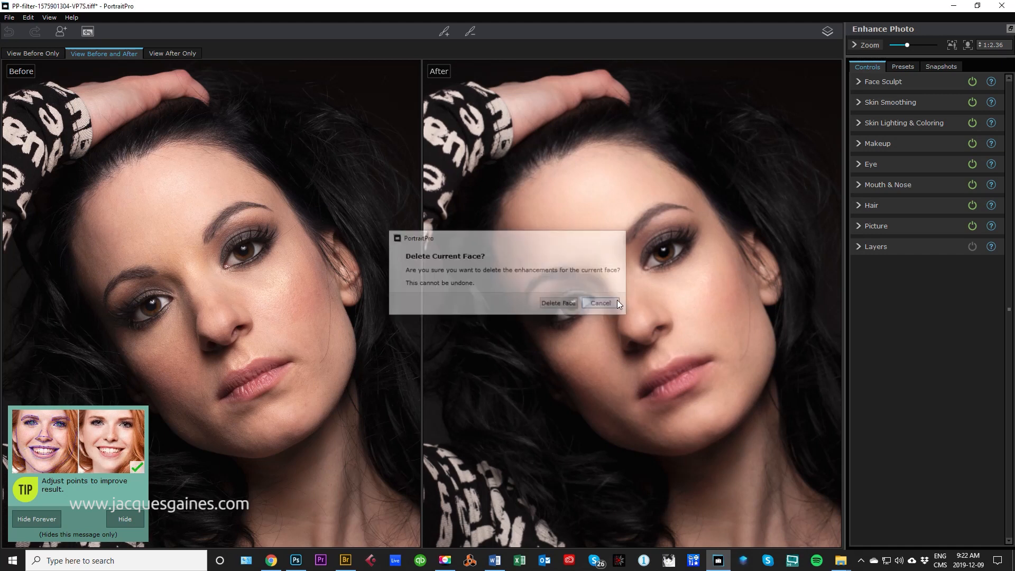
left_click(598, 304)
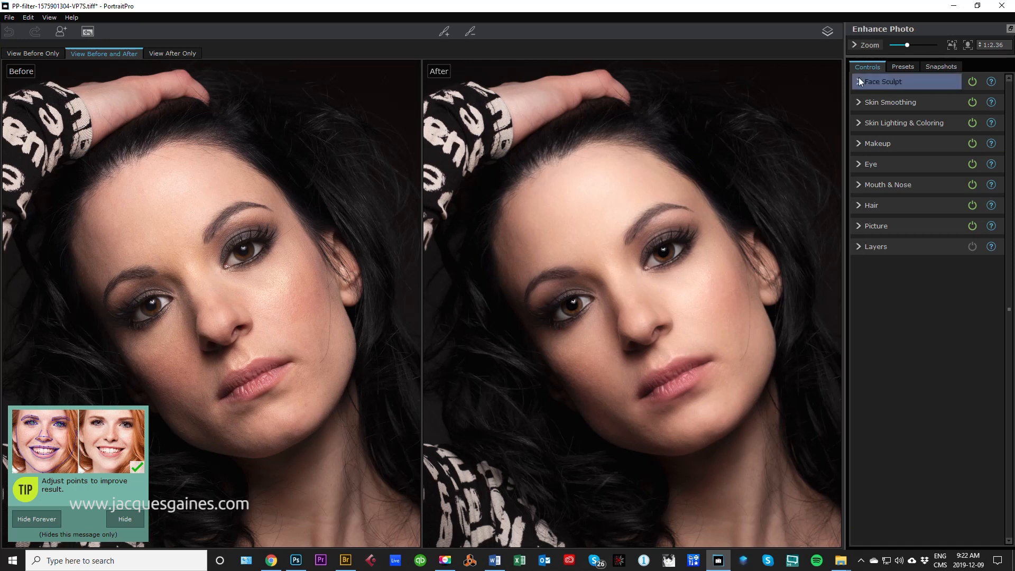
left_click(882, 82)
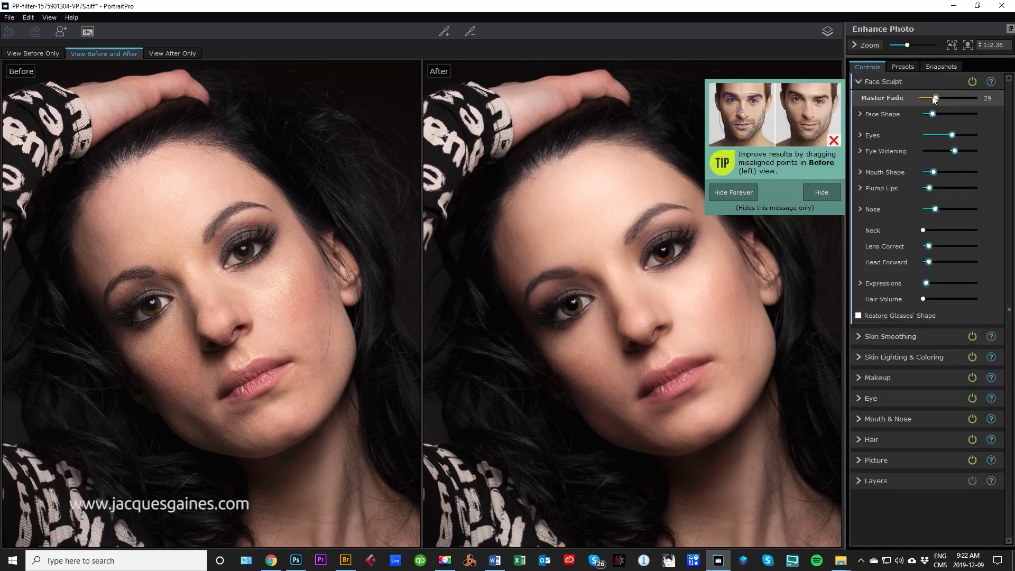
left_click(881, 81)
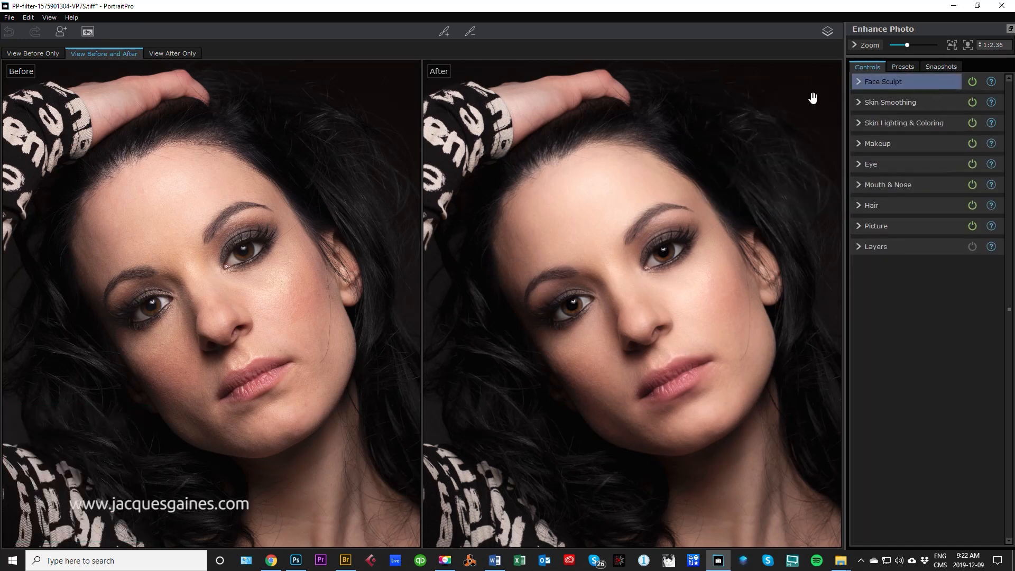
left_click(33, 53)
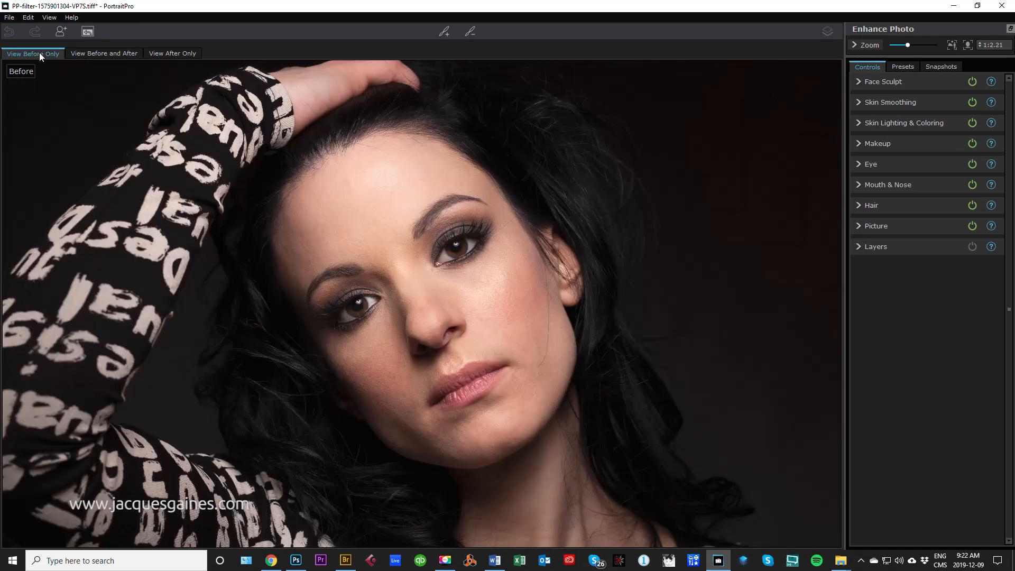
left_click(102, 53)
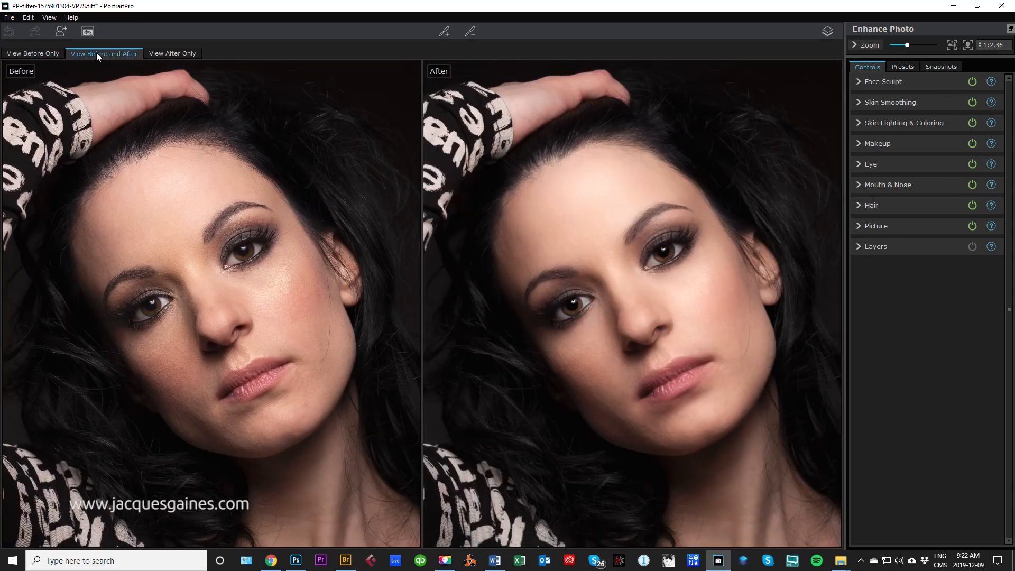
mouse_move(704, 148)
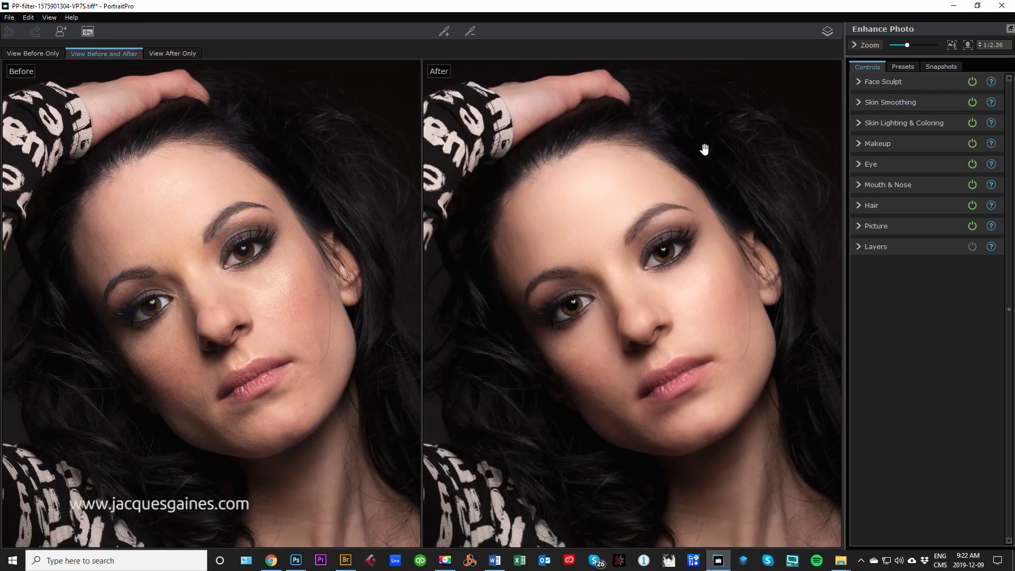
mouse_move(661, 302)
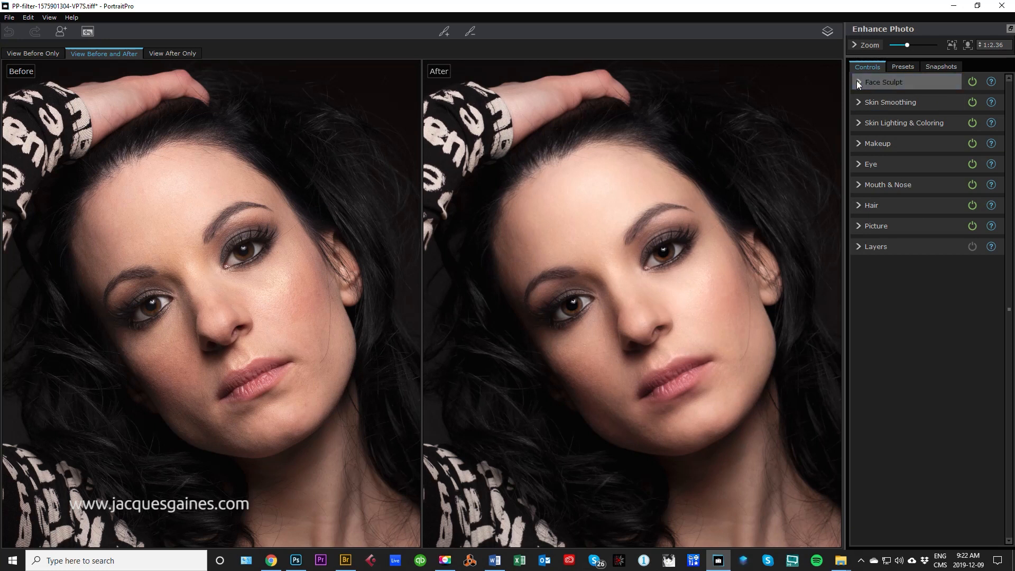
- Preview the Face Sculpt Master Fade and Face Shape sliders, settling on a modest face shape reshaping
left_click(884, 81)
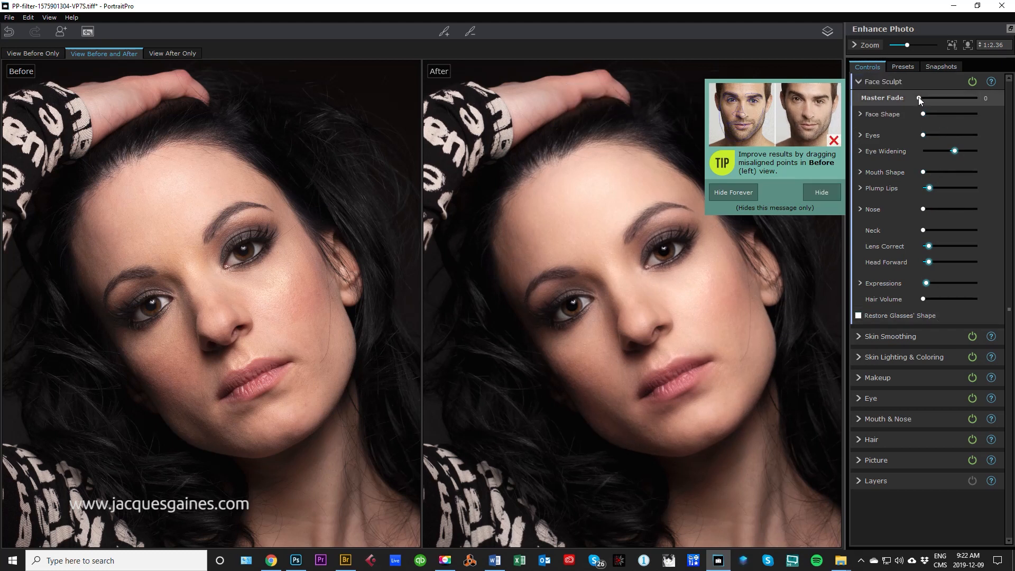
left_click_drag(918, 97, 944, 98)
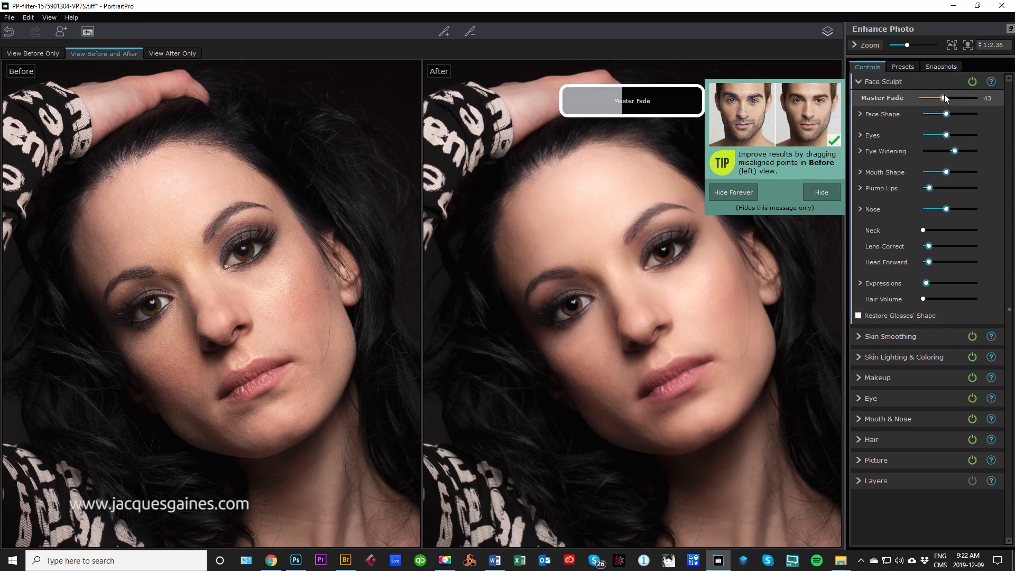
left_click_drag(944, 97, 940, 97)
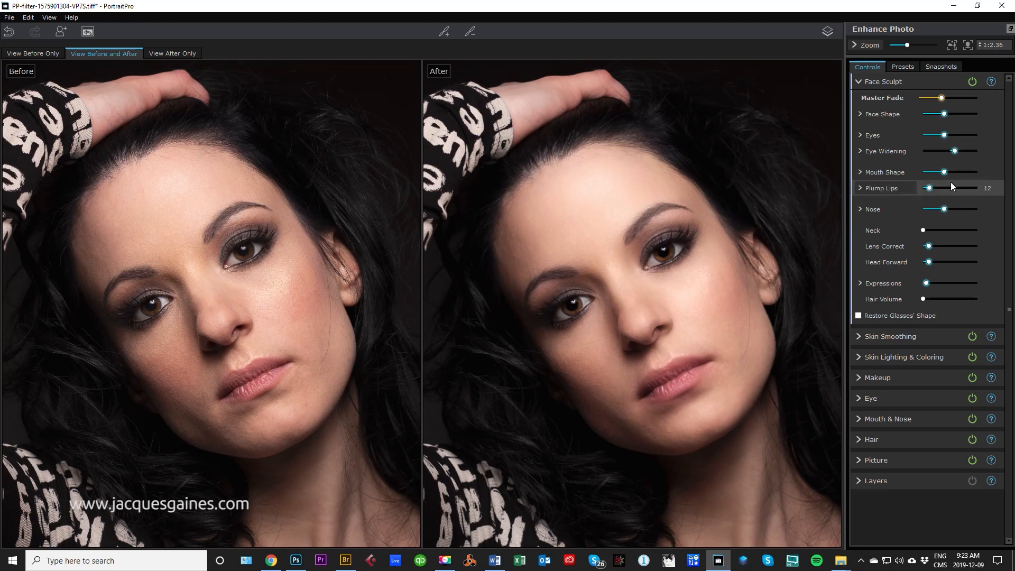
left_click_drag(929, 114, 944, 115)
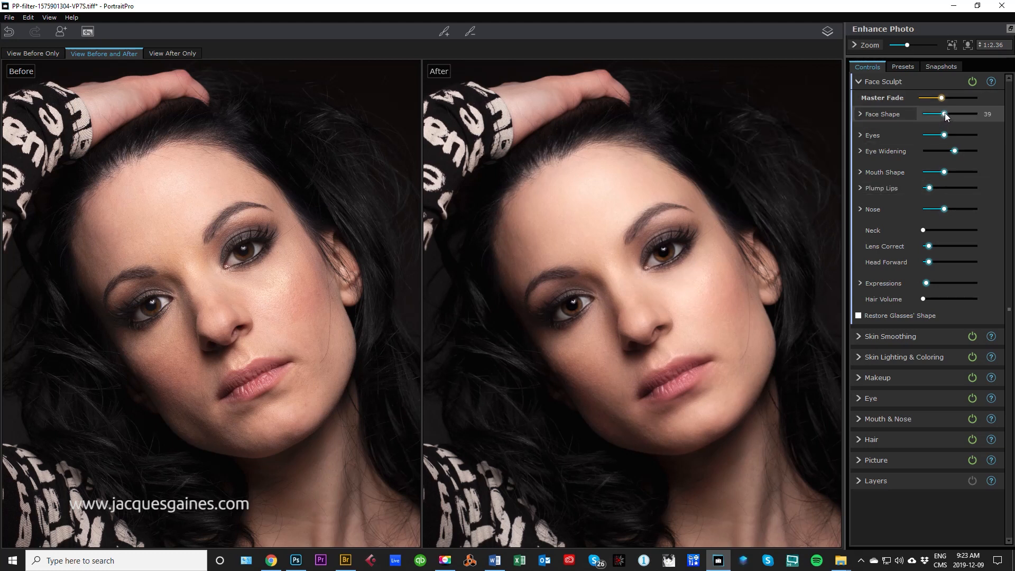
left_click_drag(942, 115, 952, 114)
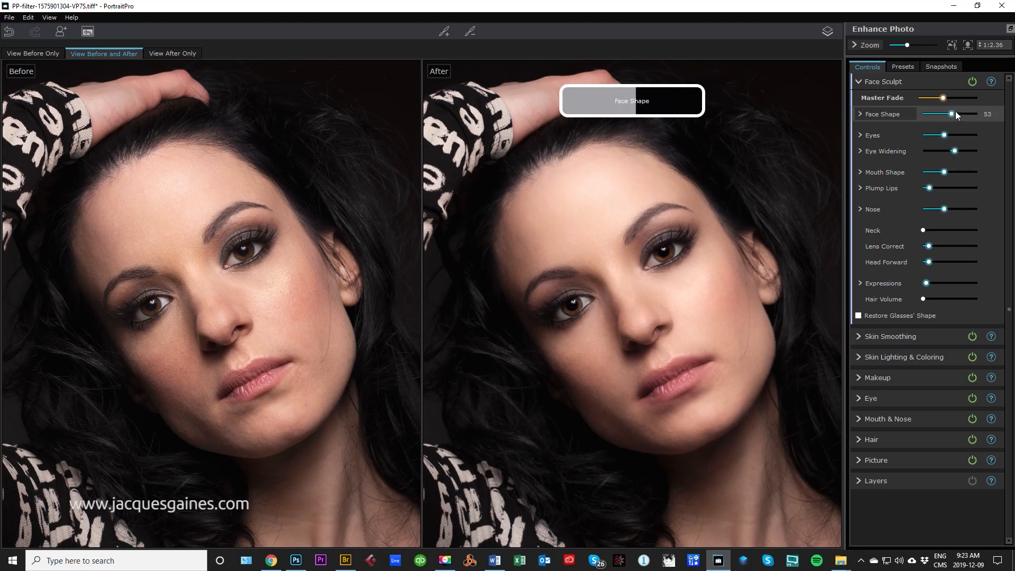
left_click_drag(951, 97, 940, 97)
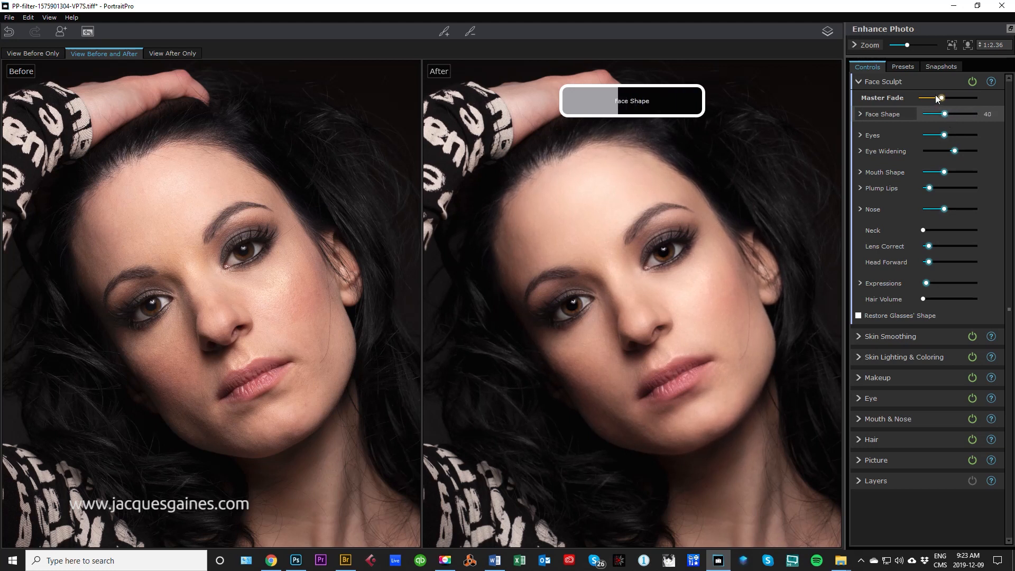
left_click_drag(940, 97, 920, 97)
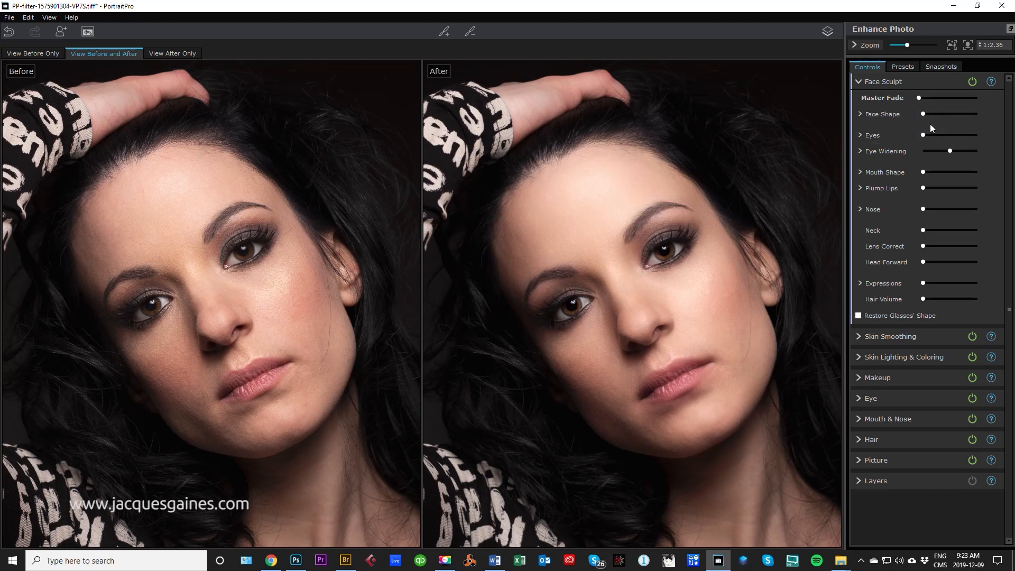
left_click_drag(924, 135, 938, 134)
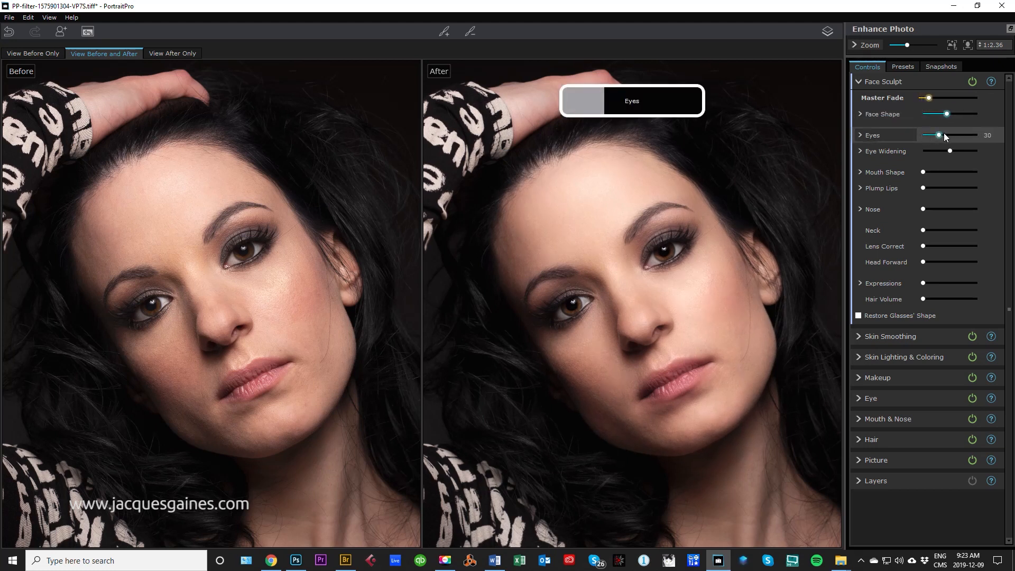
- Set a modest eye reshaping amount and turn Eye Widening down to 0
left_click_drag(937, 134, 925, 134)
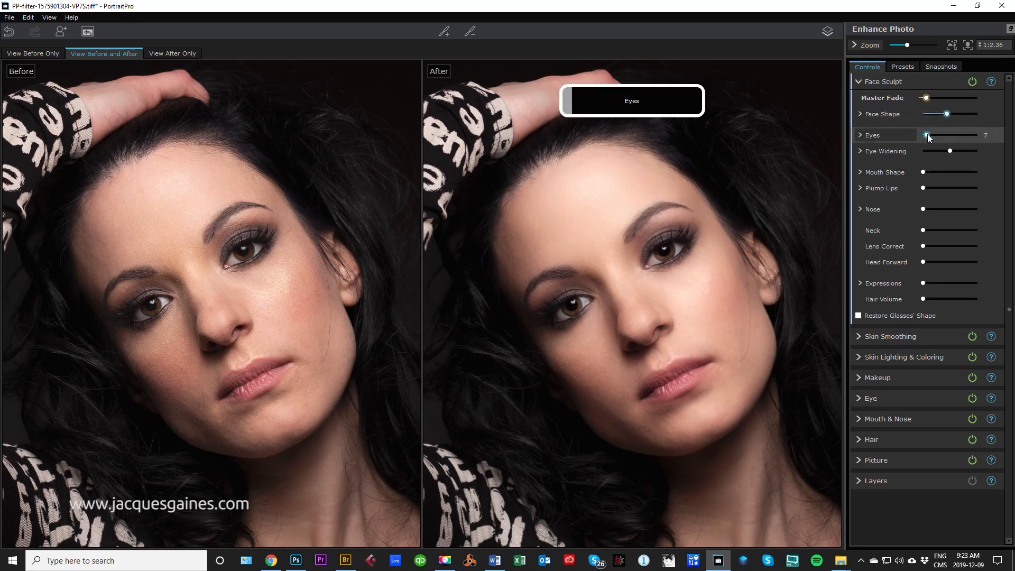
left_click_drag(926, 134, 953, 135)
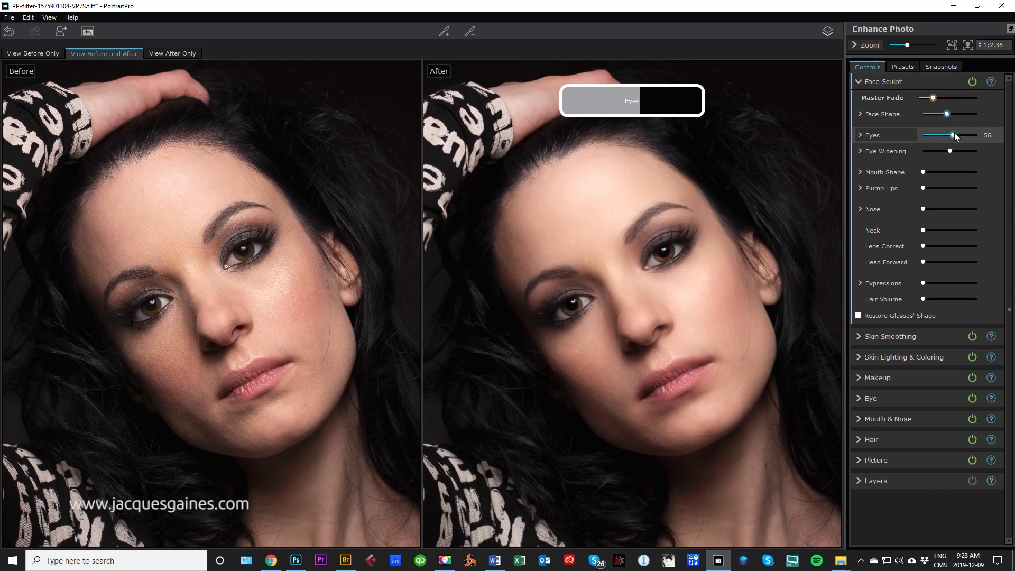
left_click_drag(951, 134, 961, 135)
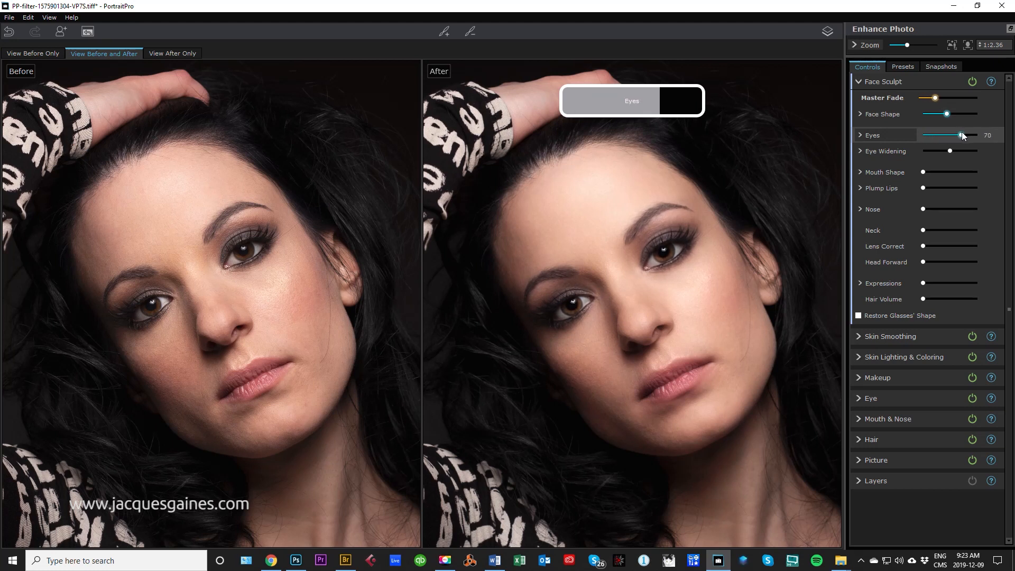
left_click_drag(949, 151, 957, 151)
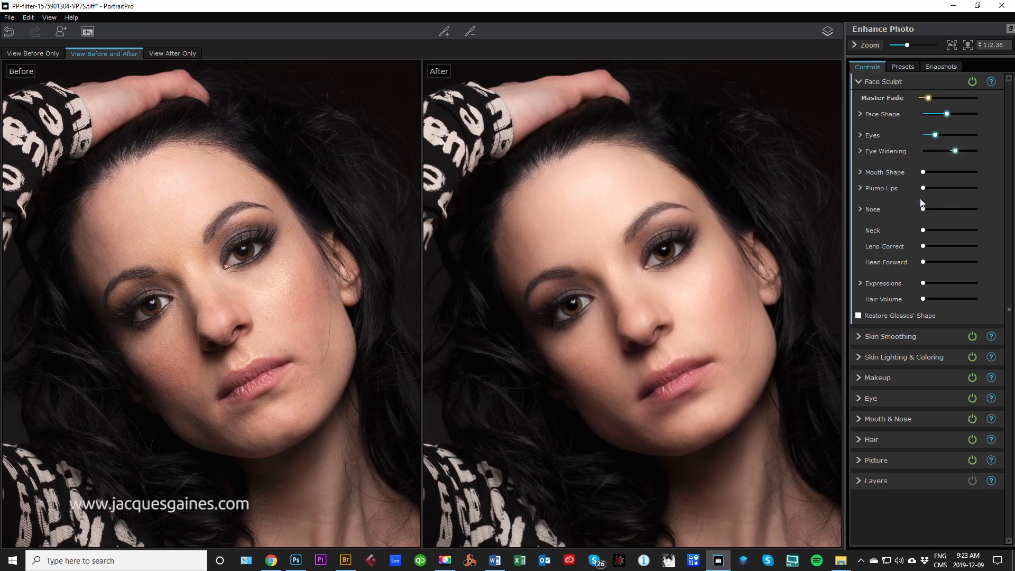
left_click_drag(924, 172, 957, 172)
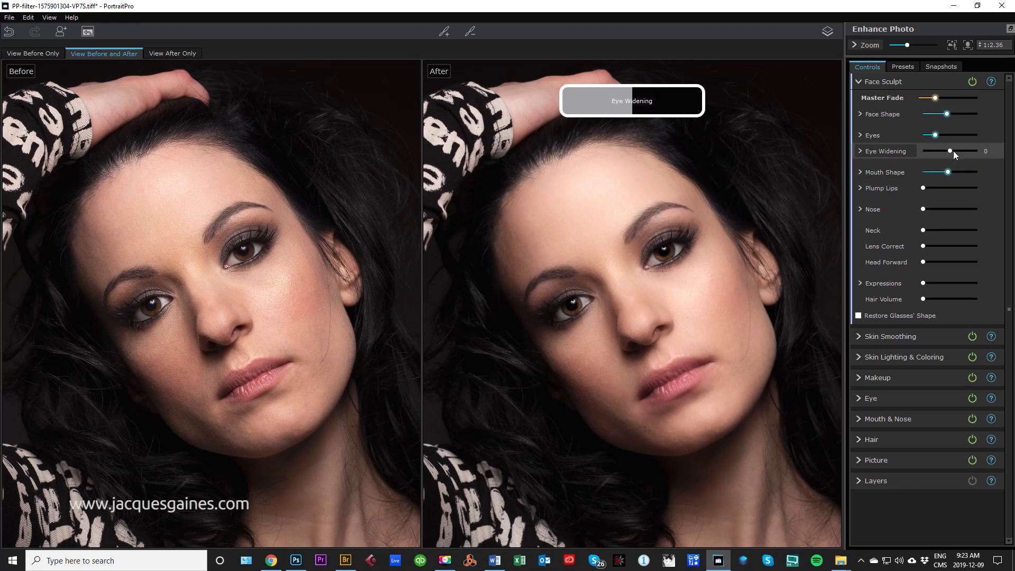
- Adjust mouth shape and nose reshaping, preview neck slimming, then return the Neck slider to 0
left_click_drag(933, 171, 950, 171)
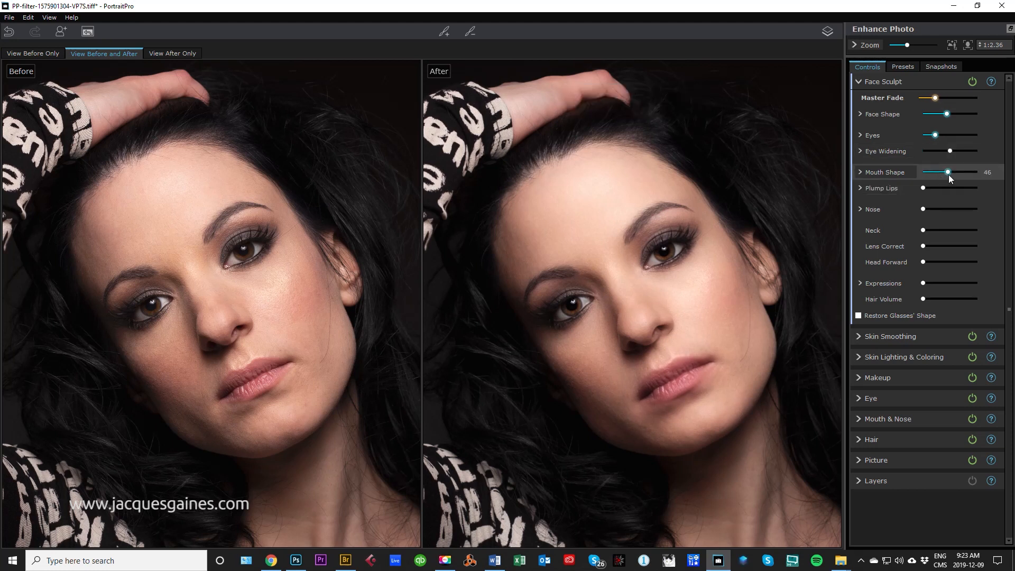
left_click_drag(948, 171, 950, 172)
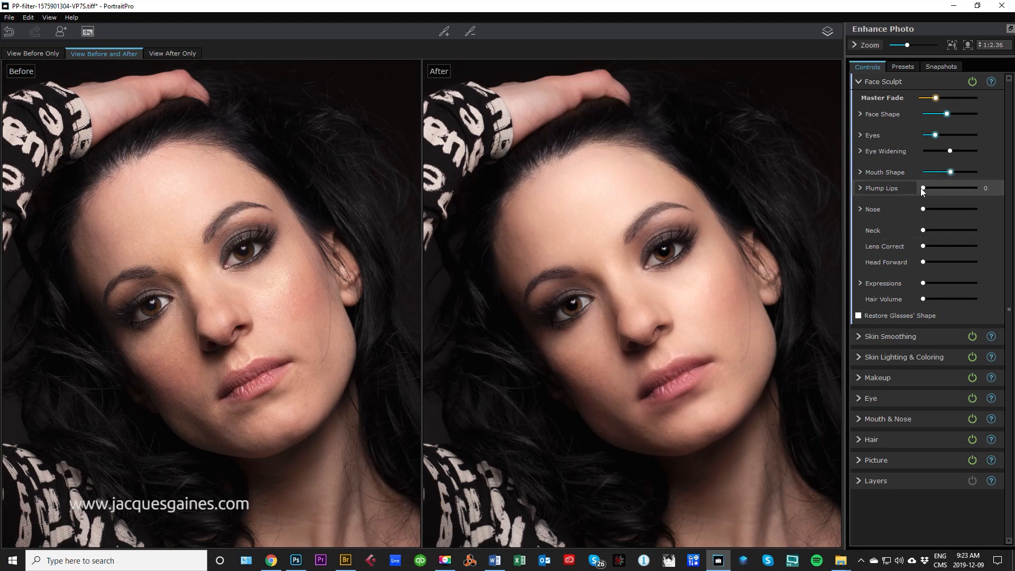
left_click_drag(924, 188, 964, 188)
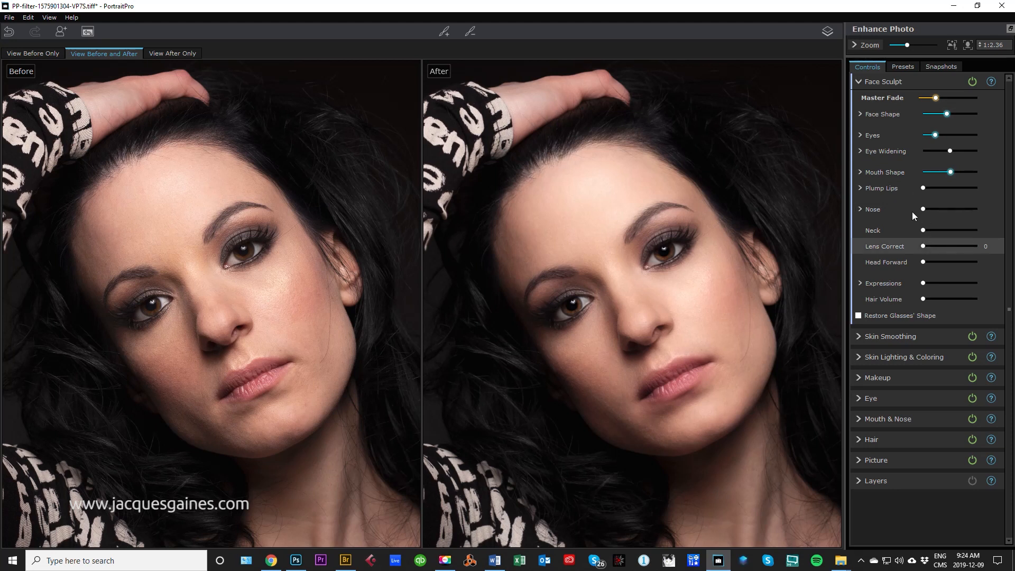
left_click_drag(924, 208, 977, 209)
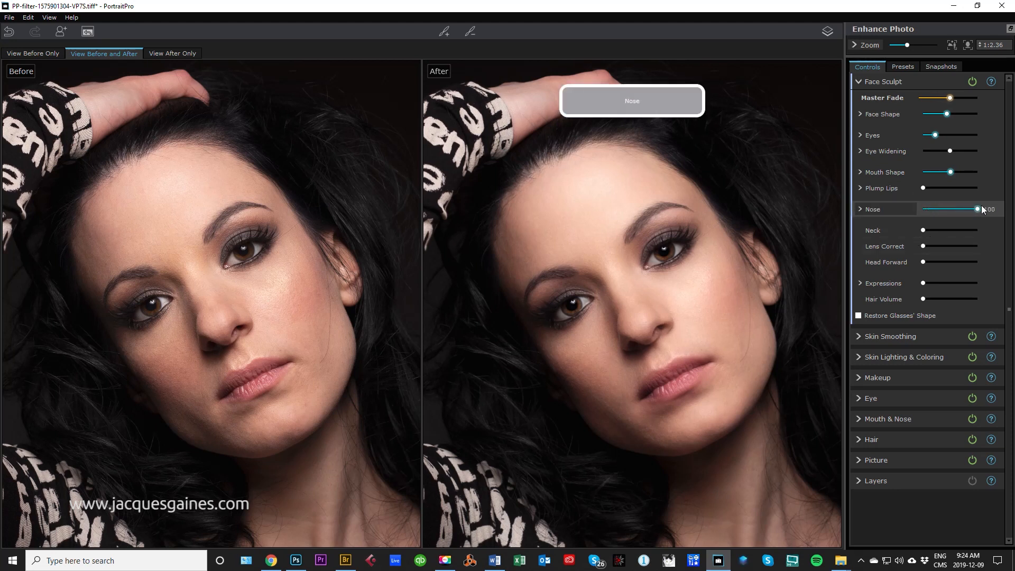
left_click_drag(977, 208, 951, 208)
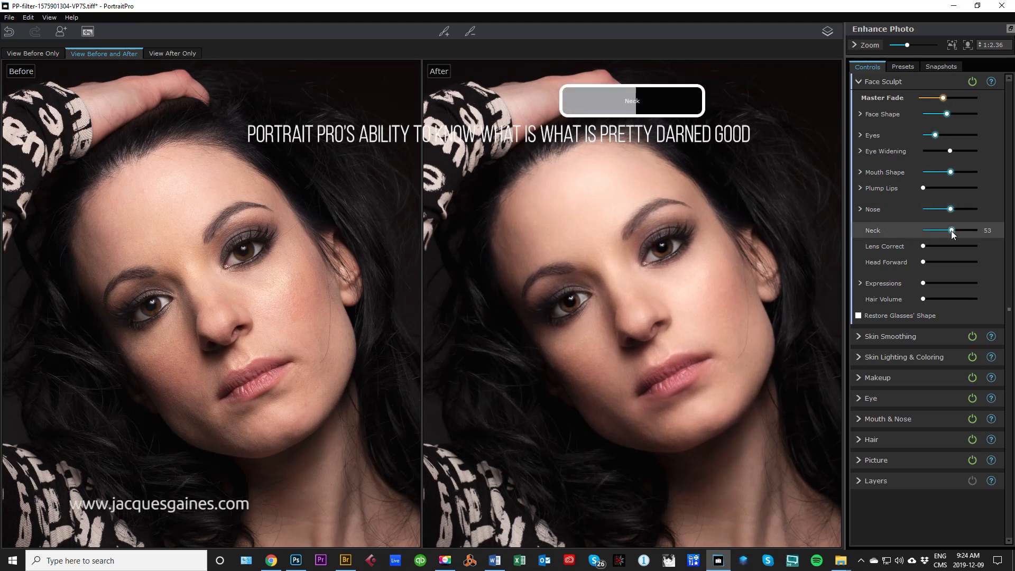
left_click_drag(951, 230, 945, 230)
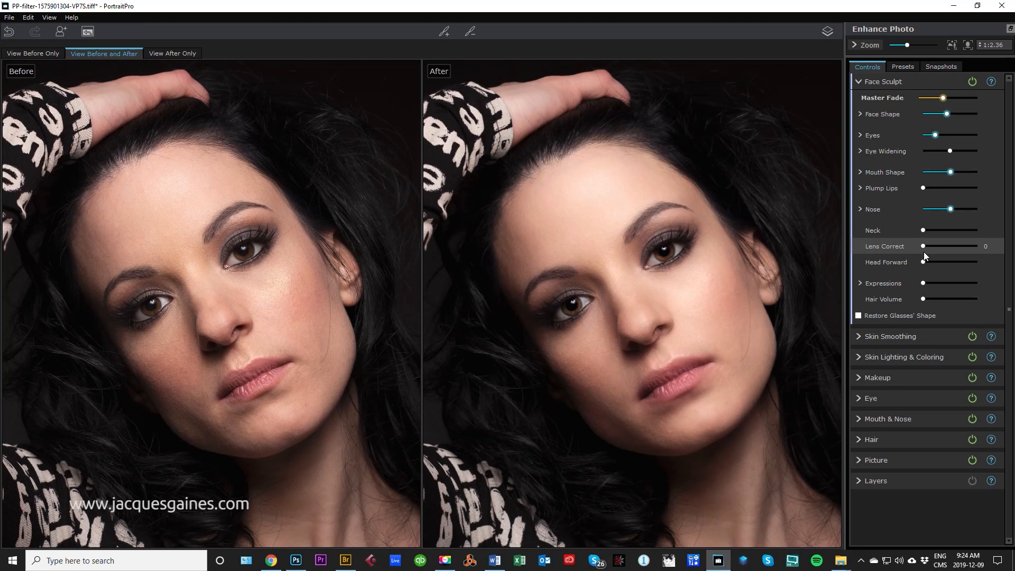
mouse_move(926, 253)
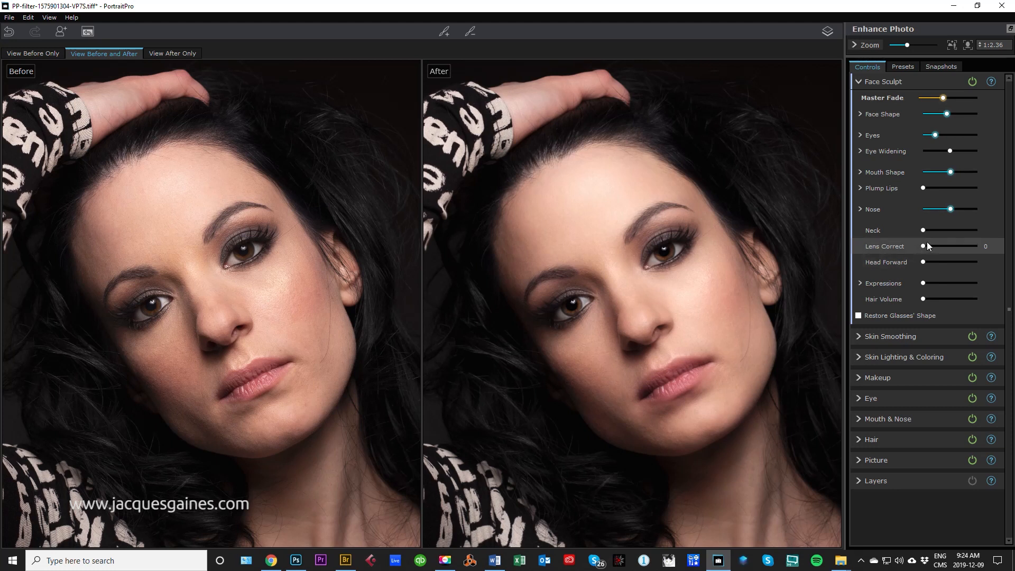
- Add a slight Lens Correct and leave Head Forward at 0 after testing it
left_click_drag(926, 246, 943, 246)
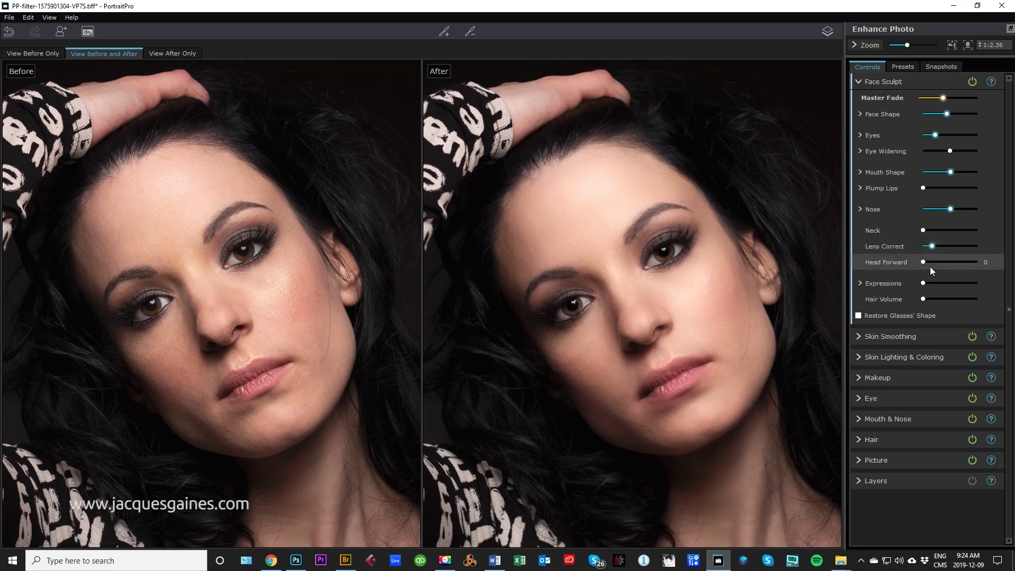
left_click_drag(921, 261, 935, 261)
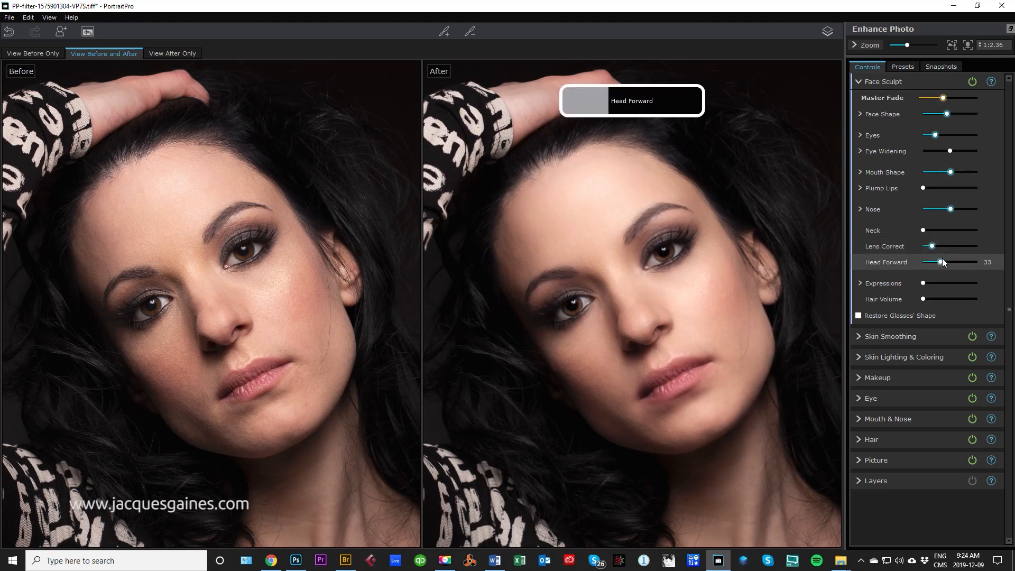
left_click_drag(945, 263, 934, 262)
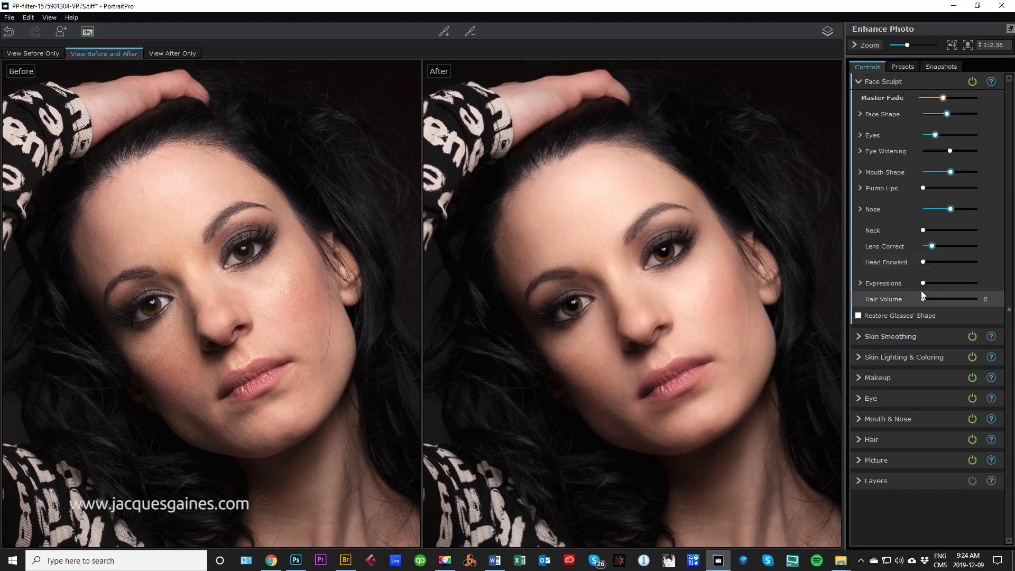
- In Expressions, preview Smile and Frown and reset both to 0
left_click(882, 283)
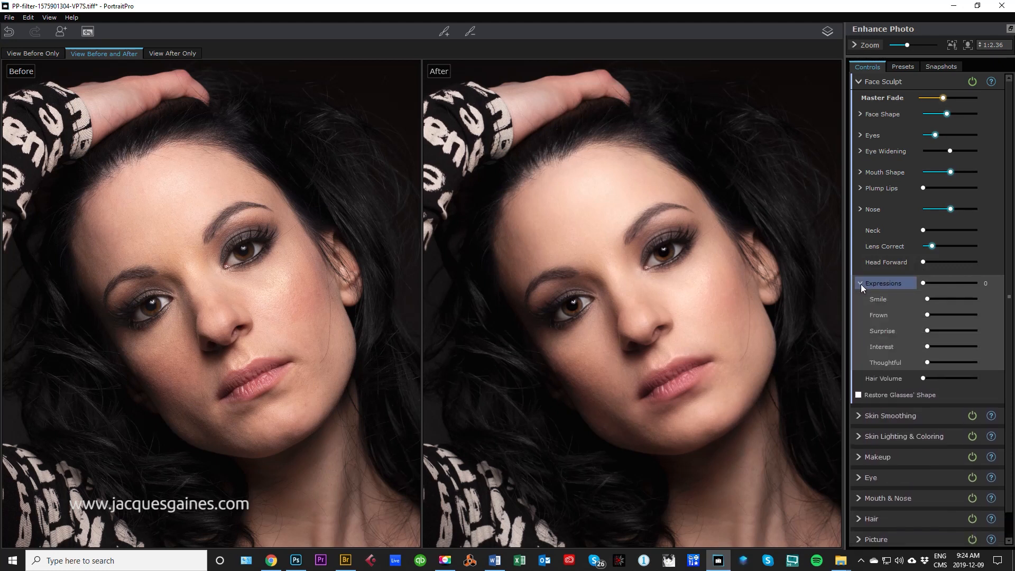
left_click_drag(945, 298, 964, 298)
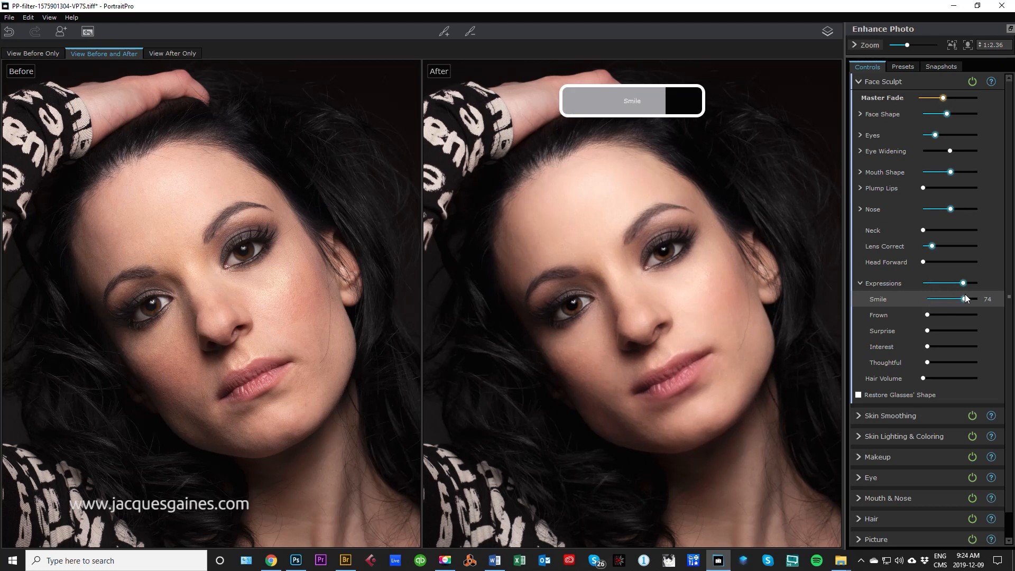
left_click_drag(964, 298, 963, 298)
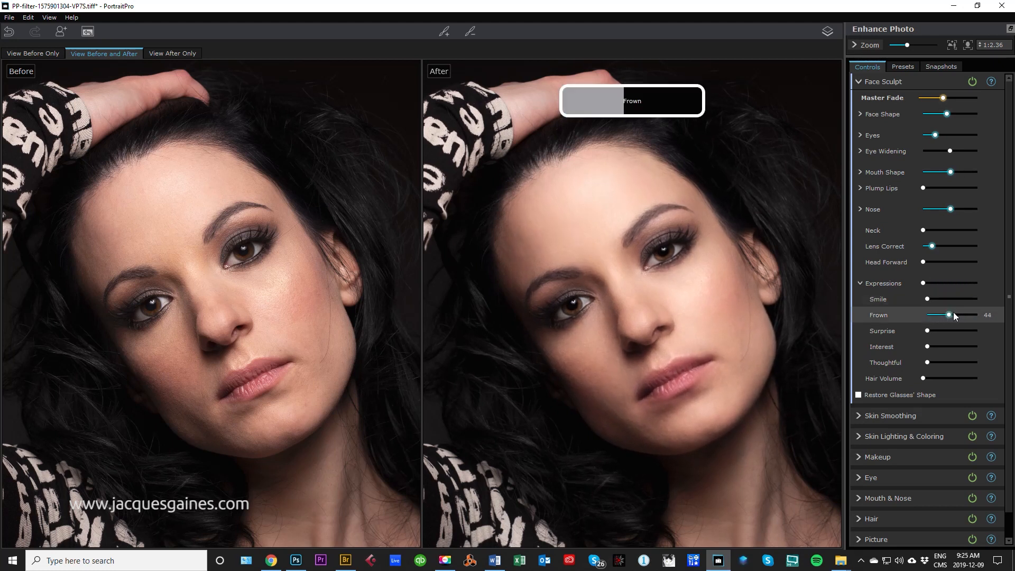
left_click_drag(949, 315, 922, 315)
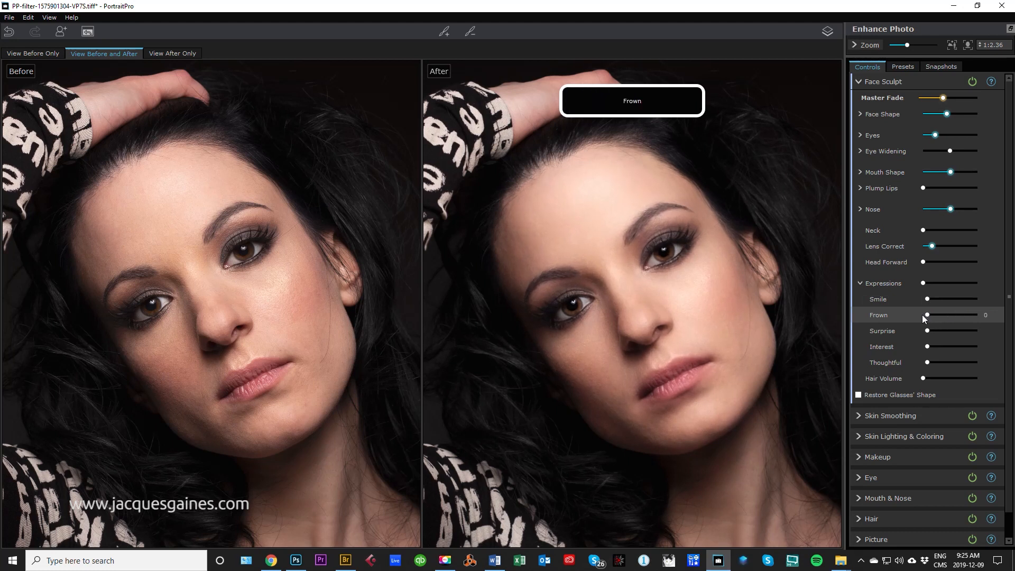
left_click_drag(927, 331, 952, 331)
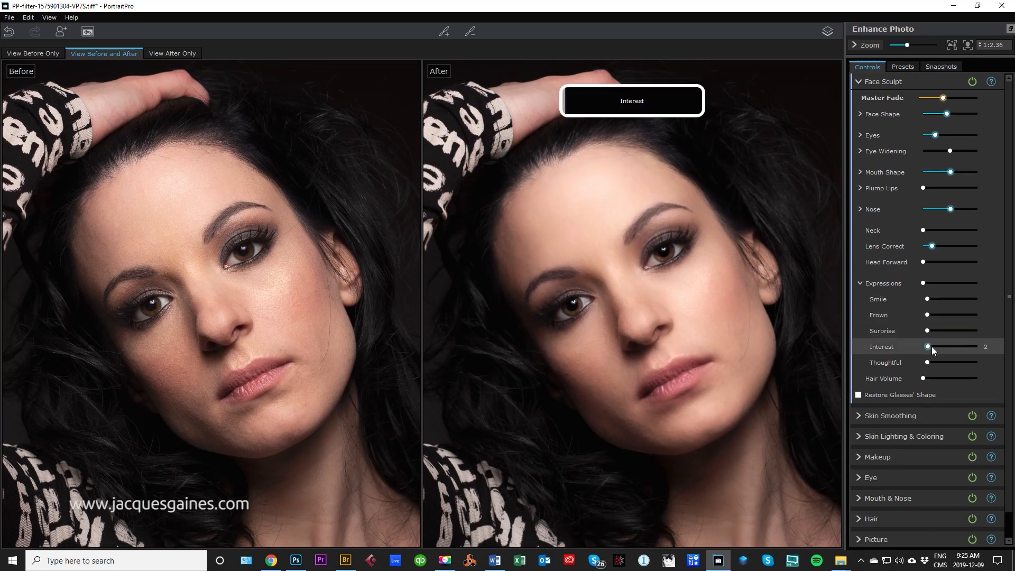
- Preview Interest and Thoughtful expressions, reset them to 0 and collapse Expressions
left_click_drag(928, 347, 949, 347)
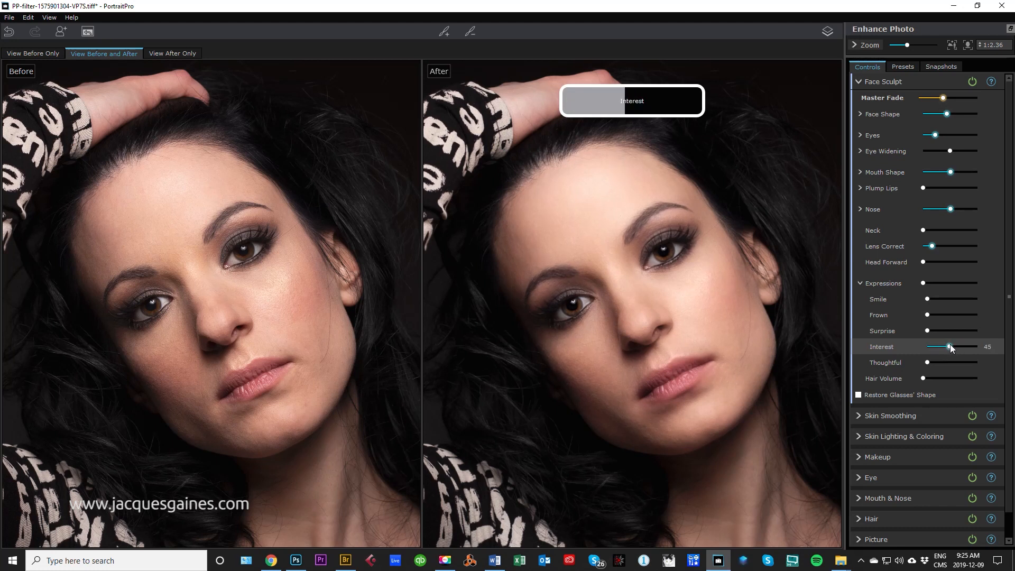
left_click_drag(949, 346, 942, 347)
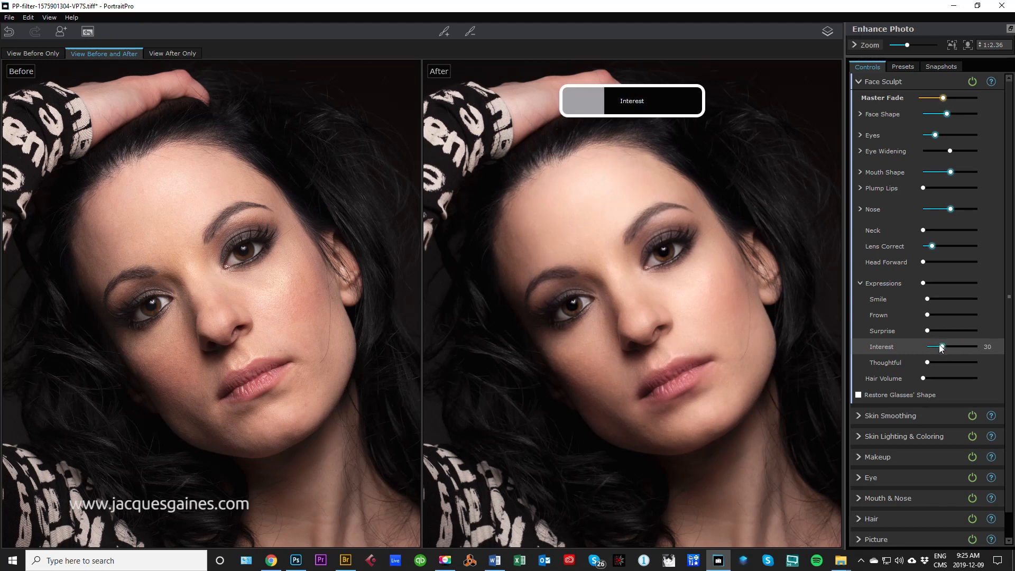
left_click_drag(925, 363, 951, 363)
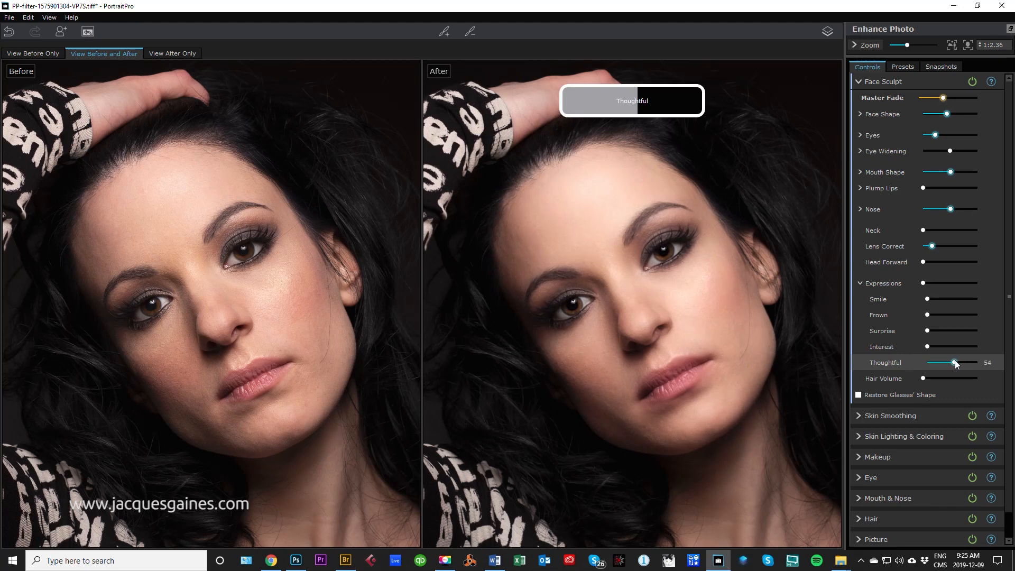
left_click_drag(953, 361, 937, 362)
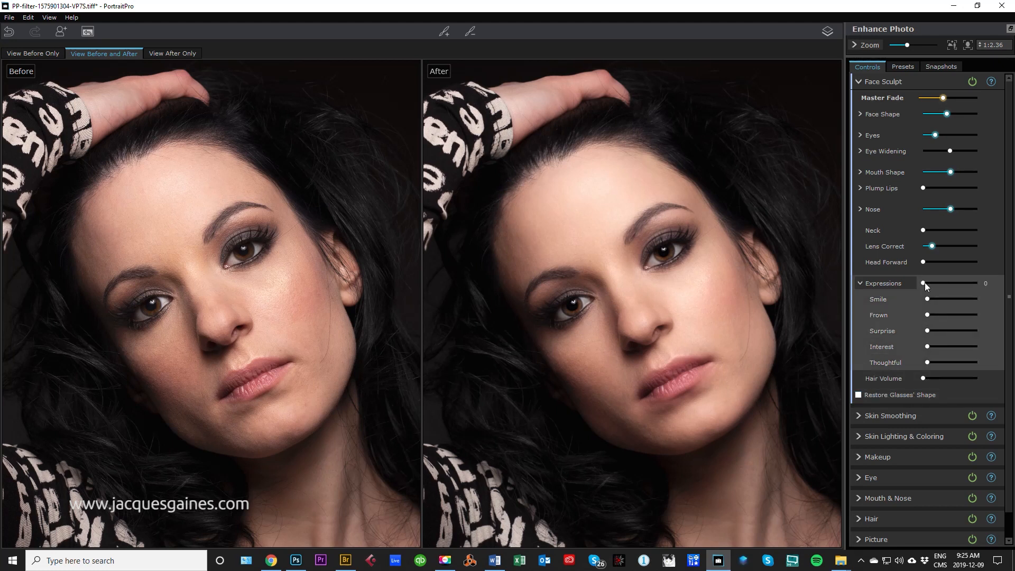
left_click(861, 283)
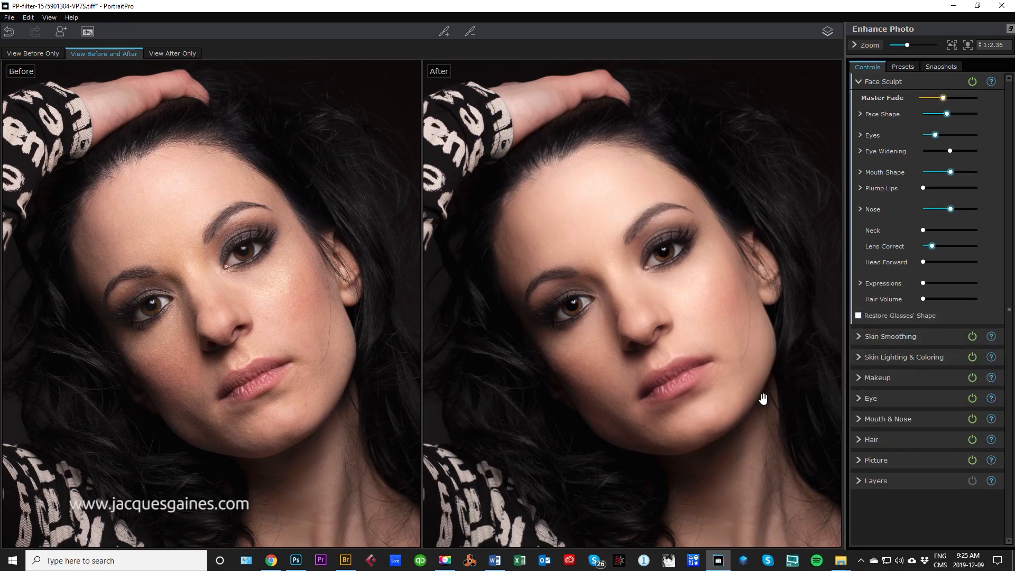
- In Skin Smoothing, drop Master Fade to 0, dismiss the mask tip and add smoothing Around Eyes
left_click(890, 336)
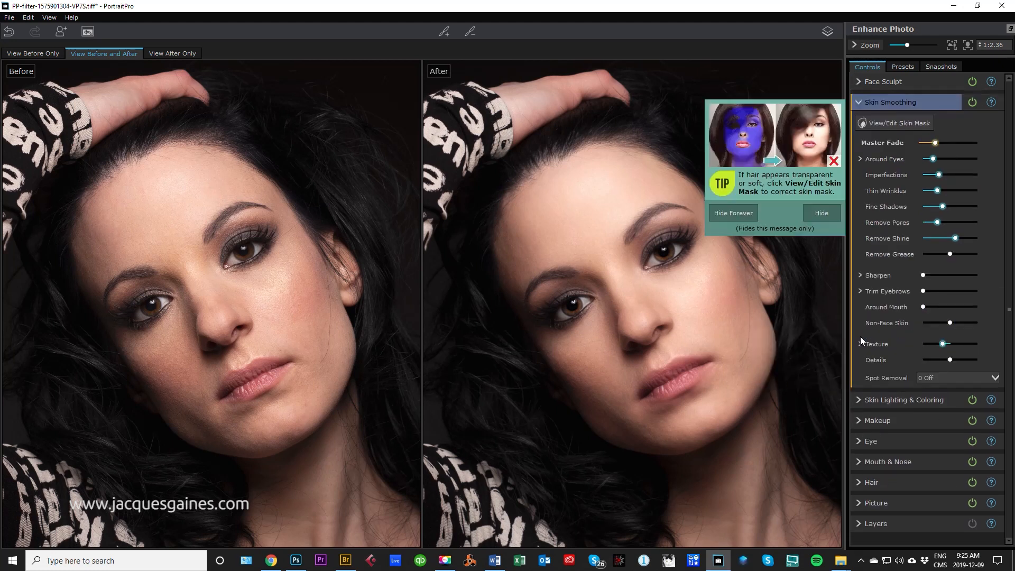
left_click_drag(948, 142, 918, 142)
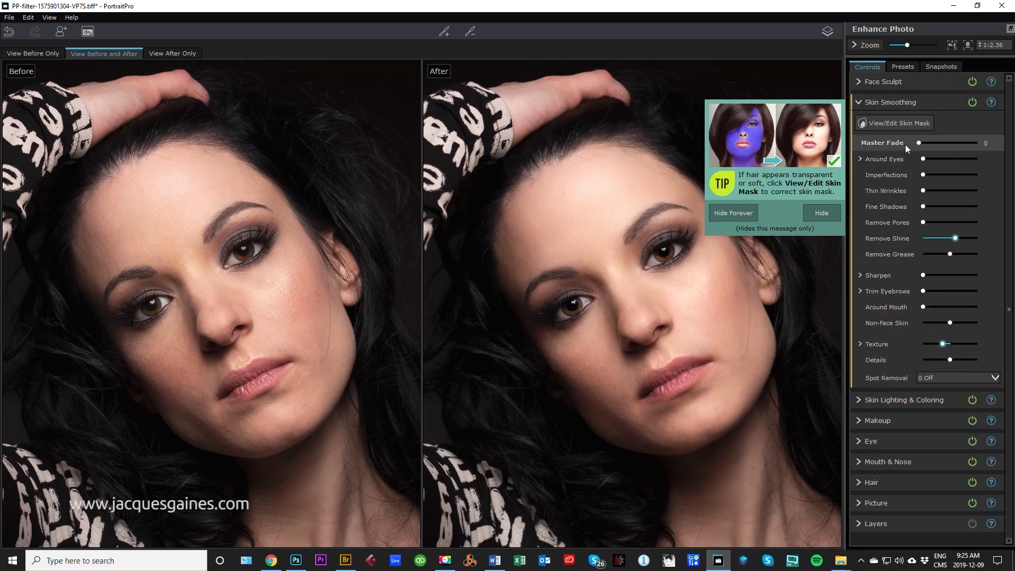
left_click(820, 212)
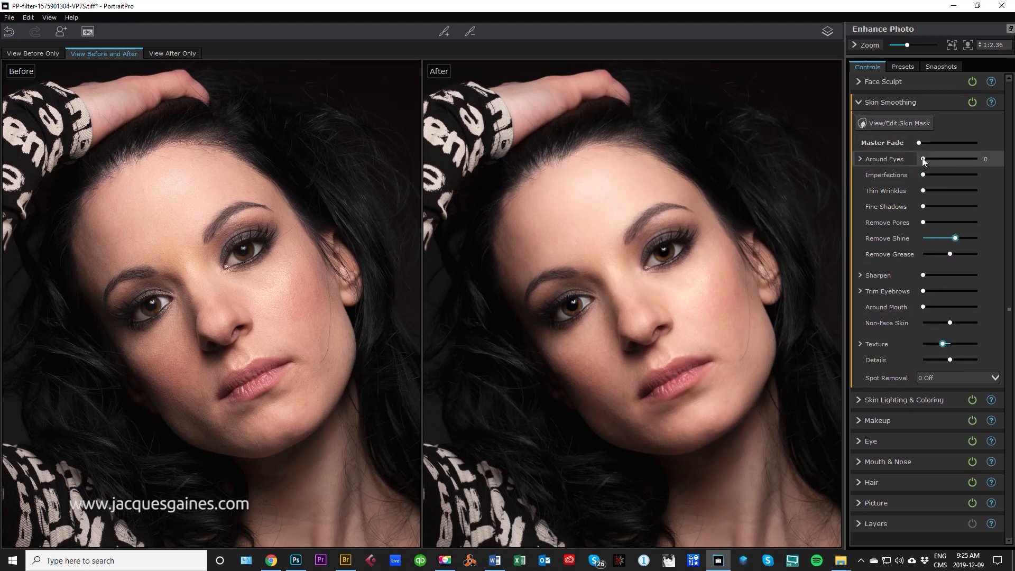
left_click_drag(921, 159, 947, 159)
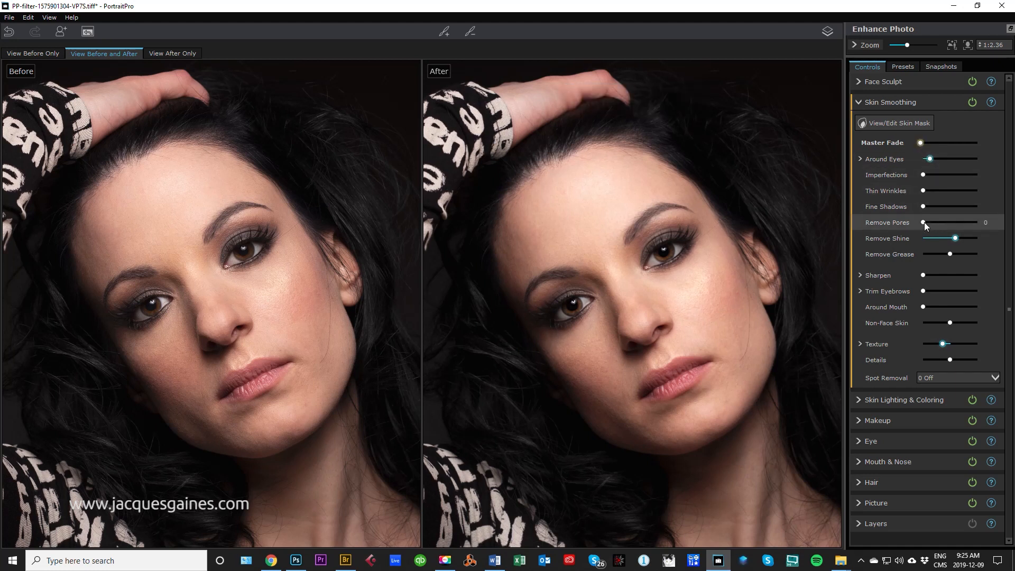
left_click_drag(913, 222, 960, 222)
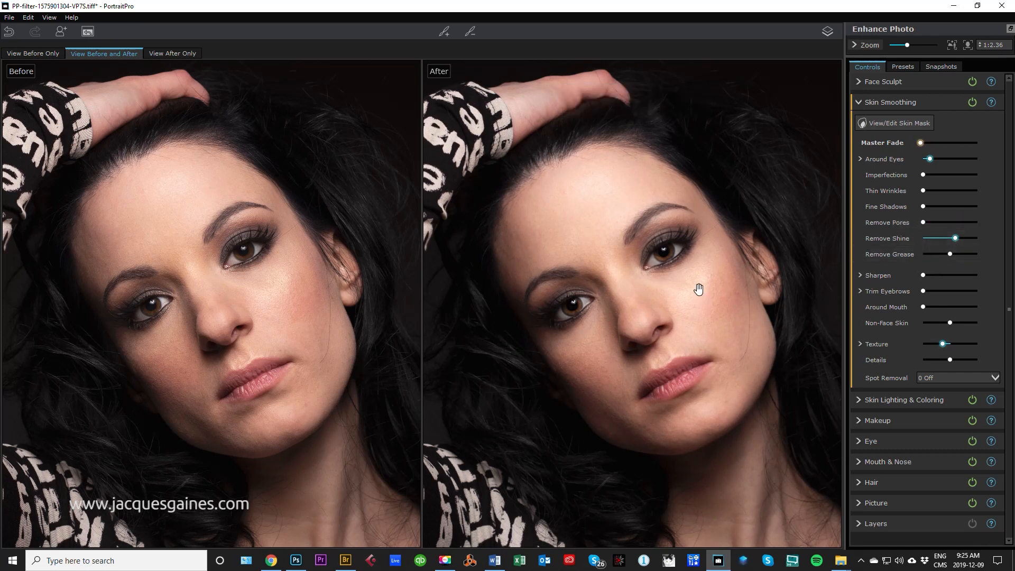
- Test Remove Grease at full then moderate strength, then restore Master Fade to full skin smoothing
left_click_drag(950, 237, 977, 237)
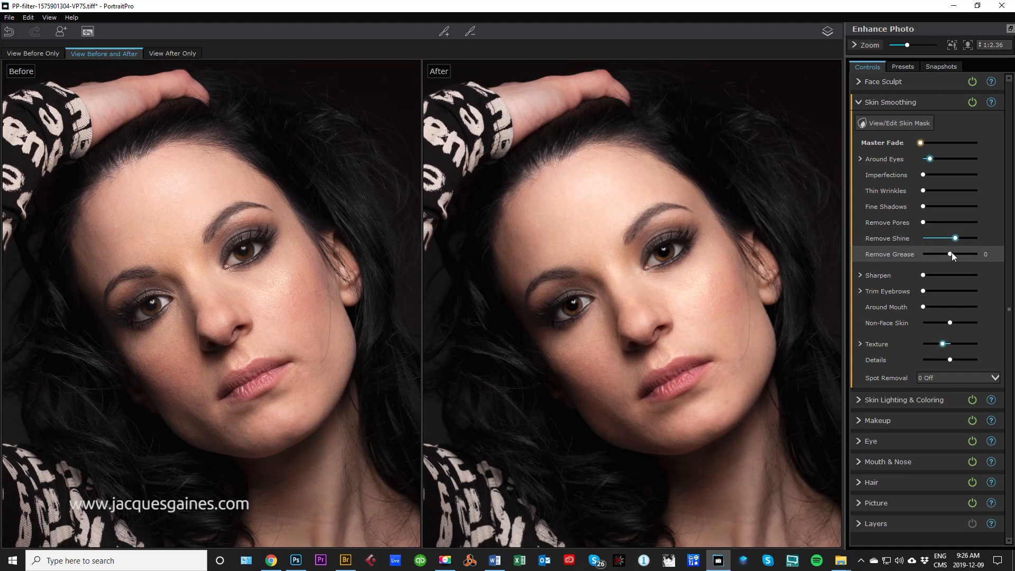
left_click_drag(949, 254, 976, 253)
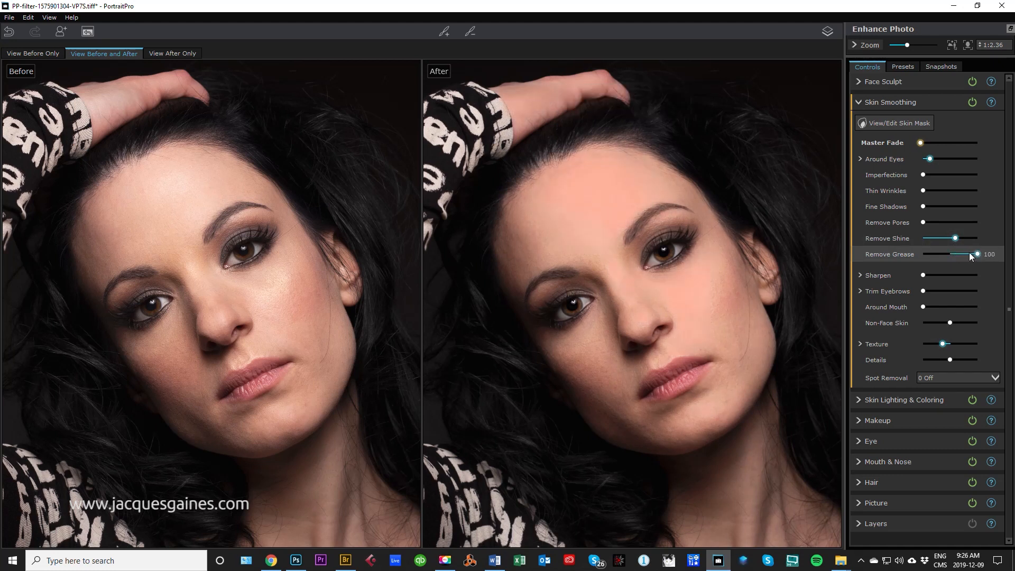
left_click_drag(977, 254, 950, 253)
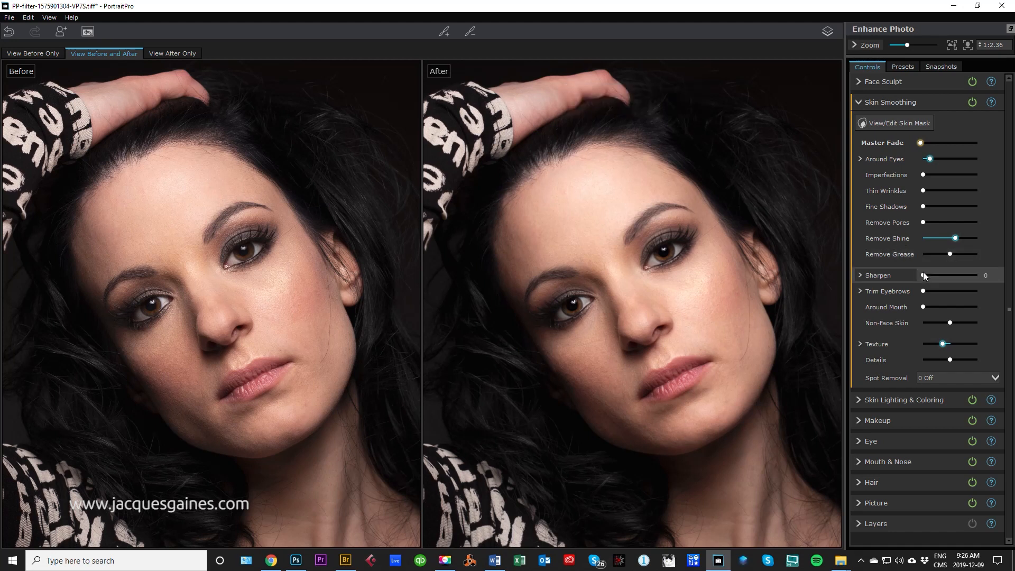
left_click_drag(922, 291, 942, 291)
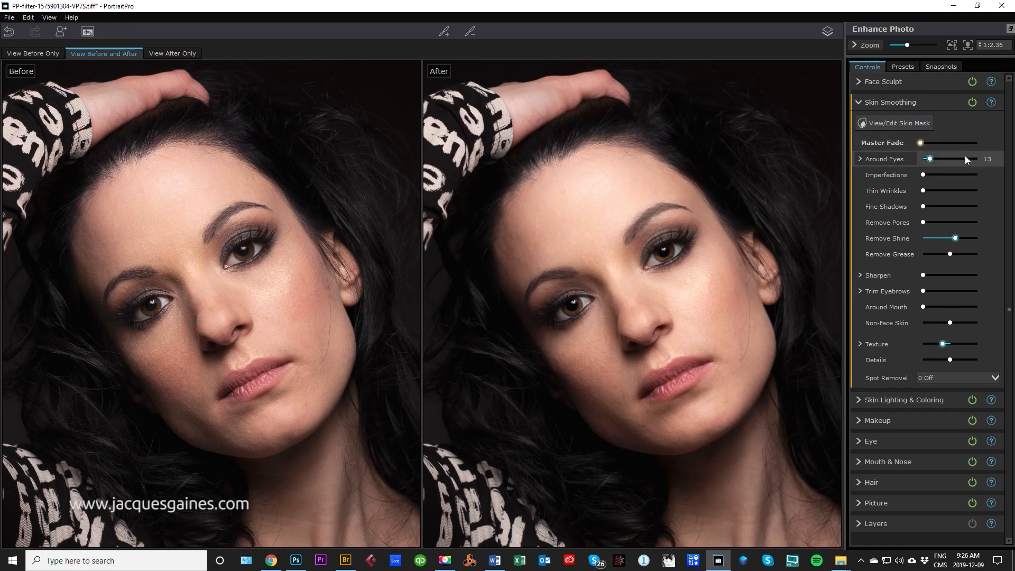
left_click_drag(936, 143, 954, 143)
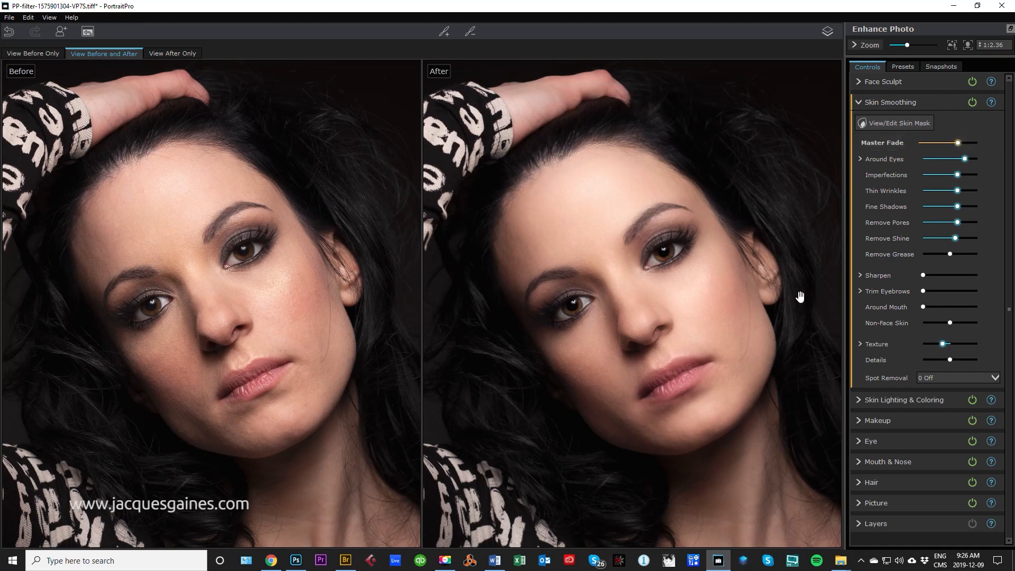
mouse_move(675, 351)
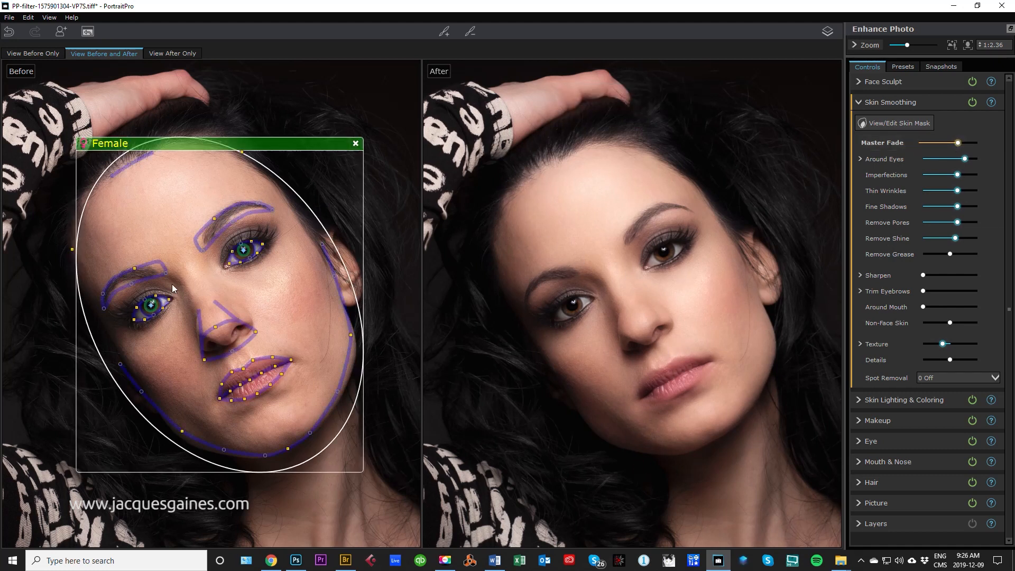
- Ease the Face Sculpt Master Fade to a moderate level and bring up the Presets gallery
left_click(355, 143)
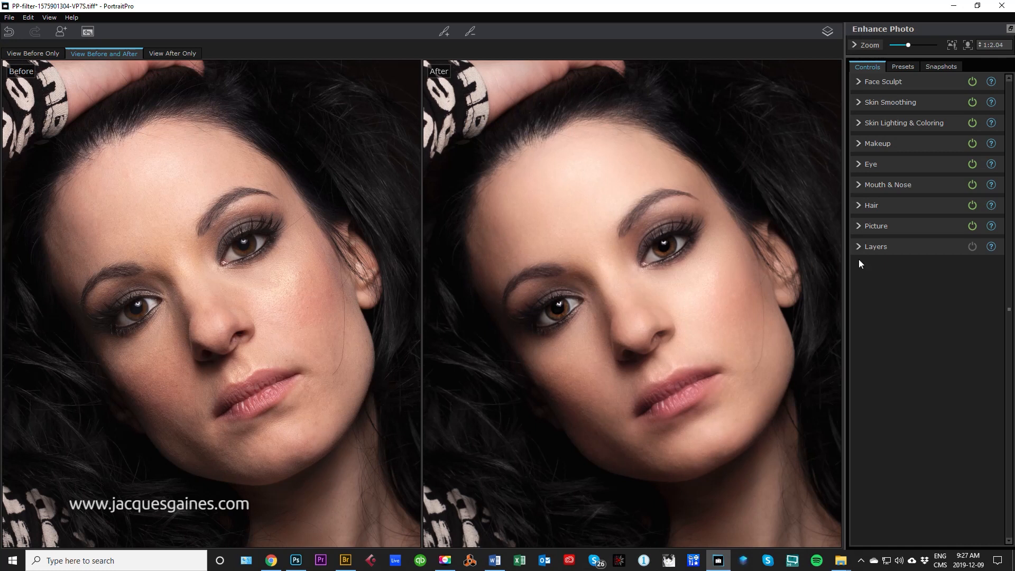
left_click(875, 225)
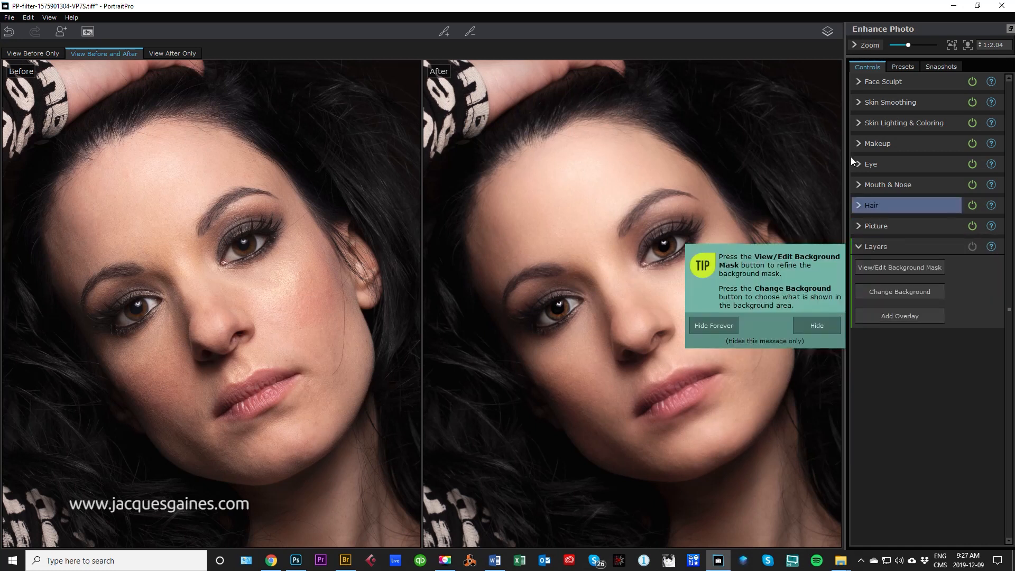
left_click(881, 81)
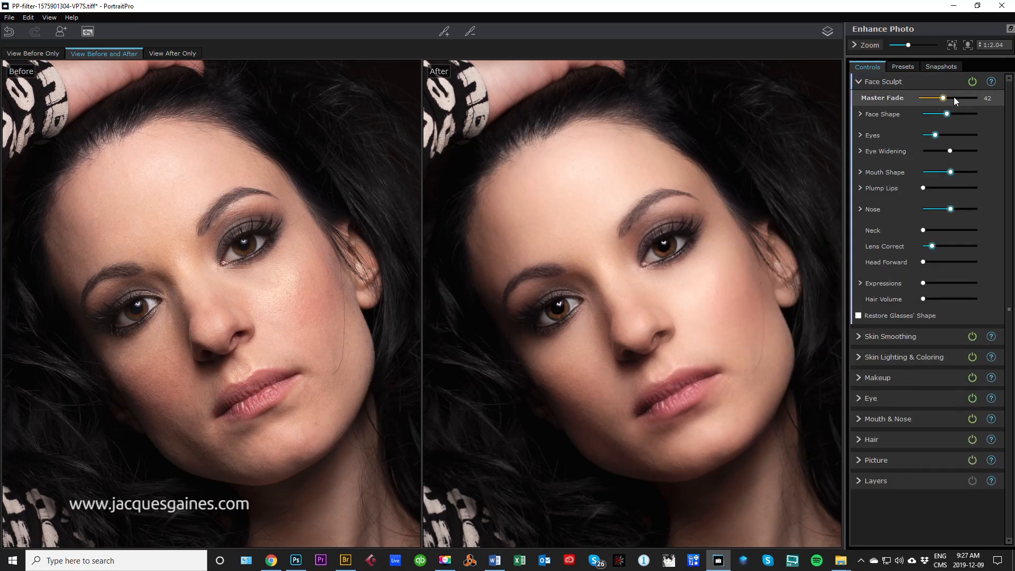
left_click_drag(941, 97, 946, 97)
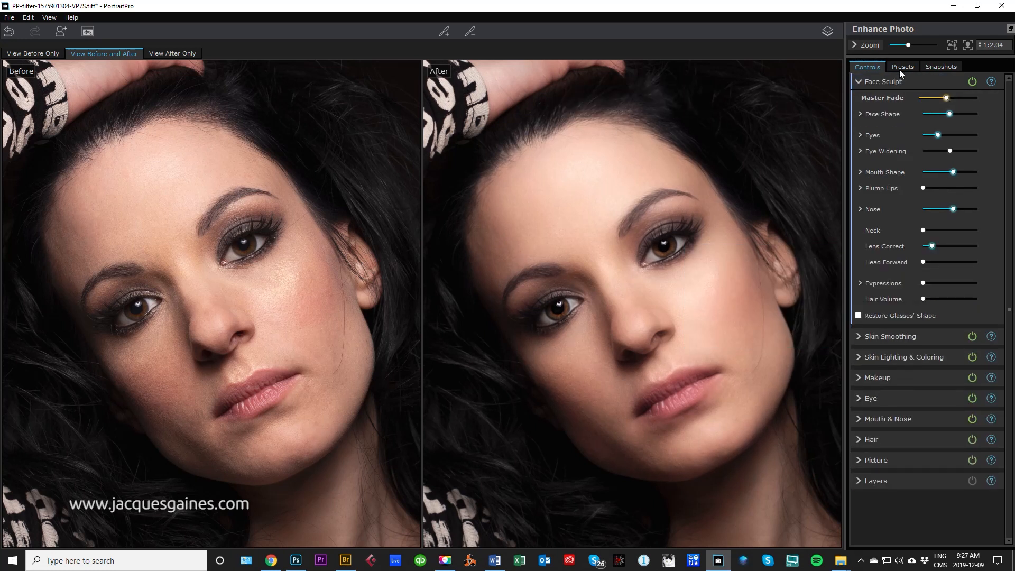
left_click(902, 66)
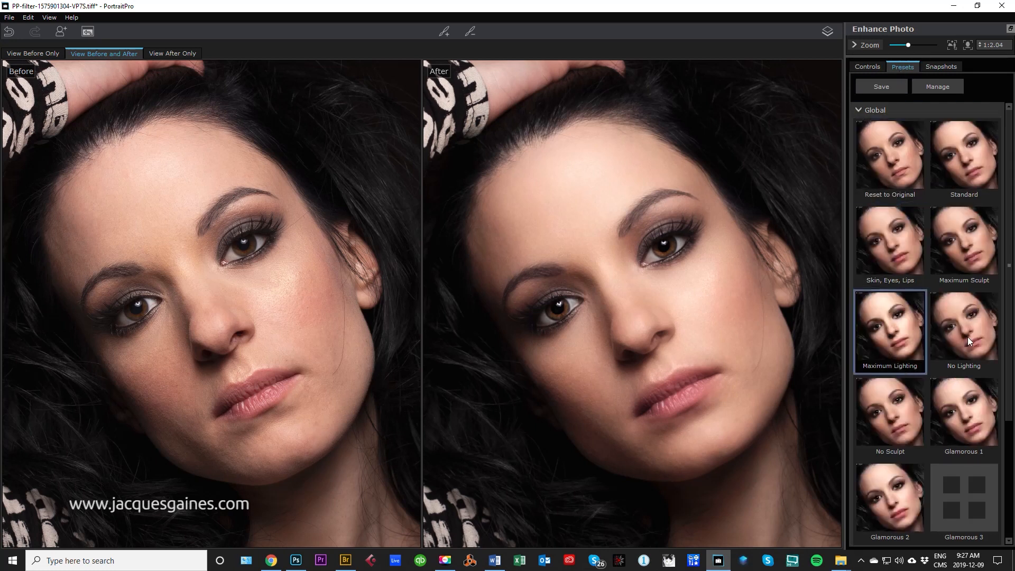
- Preview the Maximum Sculpt preset and return to the Standard preset
left_click(963, 243)
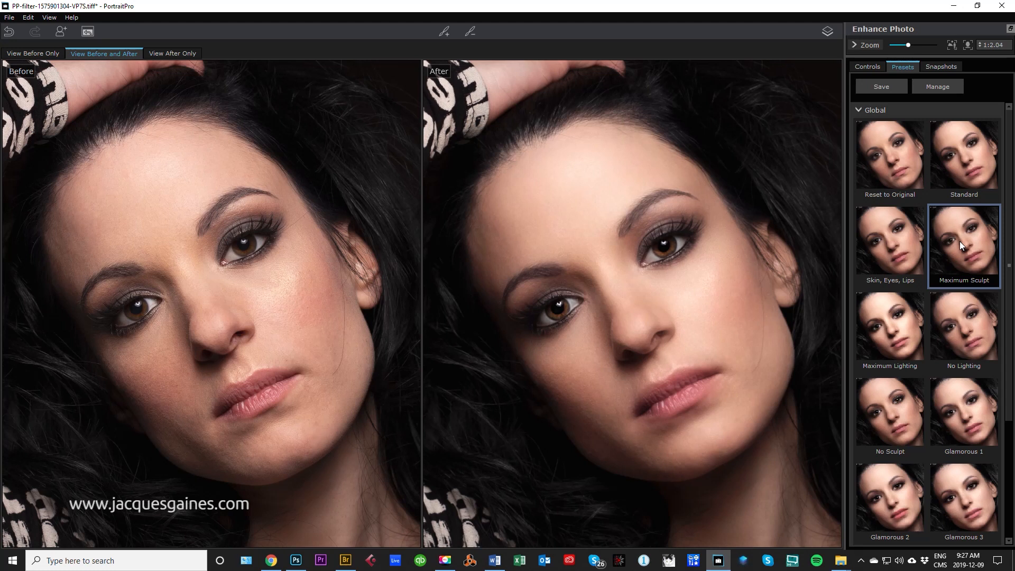
left_click(963, 244)
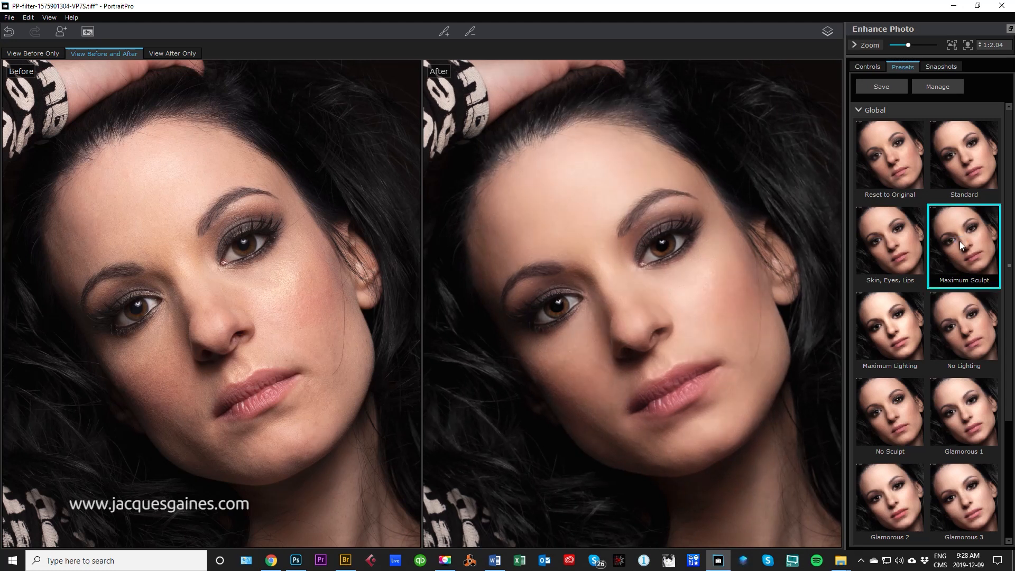
left_click(964, 154)
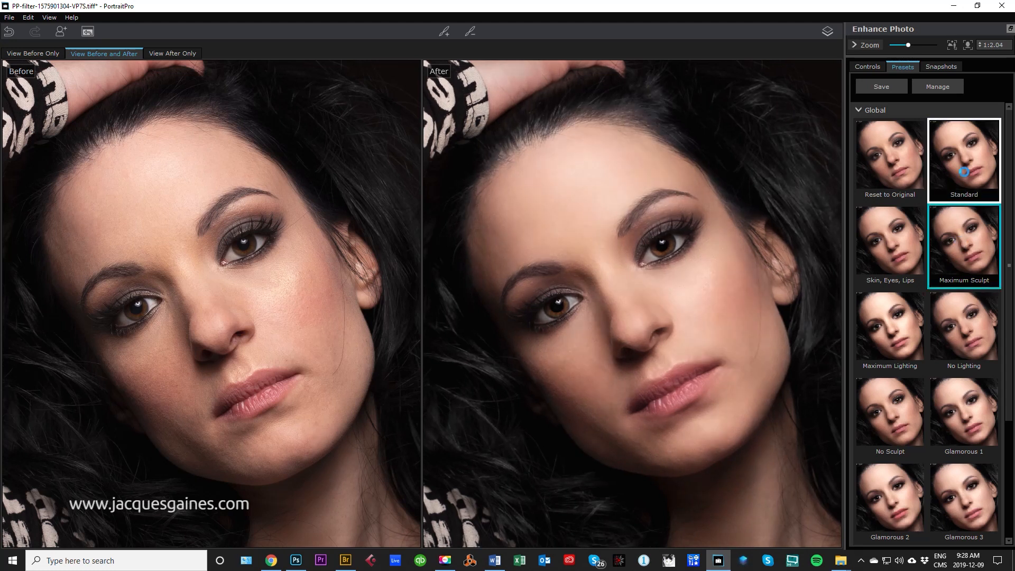
left_click(964, 154)
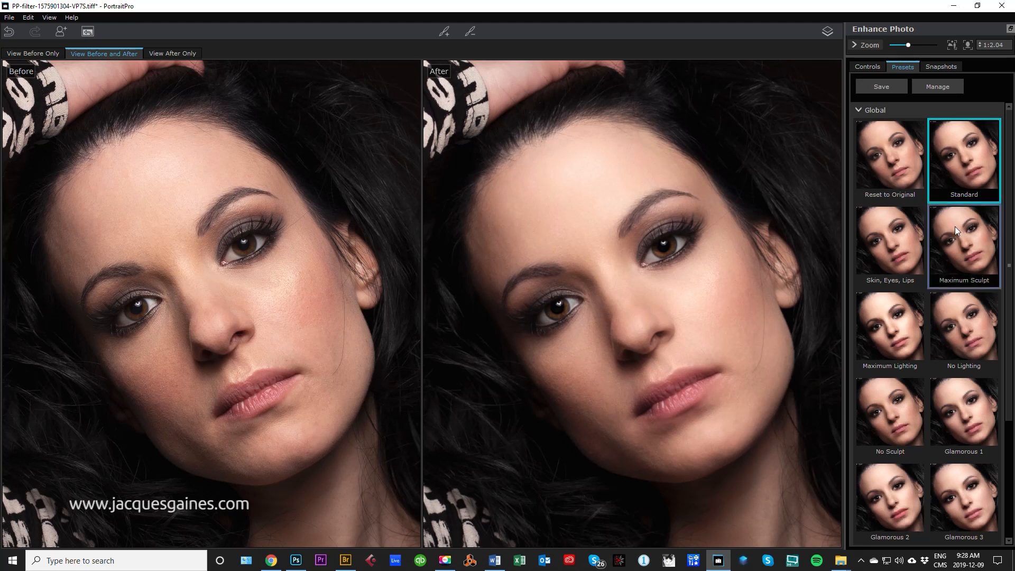
scroll("down", 3)
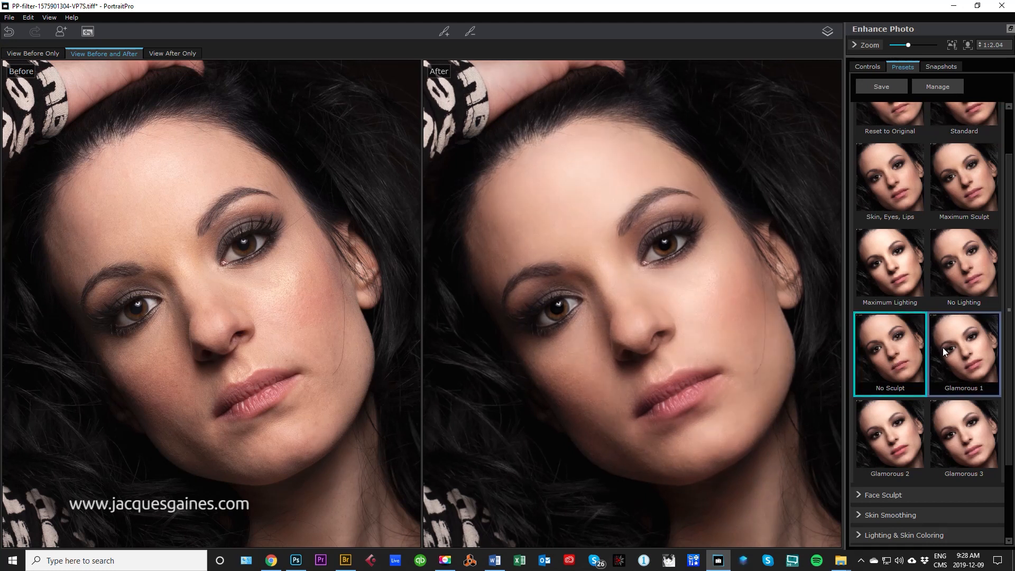
mouse_move(956, 351)
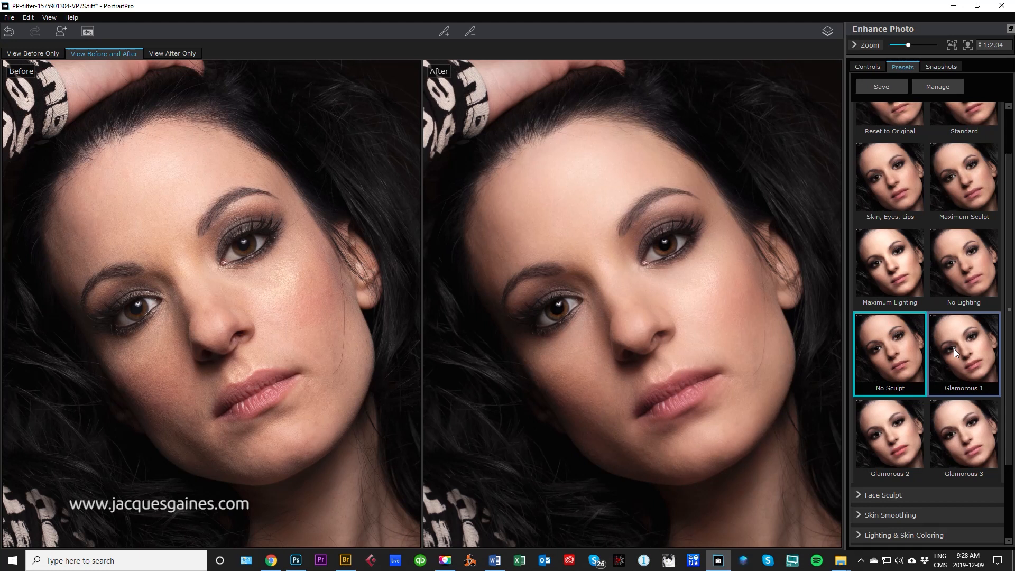
- Preview Glamorous 1, 2, 3 and Skin, Eyes, Lips presets, finishing on Standard
left_click(963, 353)
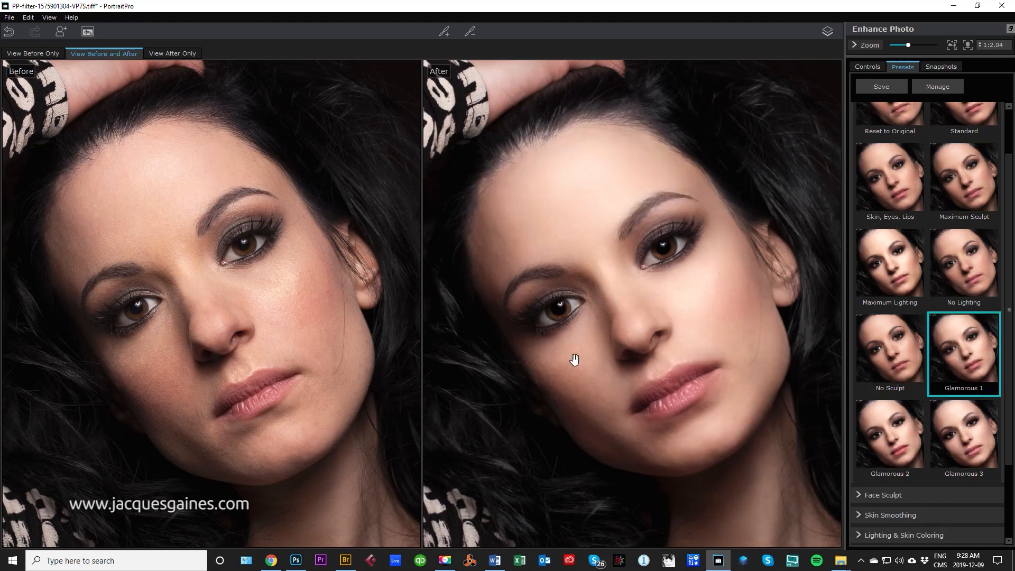
left_click(889, 434)
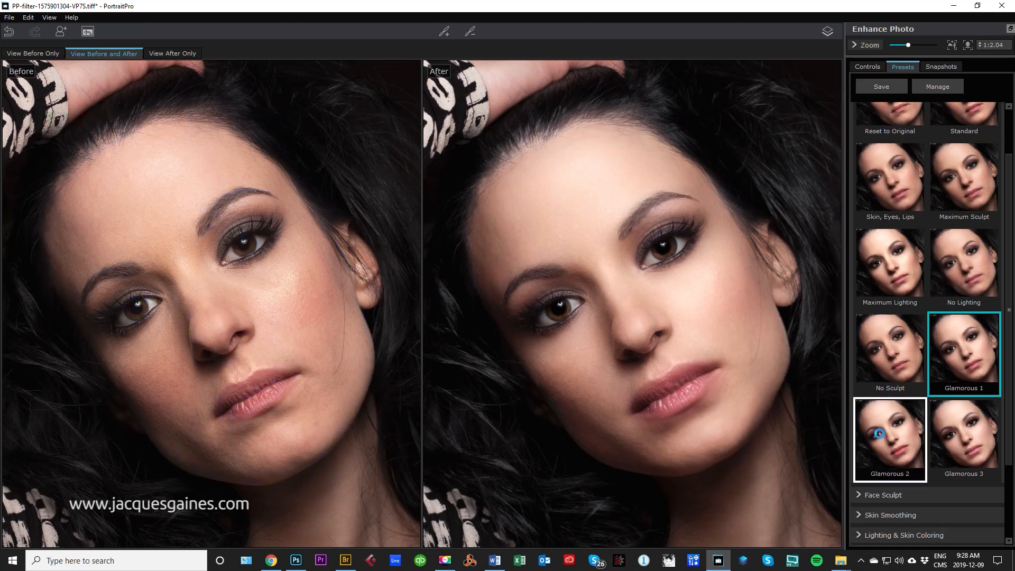
left_click(964, 439)
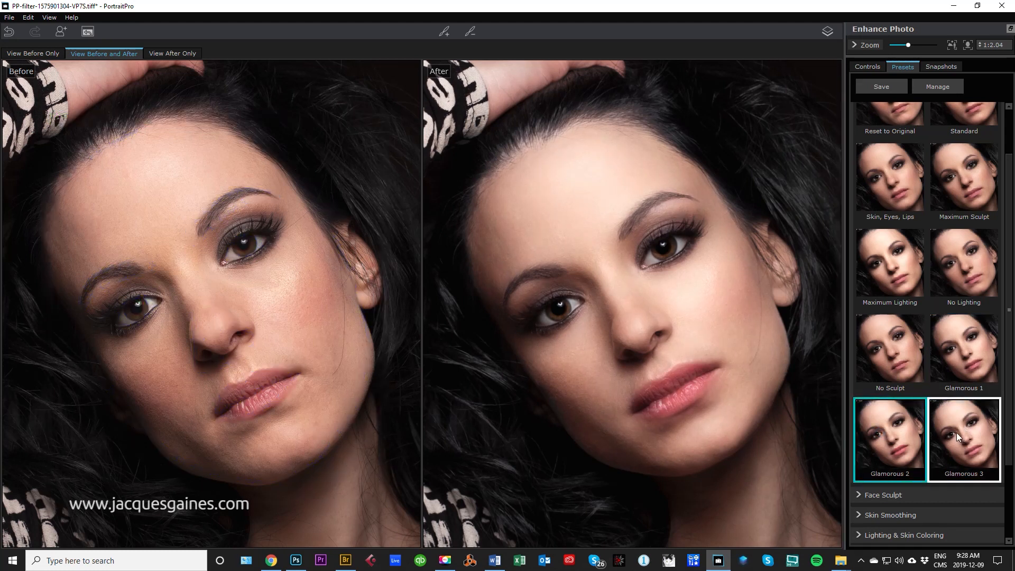
left_click(964, 436)
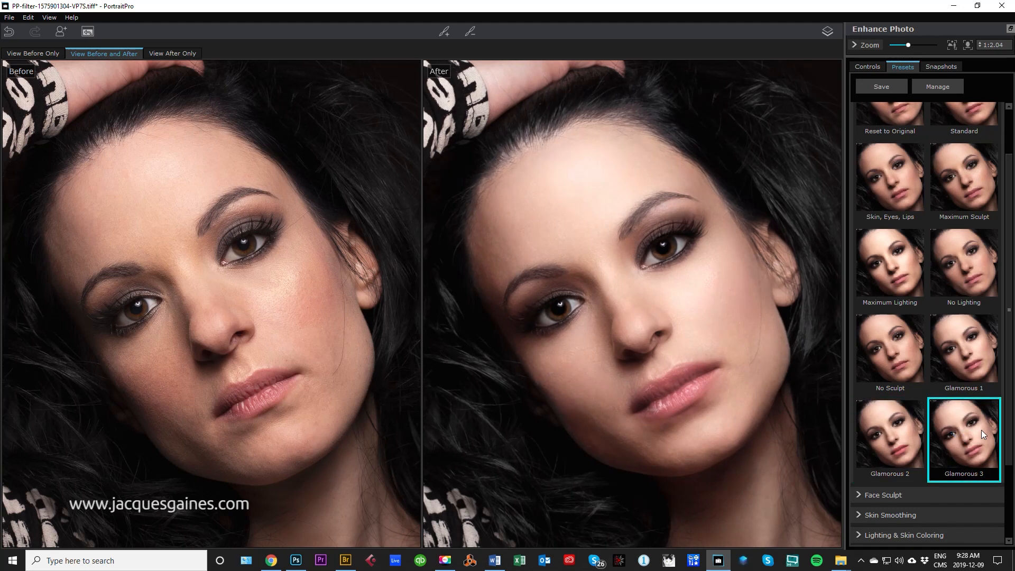
mouse_move(889, 350)
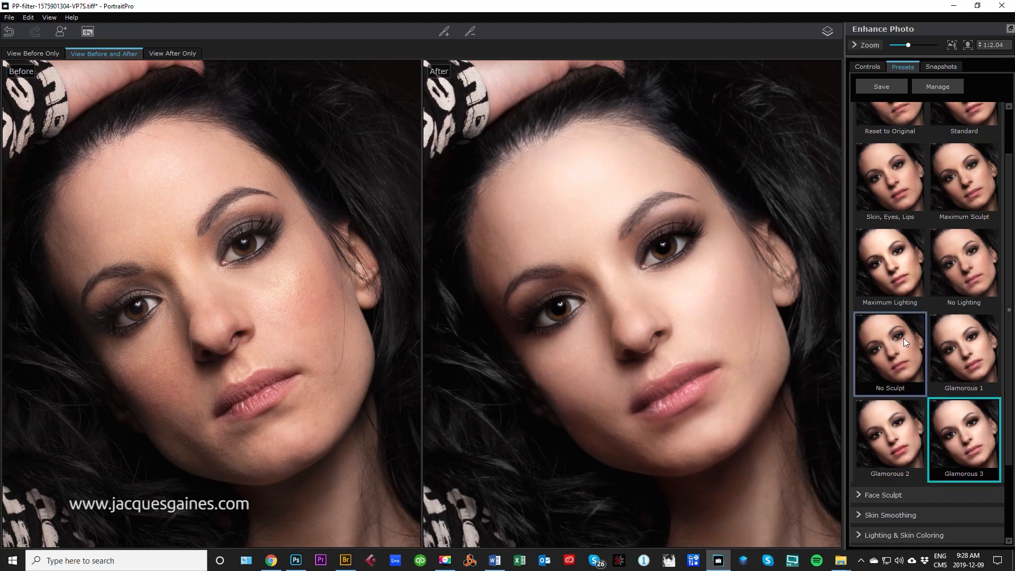
left_click(963, 160)
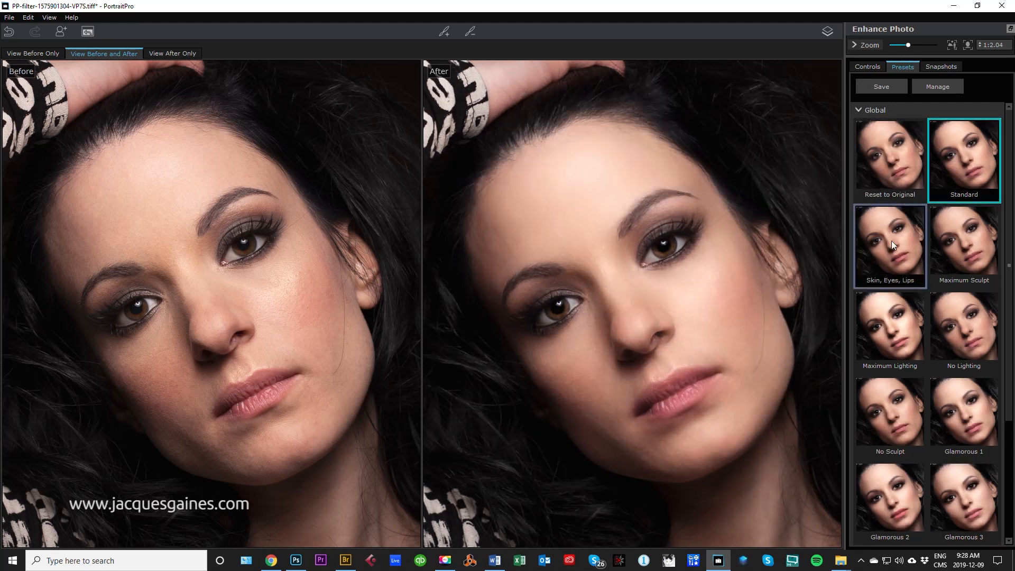
left_click(889, 244)
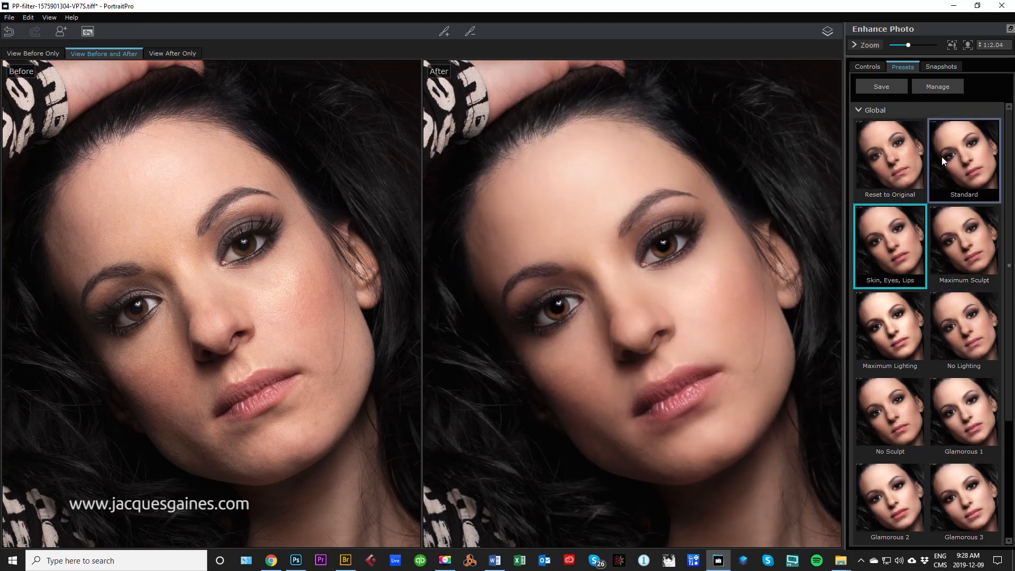
left_click(963, 156)
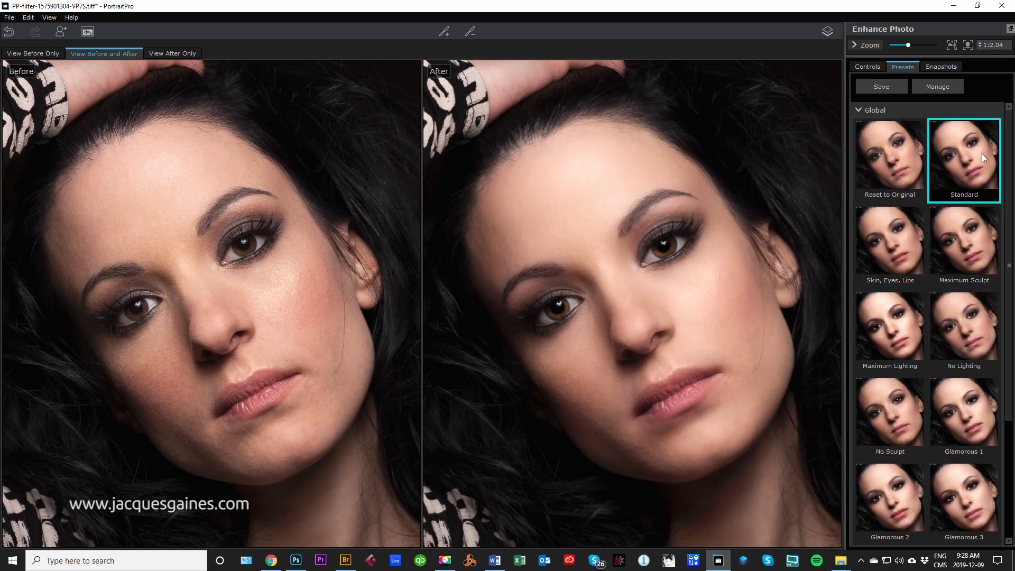
- Raise the Face Sculpt Master Fade, review Adjust Outlines, and Return From Plugin to Photoshop
left_click(867, 65)
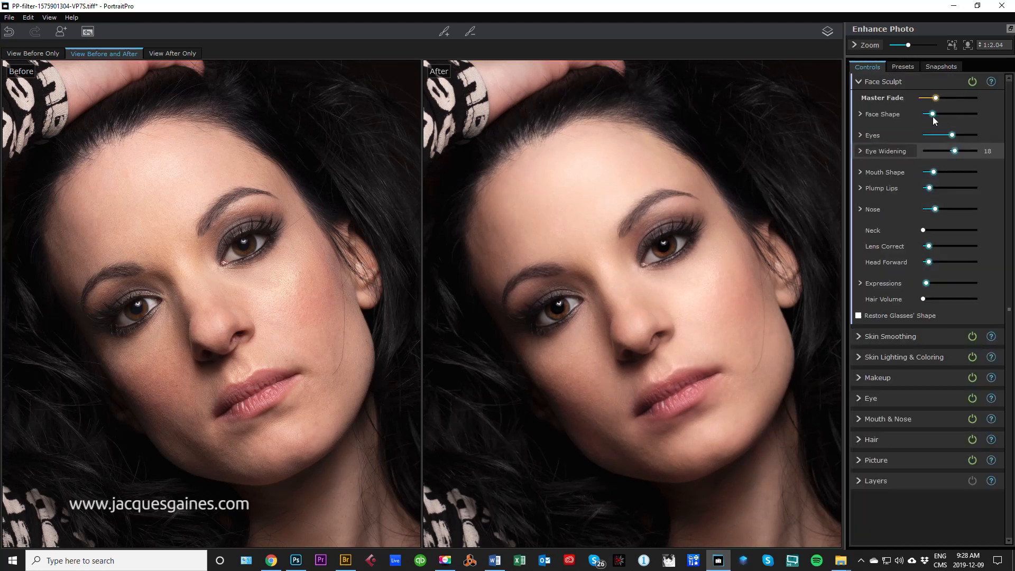
left_click_drag(930, 97, 942, 97)
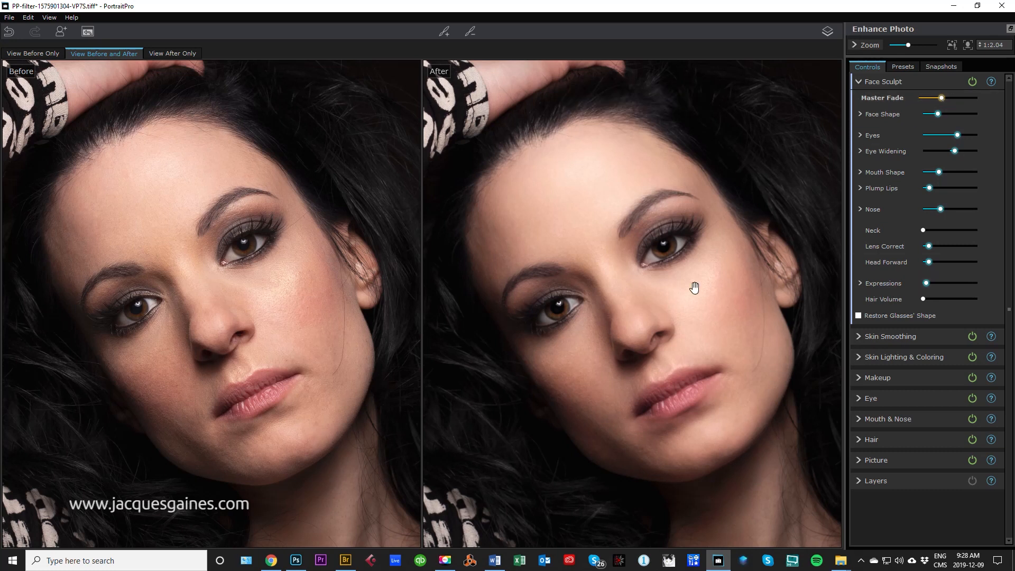
left_click(10, 17)
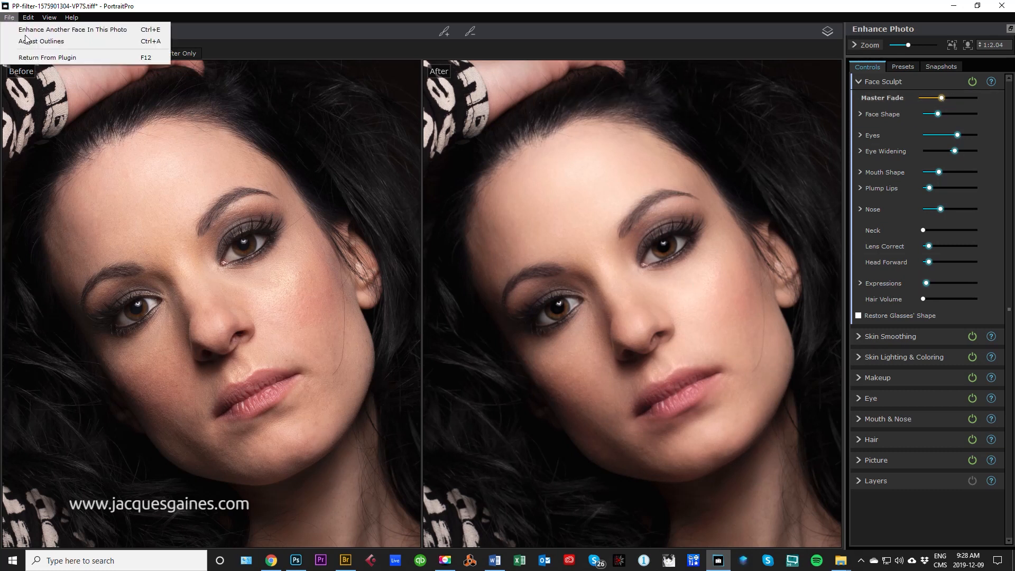
left_click(46, 57)
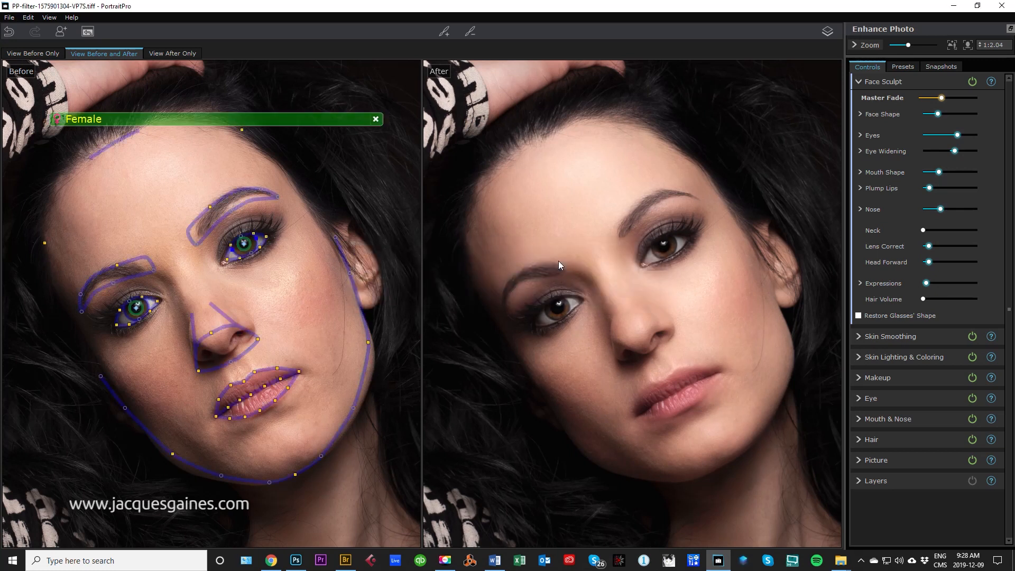
left_click(295, 560)
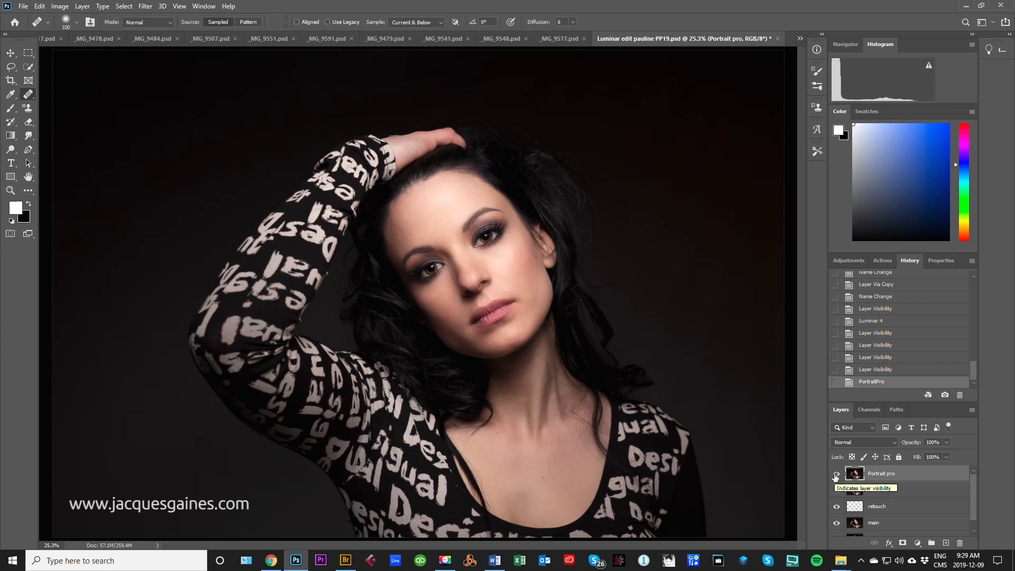
- Toggle the Portrait pro layer's visibility several times to compare, leaving it hidden
left_click(835, 476)
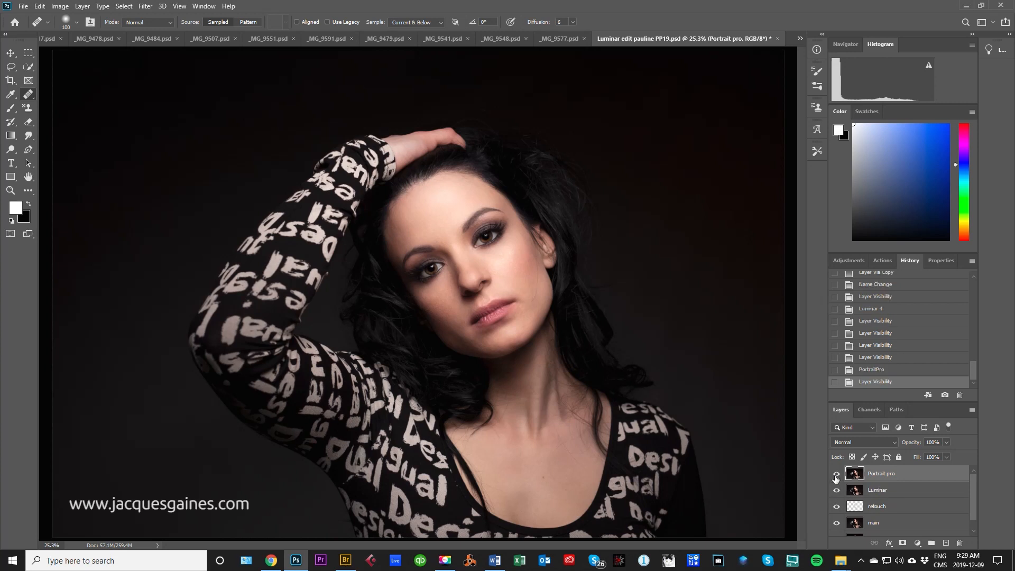
left_click(835, 474)
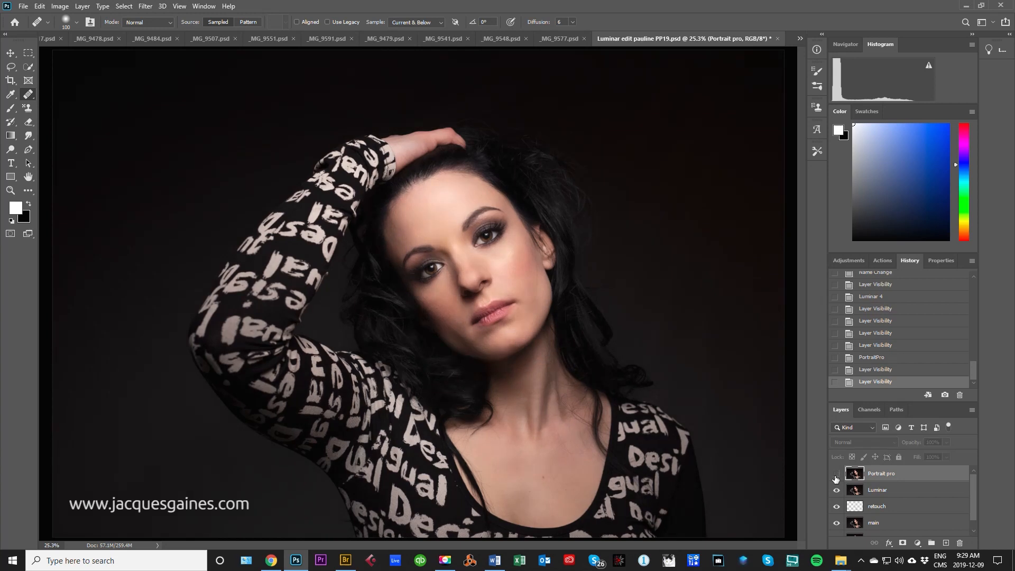
left_click(835, 473)
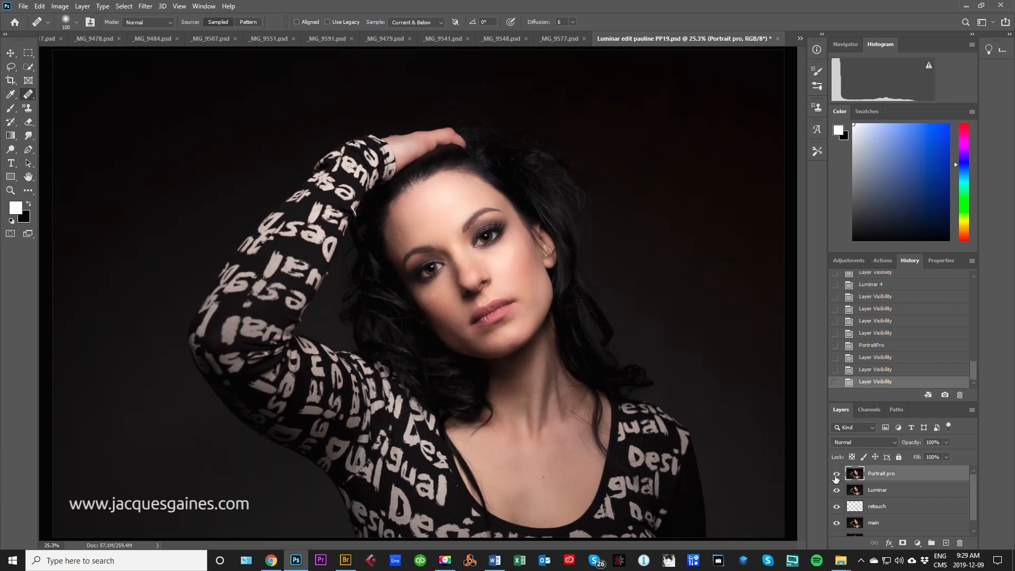
left_click(835, 474)
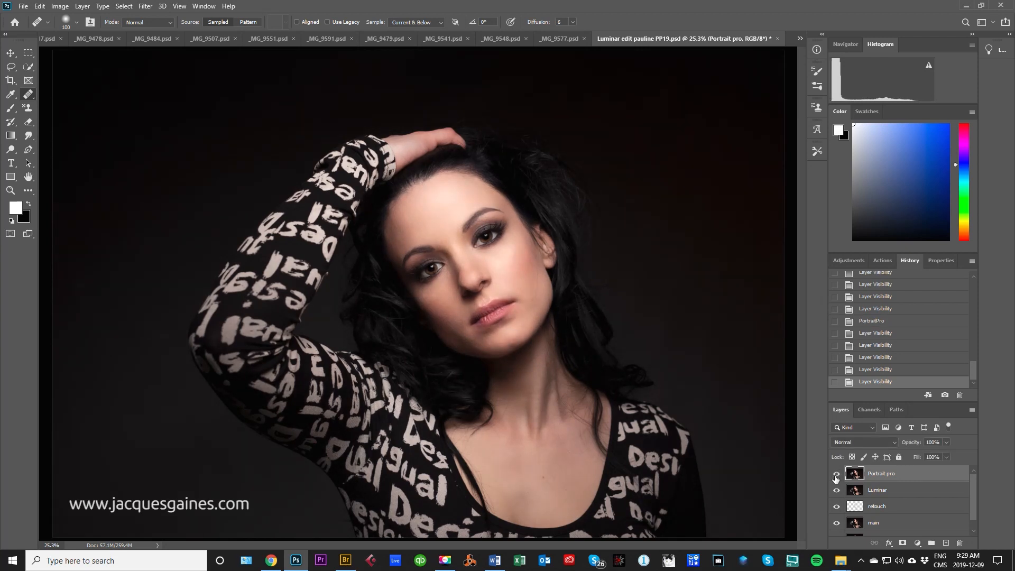
left_click(836, 473)
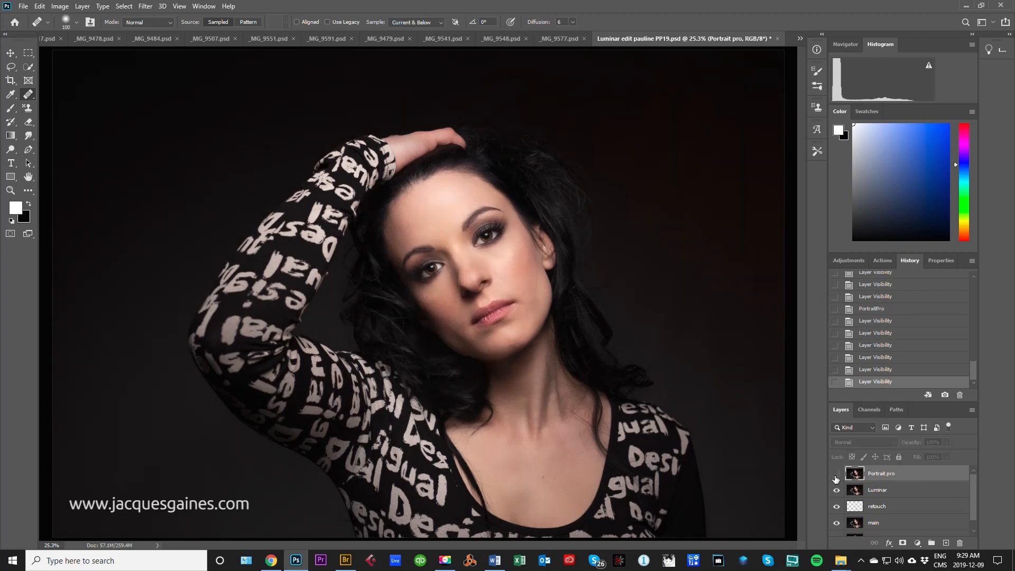